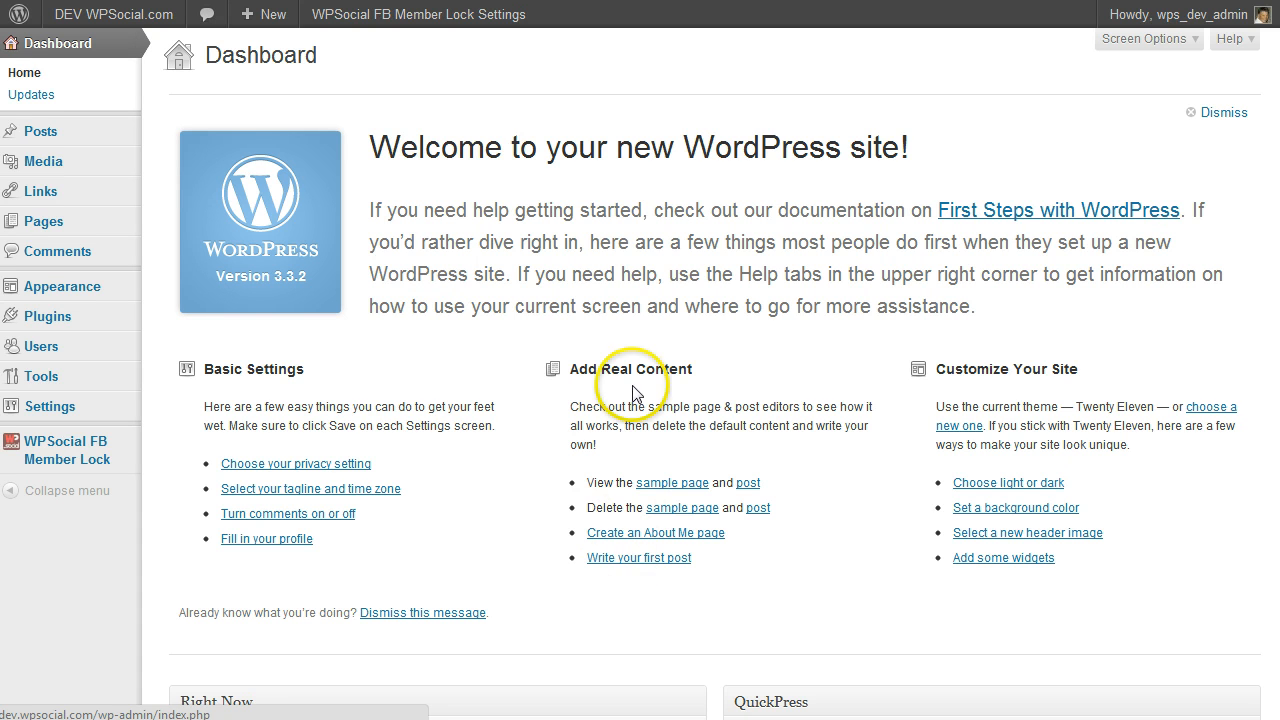
mouse_move(213, 390)
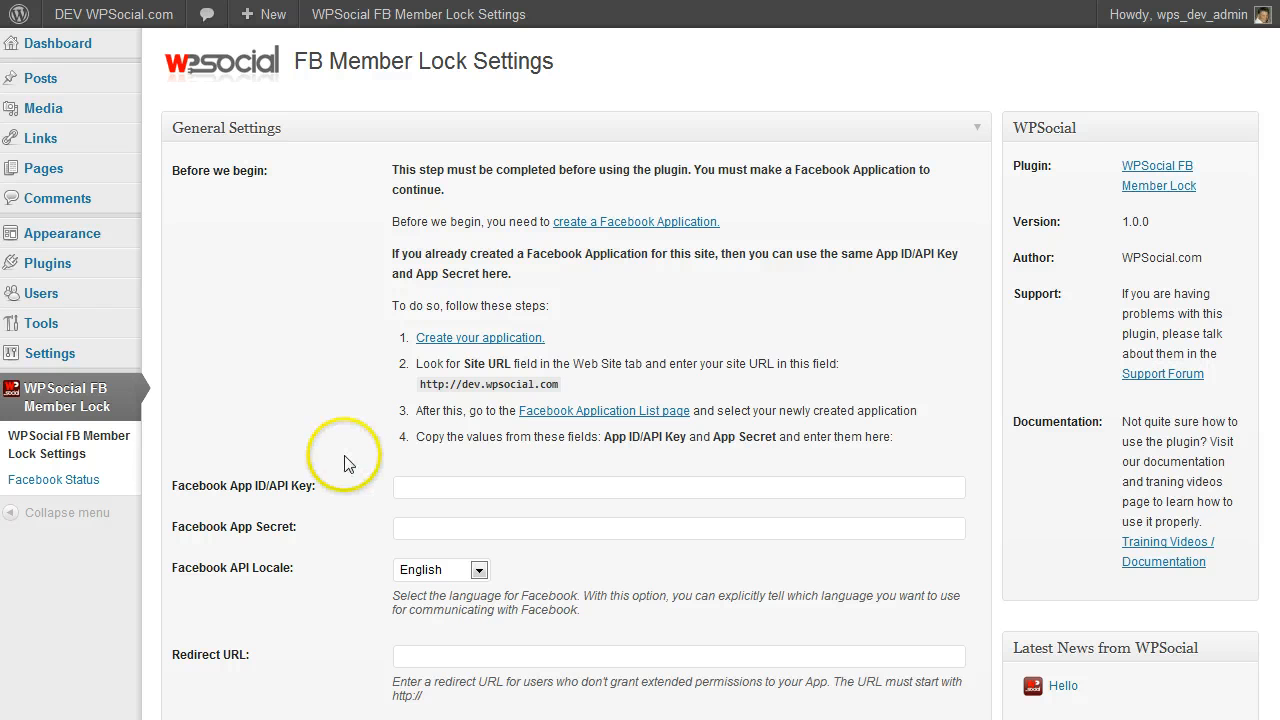
mouse_move(323, 325)
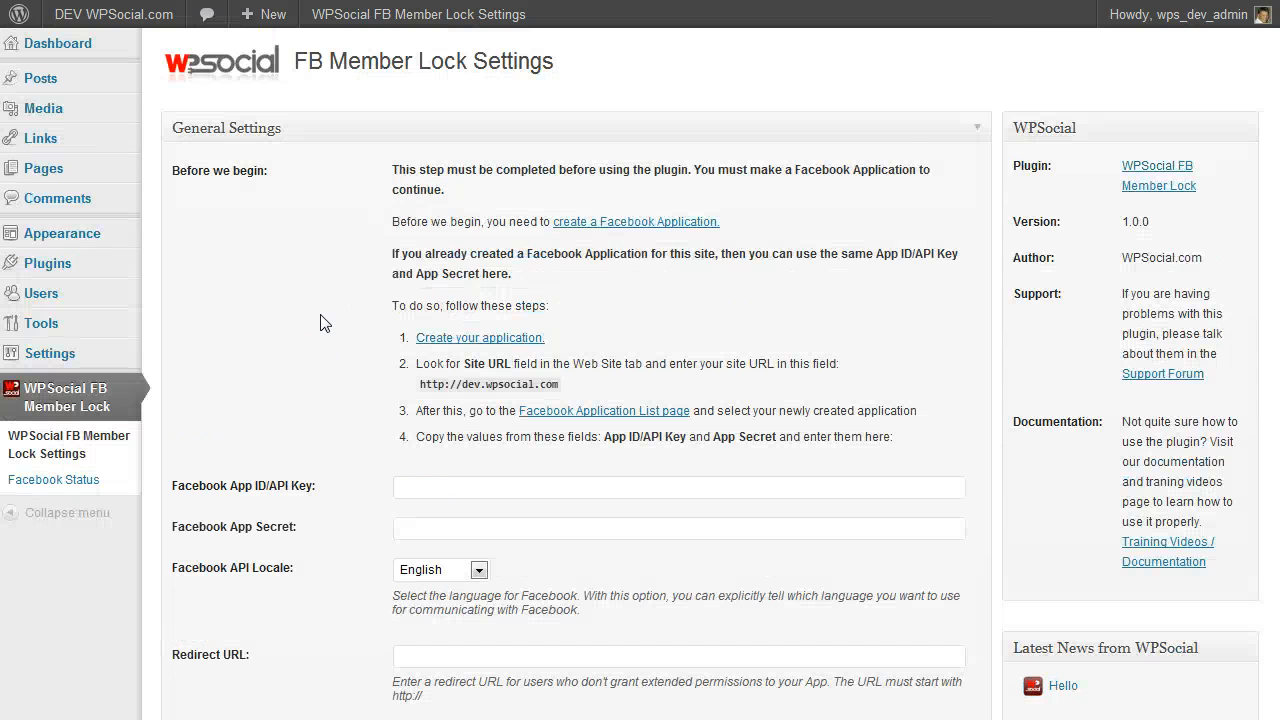
- Select the WPSocial DEV app's App ID on its Facebook Developers basic settings page
scroll(down, 3)
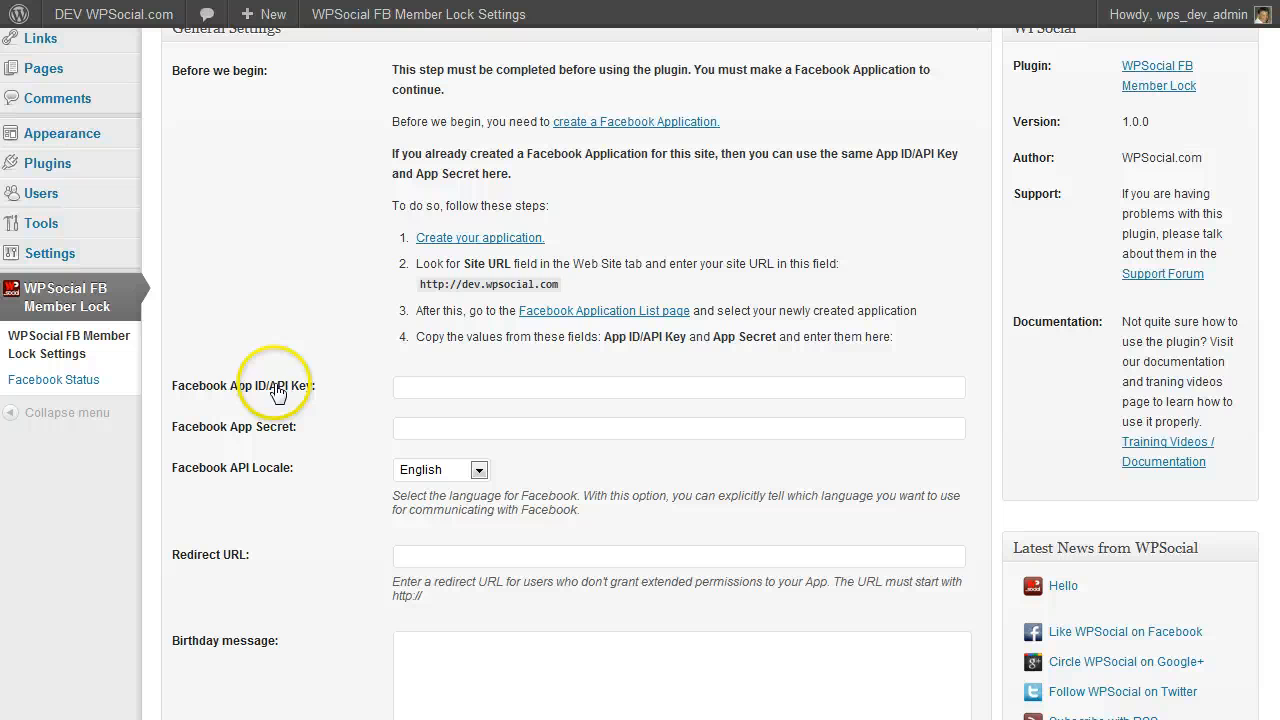
click(432, 385)
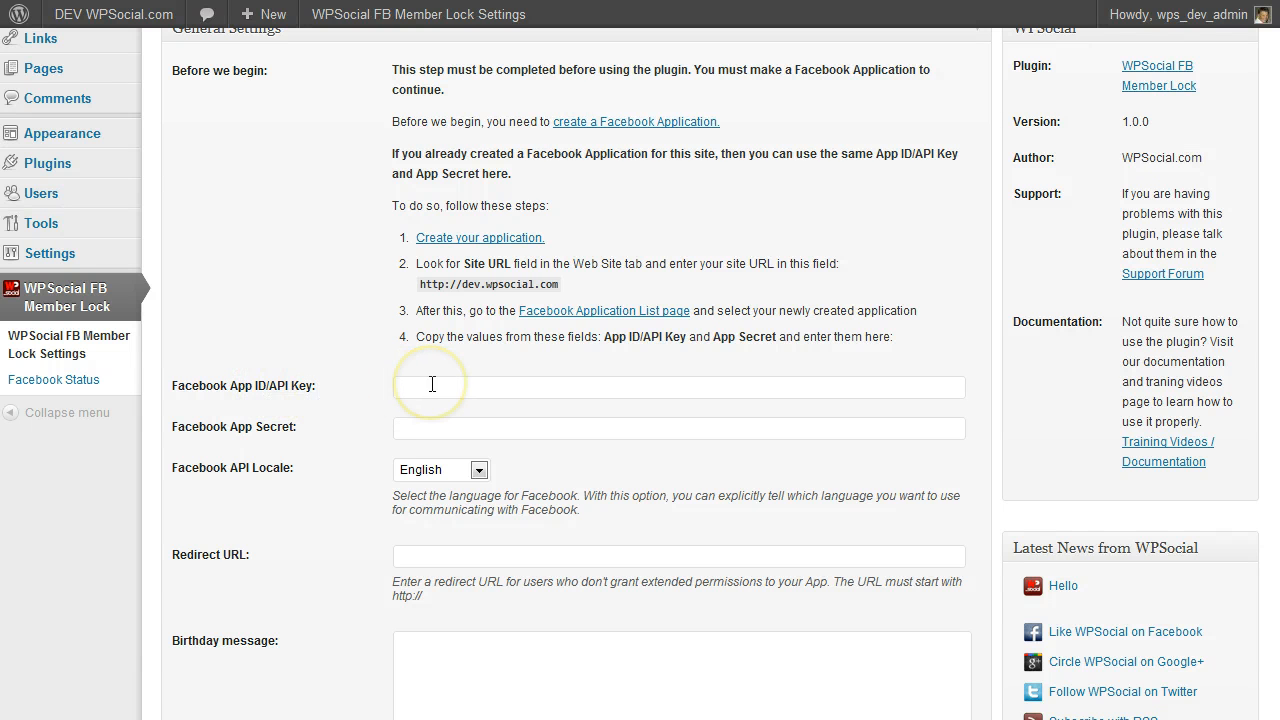
mouse_move(287, 435)
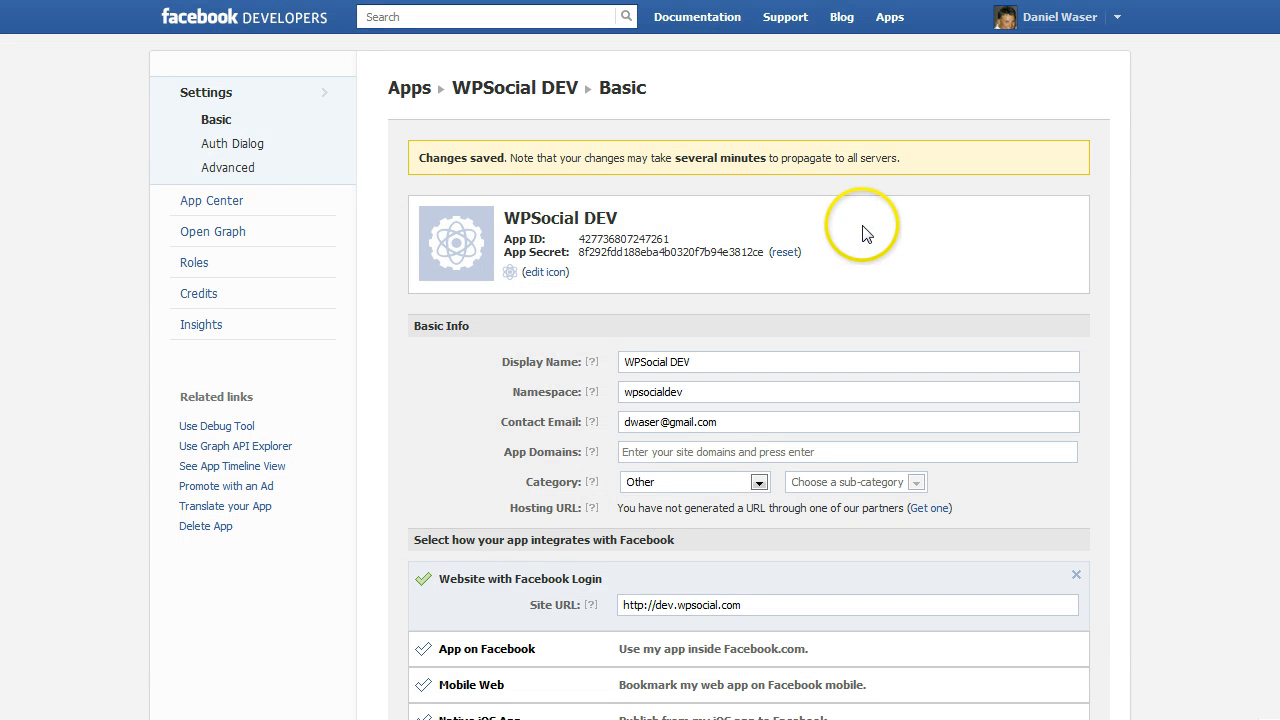
double_click(624, 238)
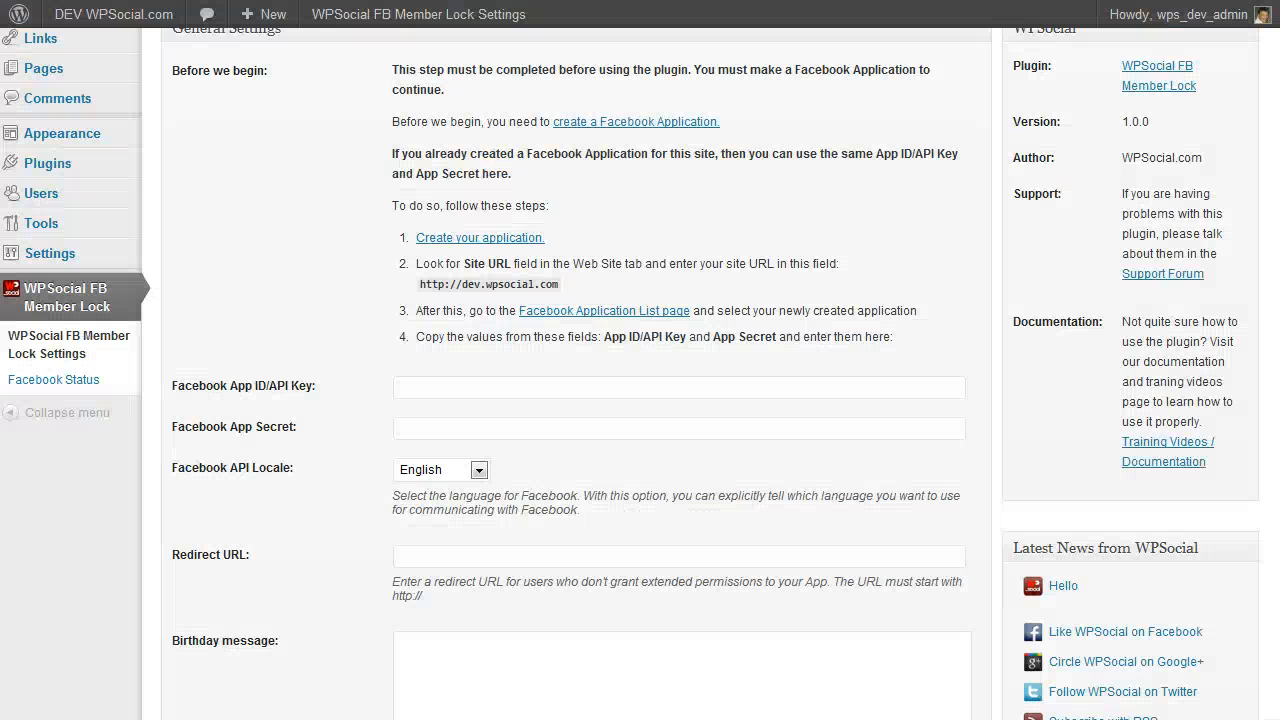
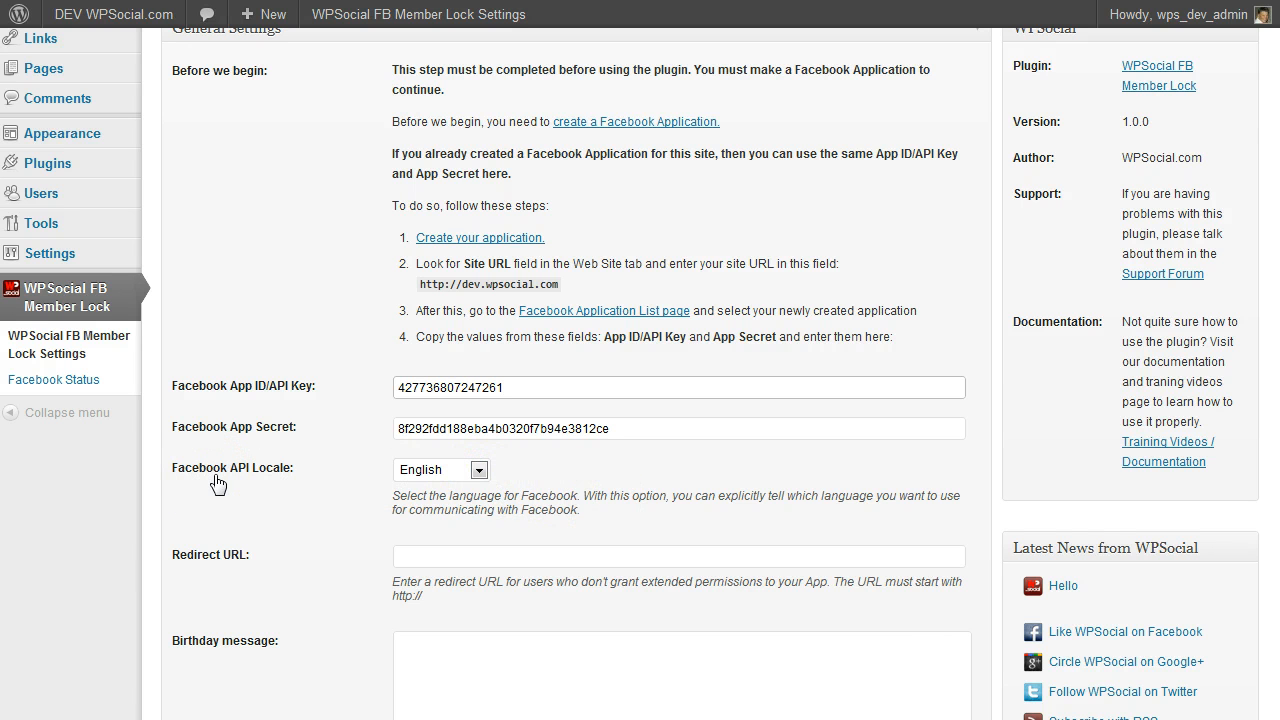
click(435, 470)
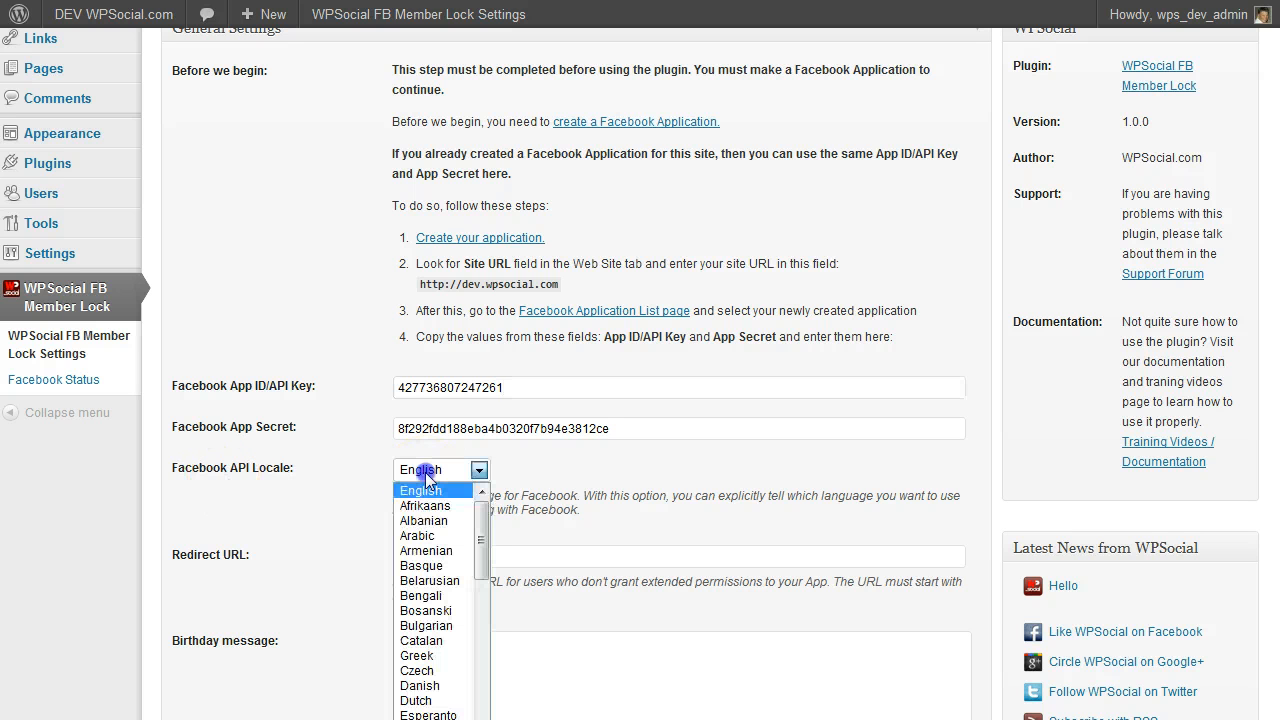
mouse_move(427, 480)
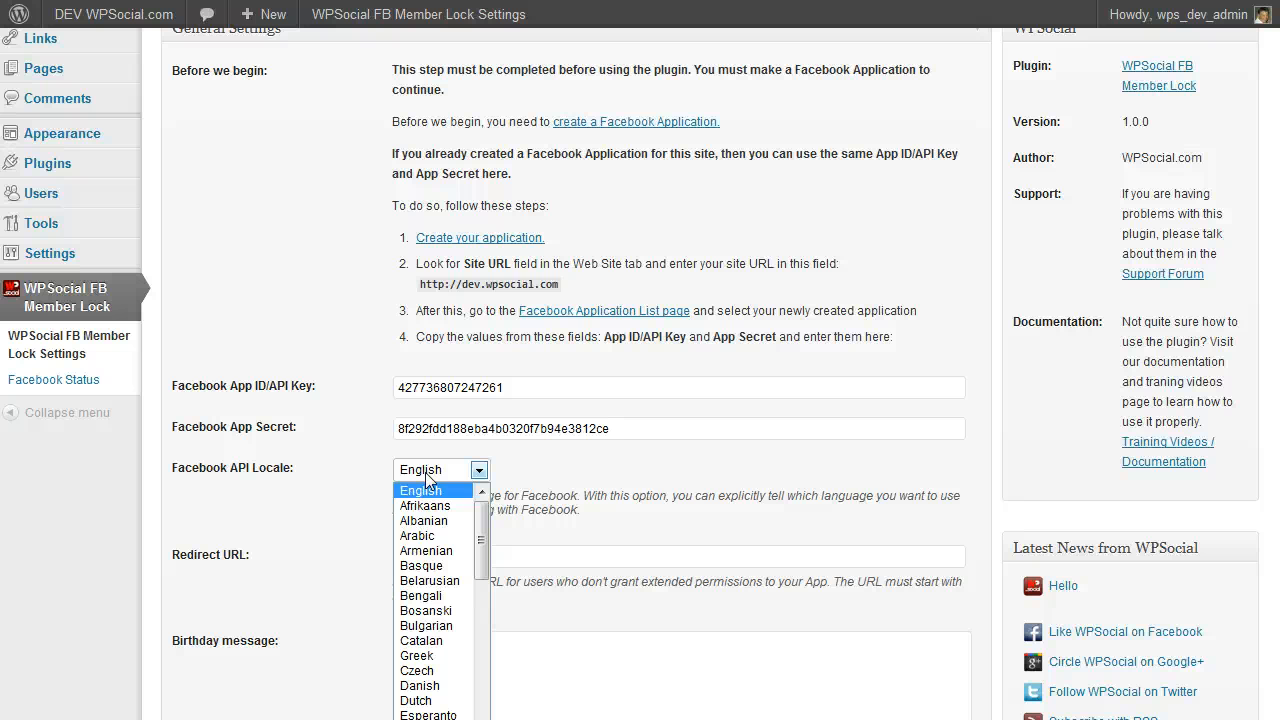
mouse_move(417, 535)
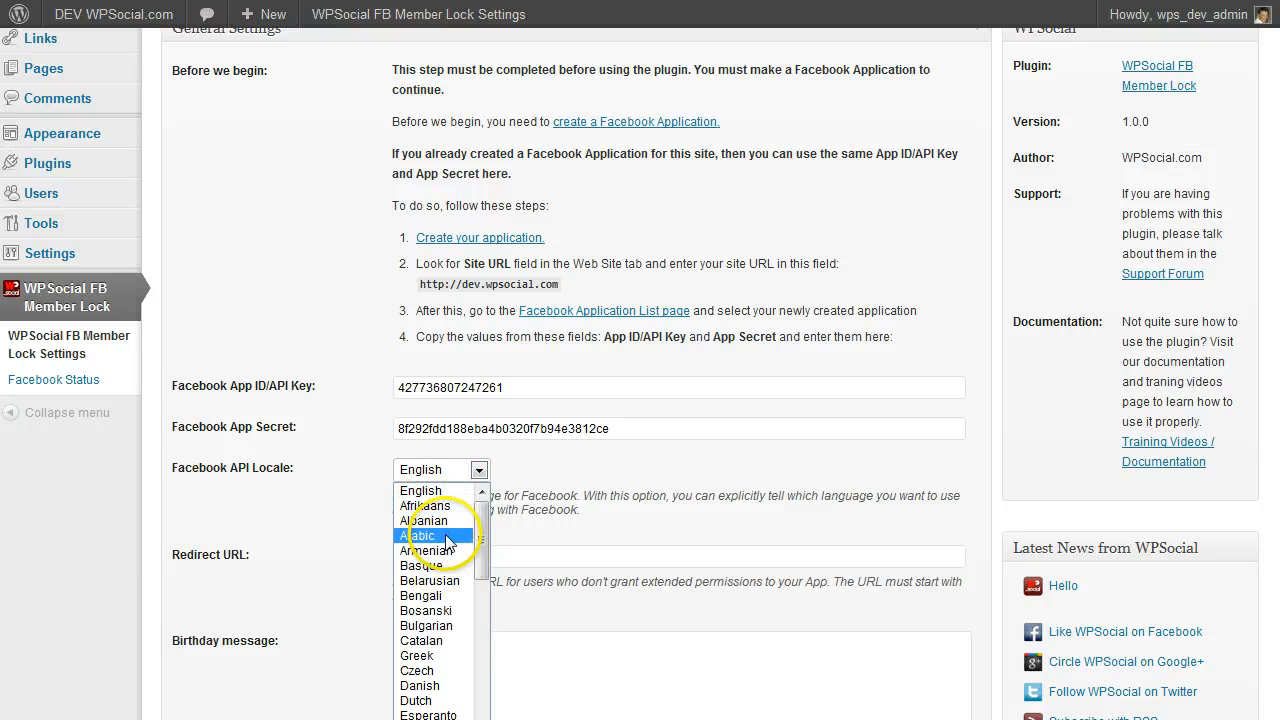
mouse_move(421, 490)
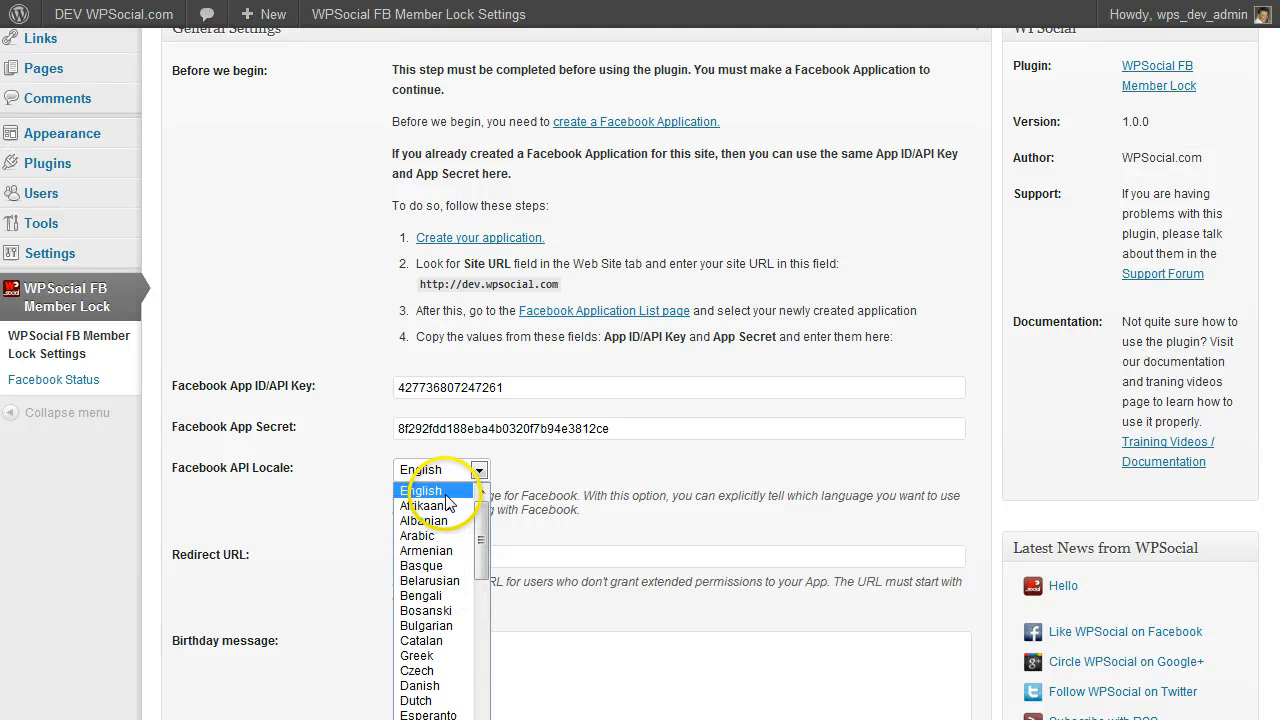
click(420, 491)
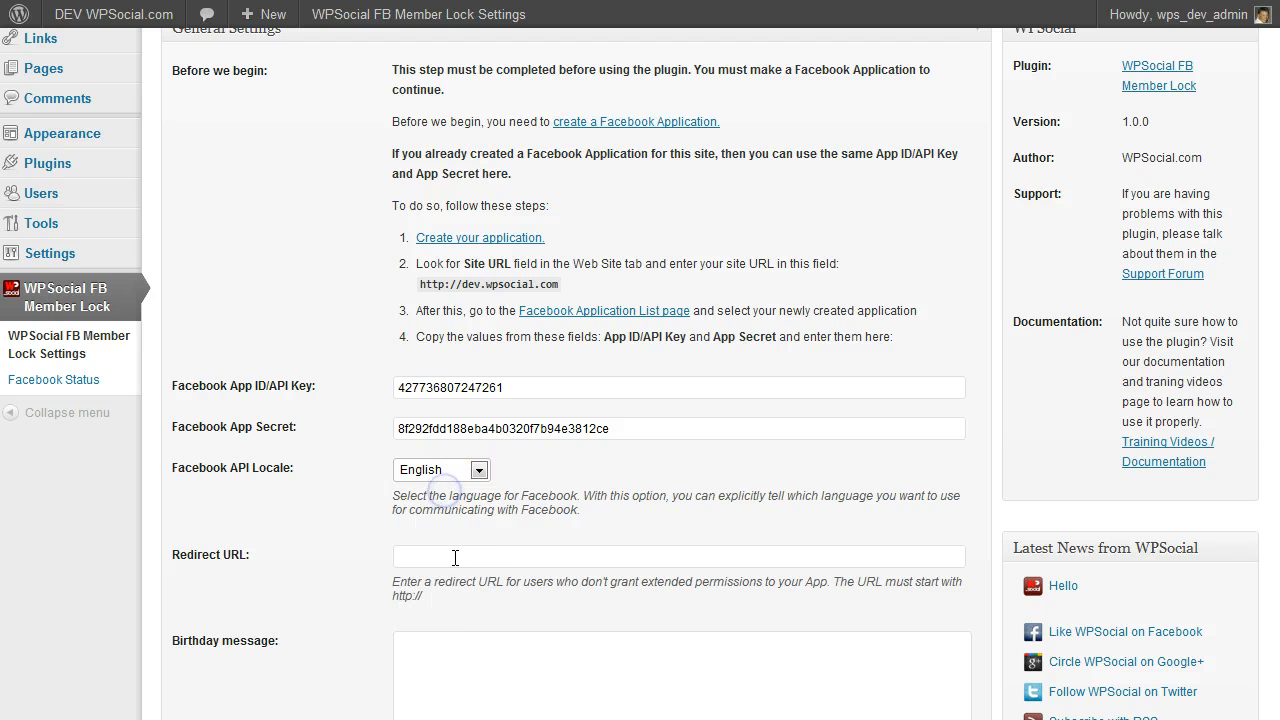
mouse_move(493, 553)
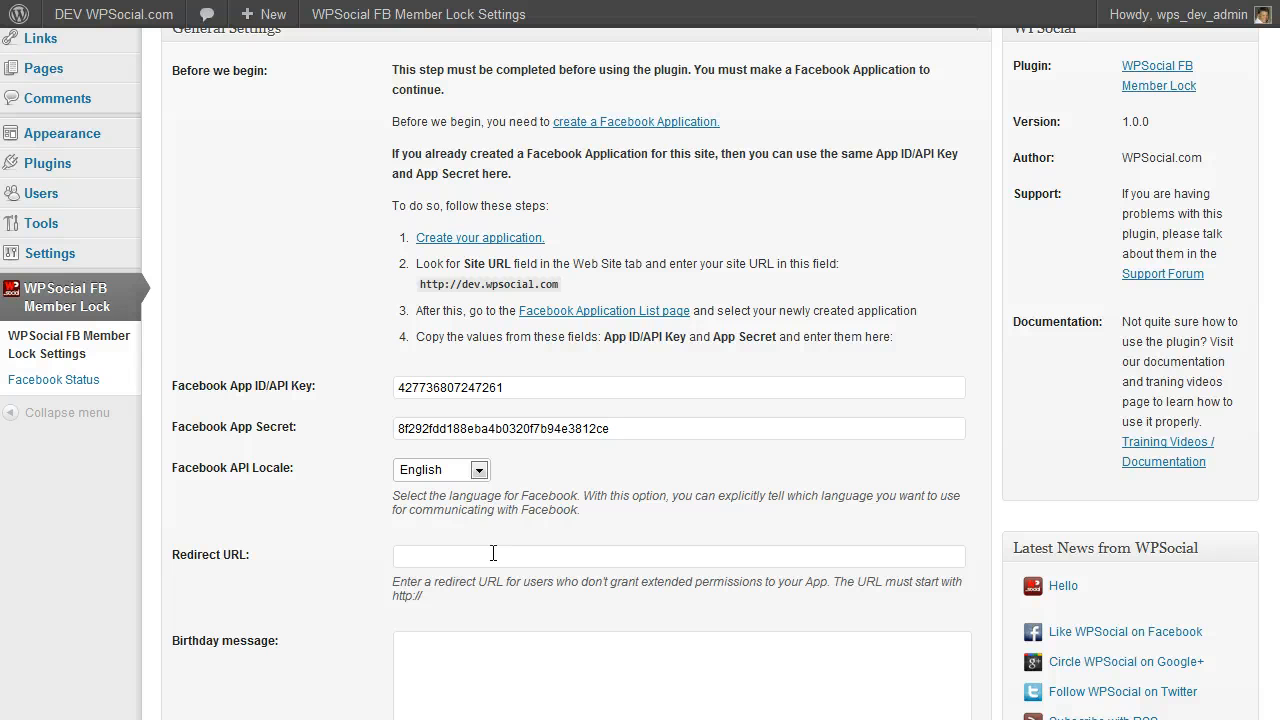
click(440, 469)
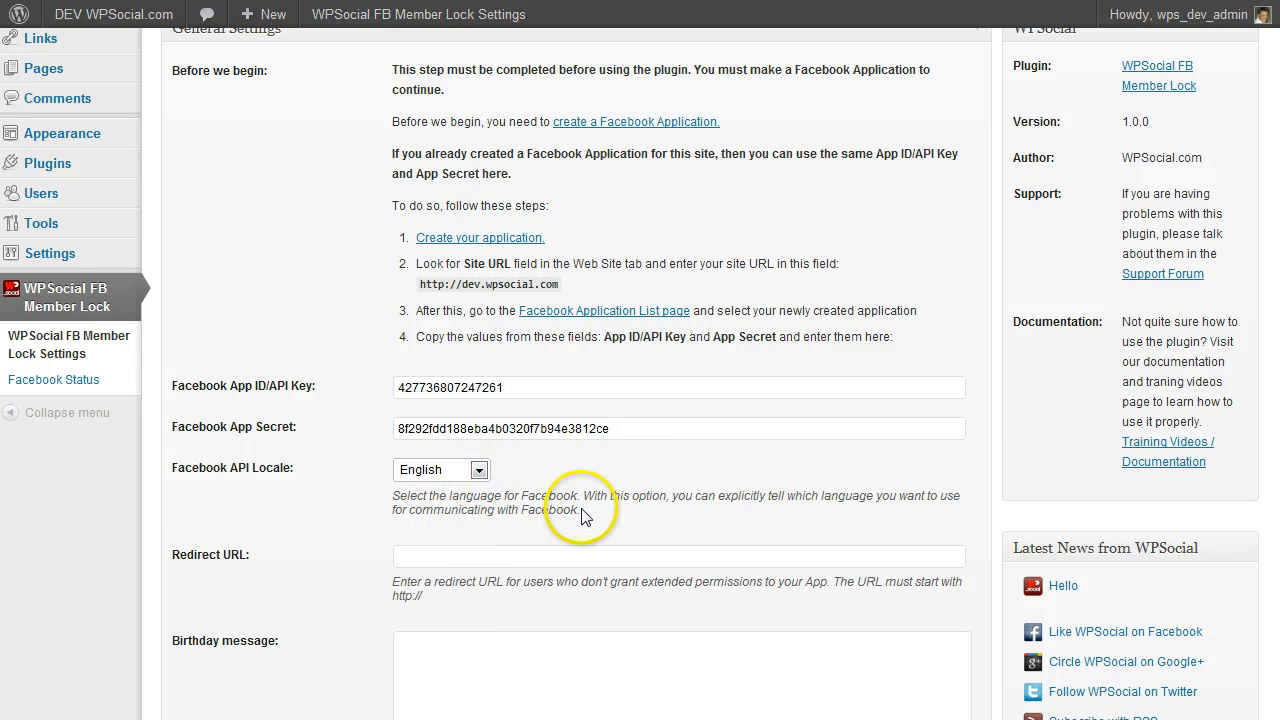
scroll(down, 3)
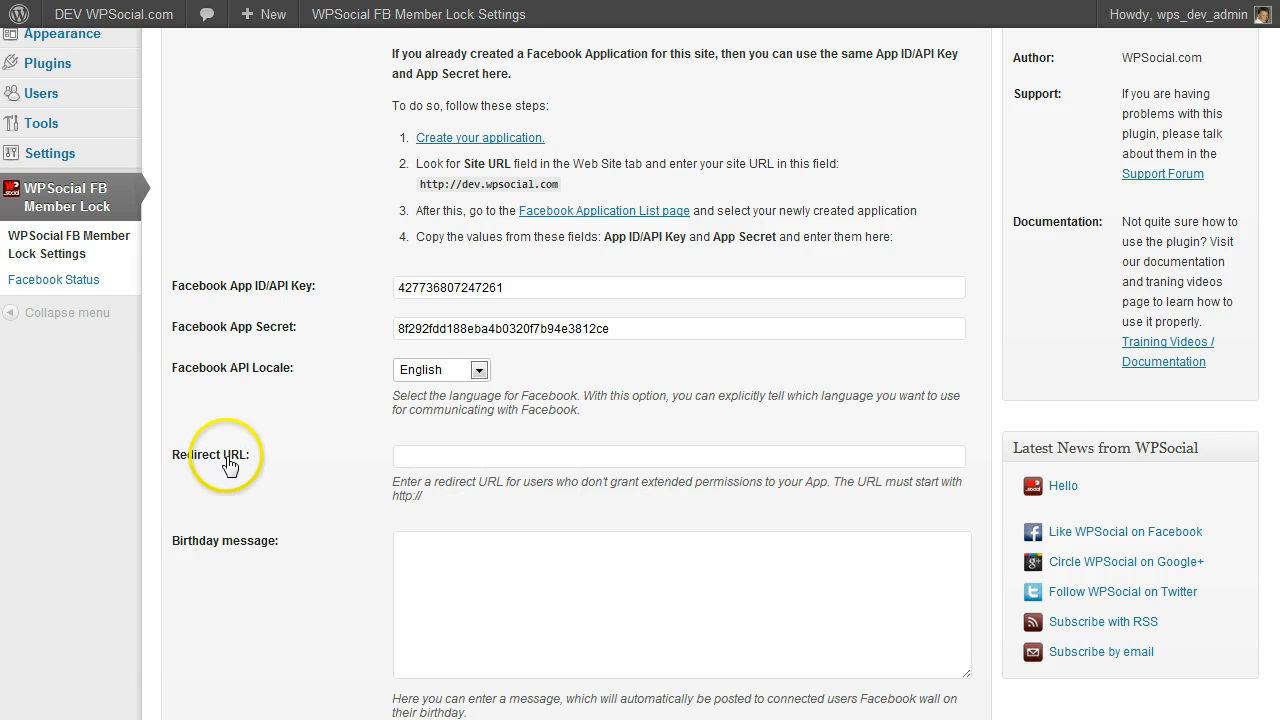
click(680, 456)
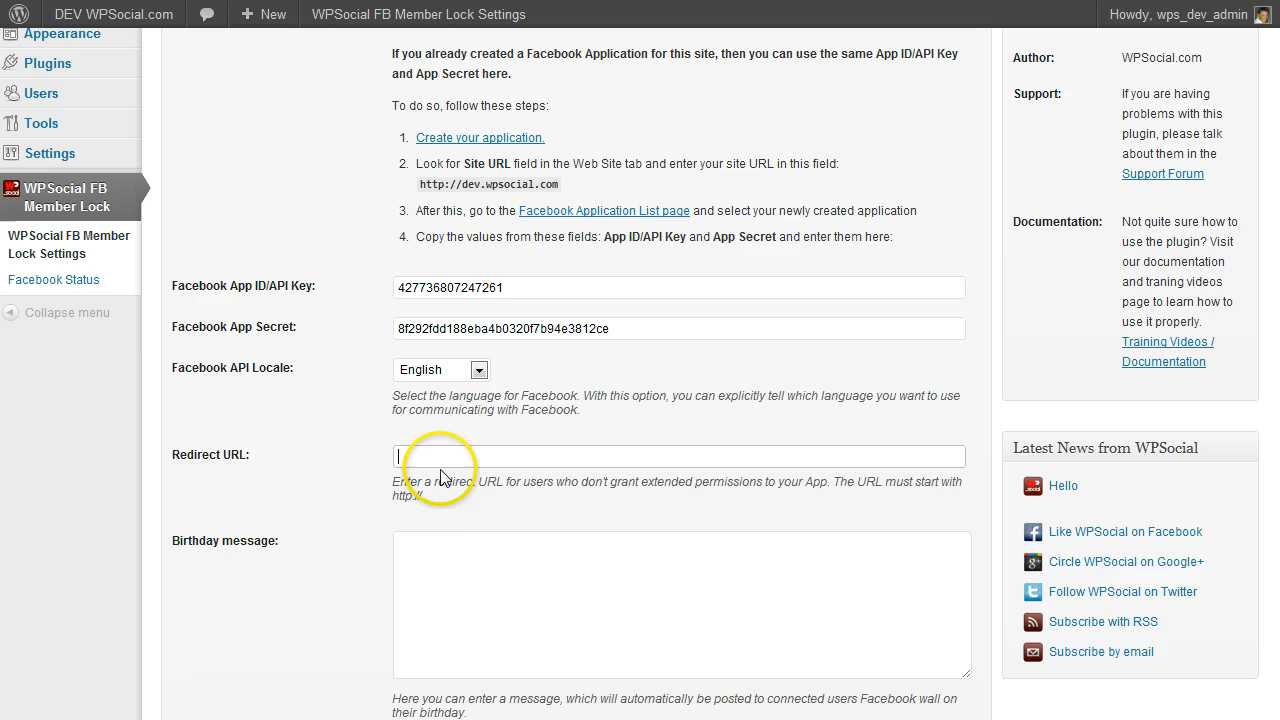
mouse_move(451, 506)
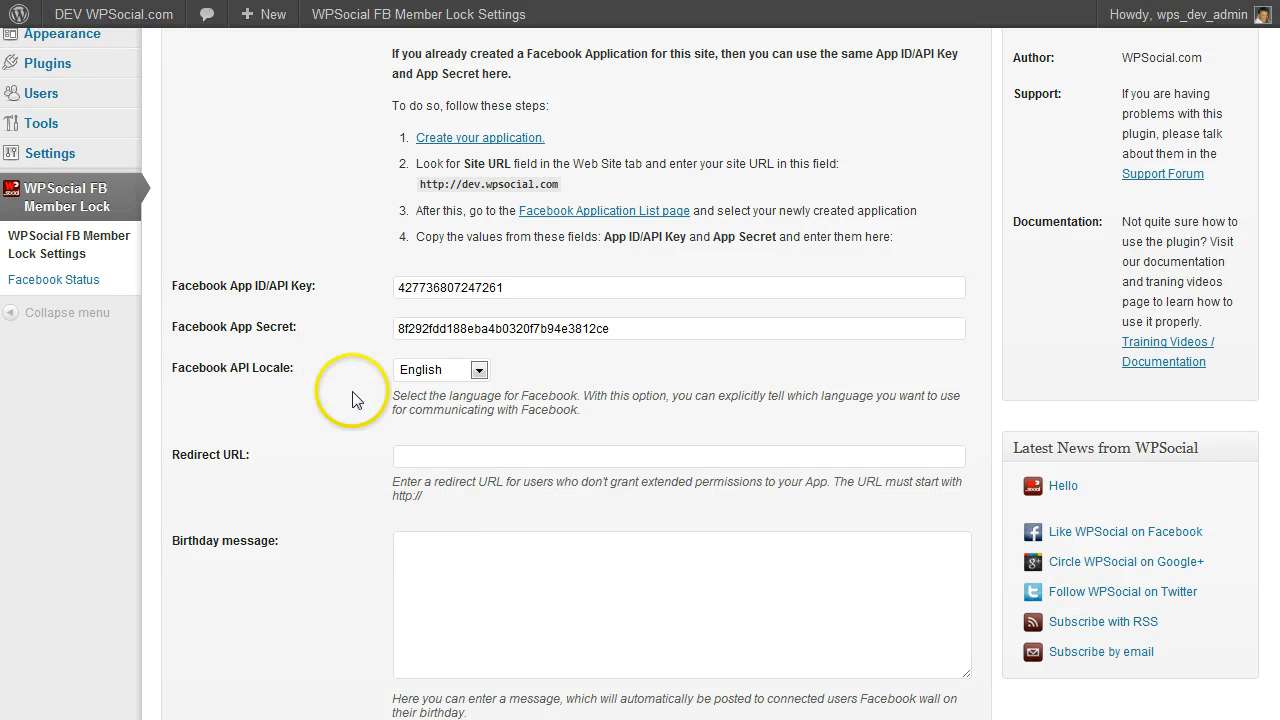
text(http://www.google.com)
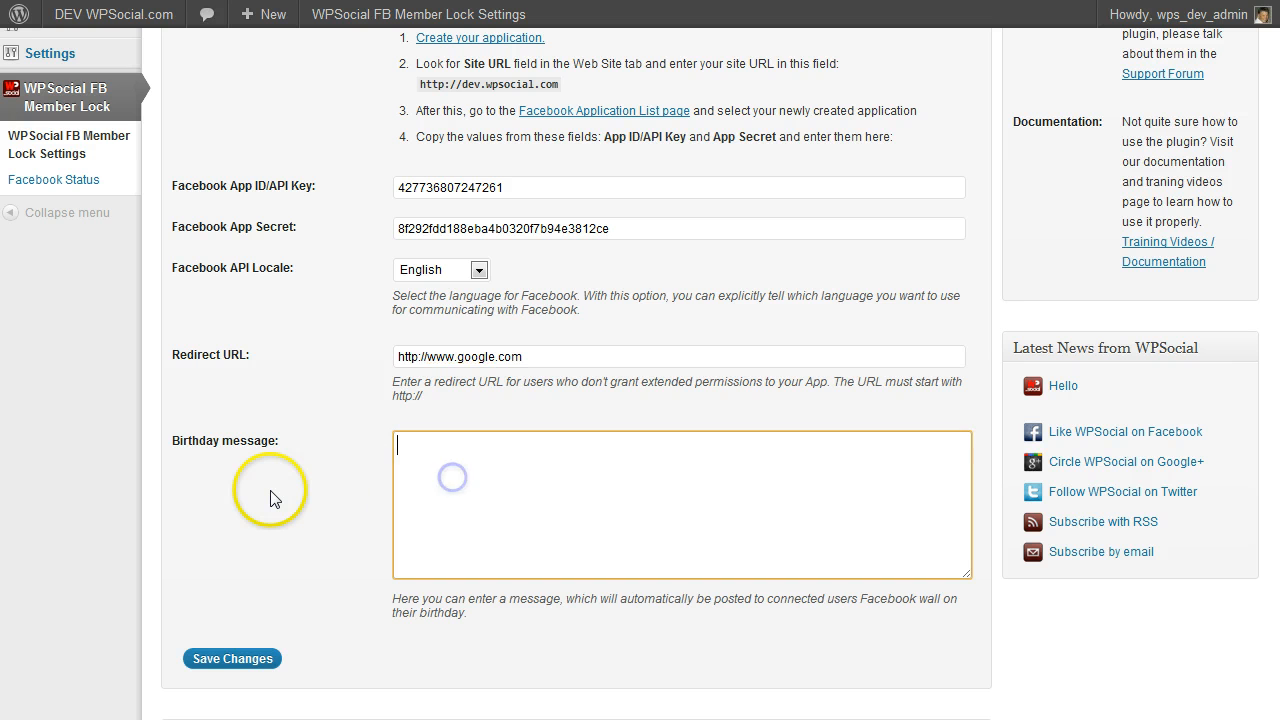
mouse_move(275, 500)
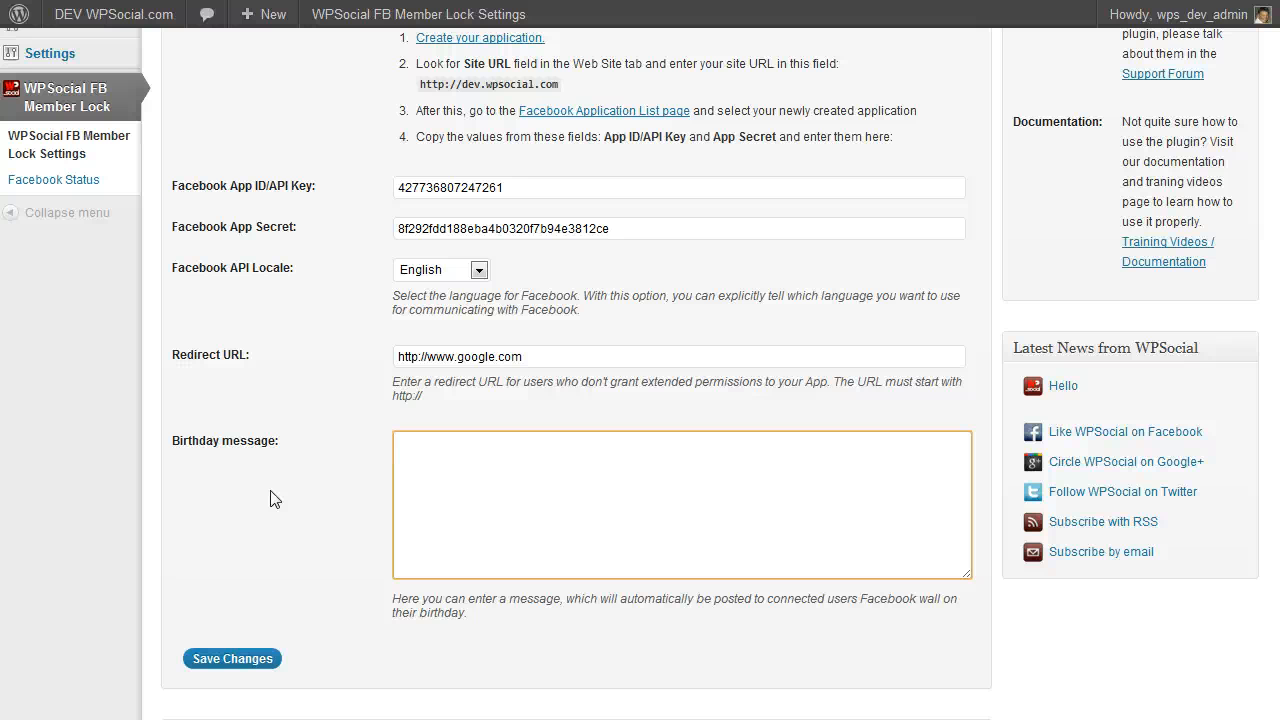
- Scroll down past Save Changes to the Autopost on Facebook User's Wall section
scroll(down, 3)
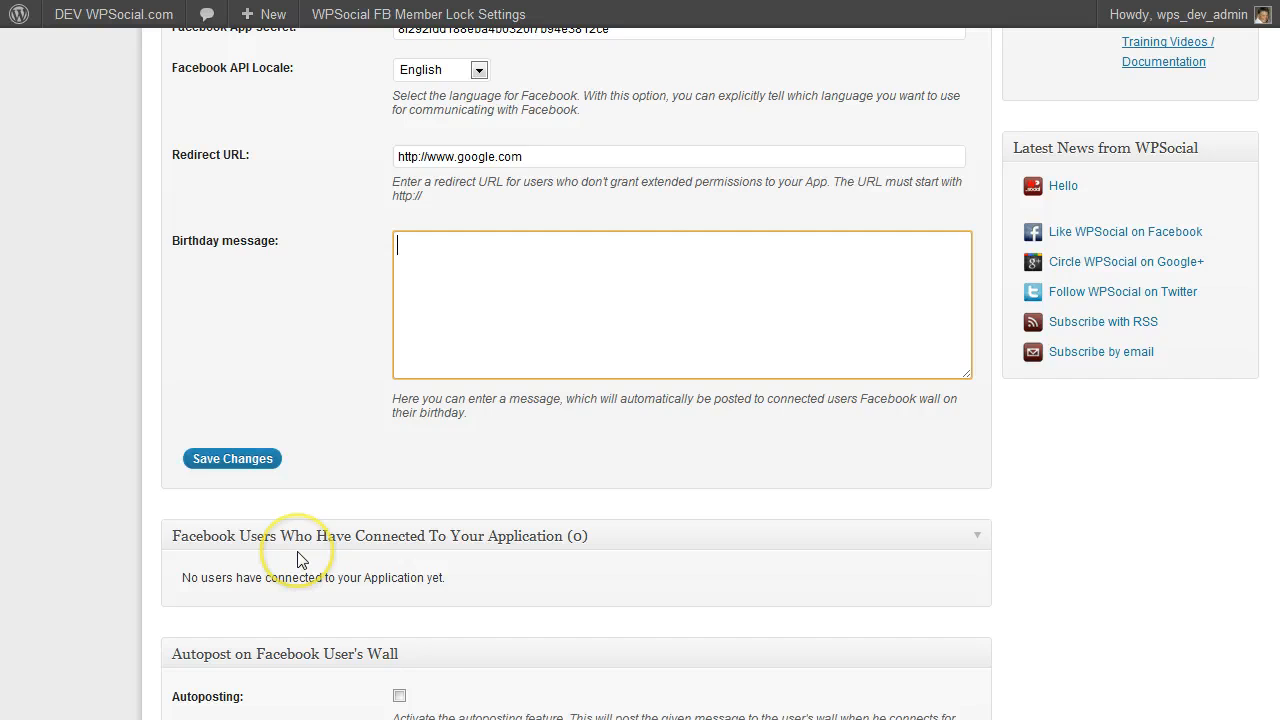
scroll(down, 3)
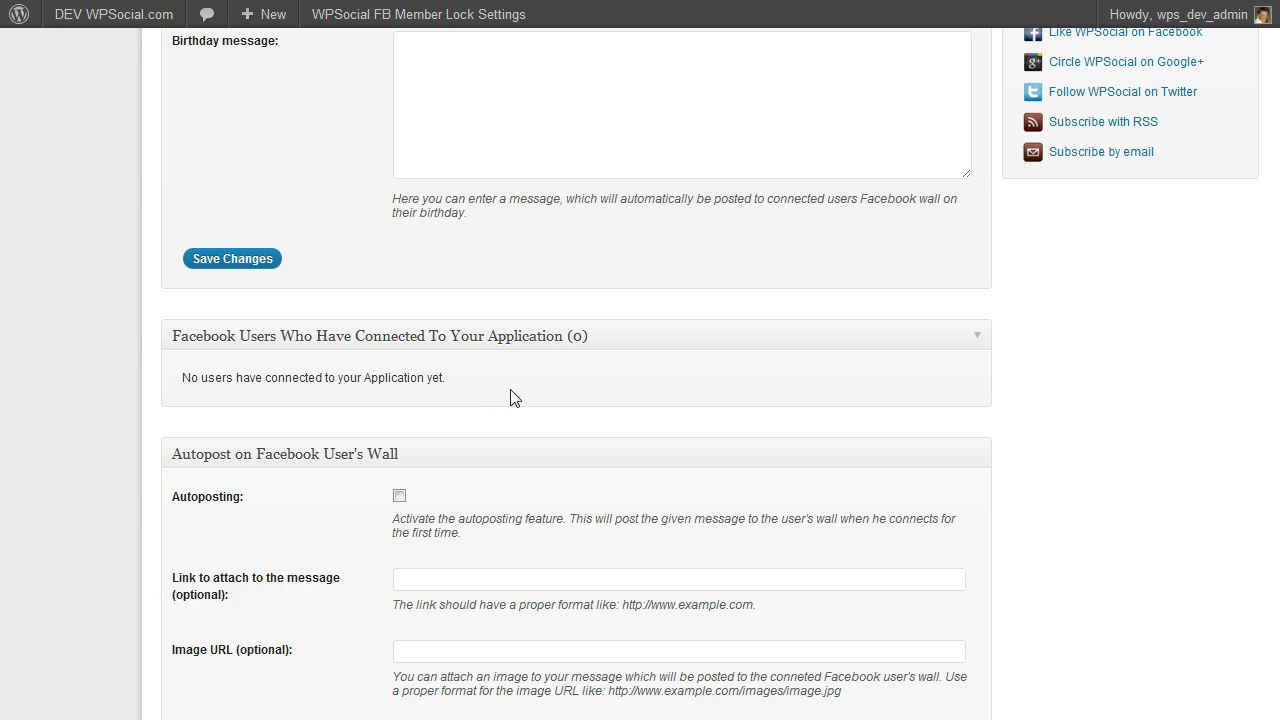
scroll(down, 3)
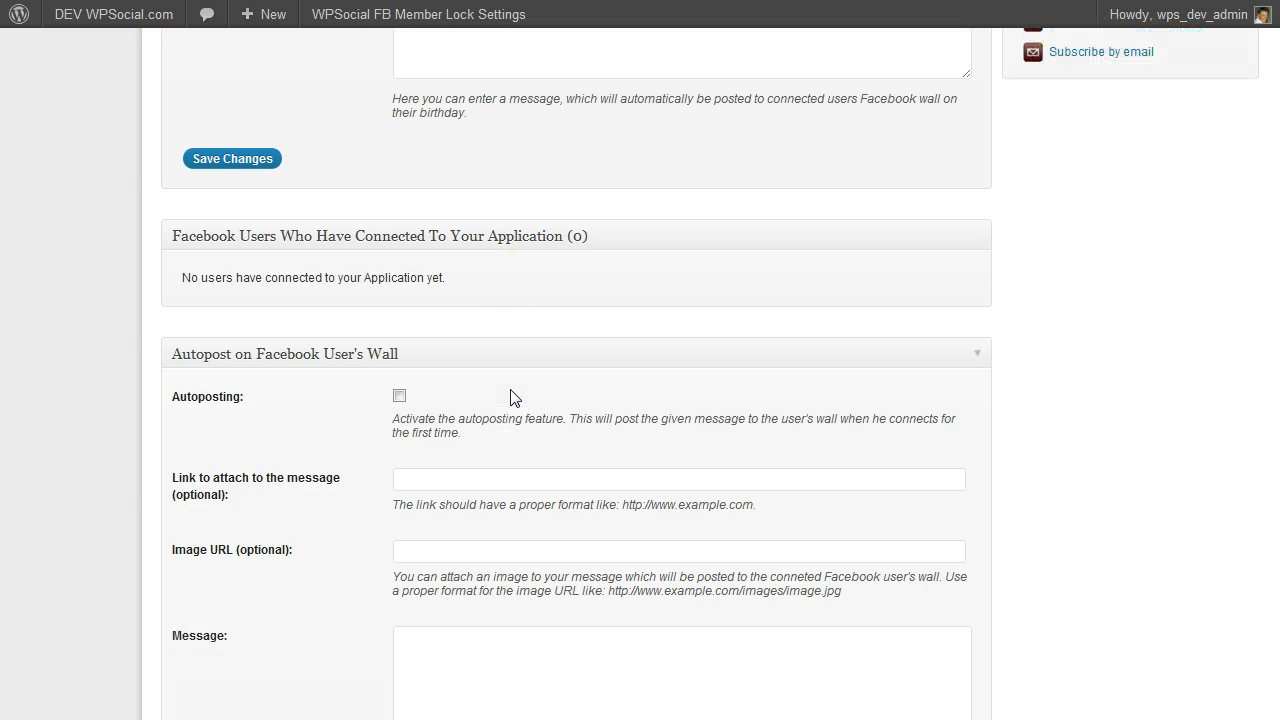
scroll(down, 3)
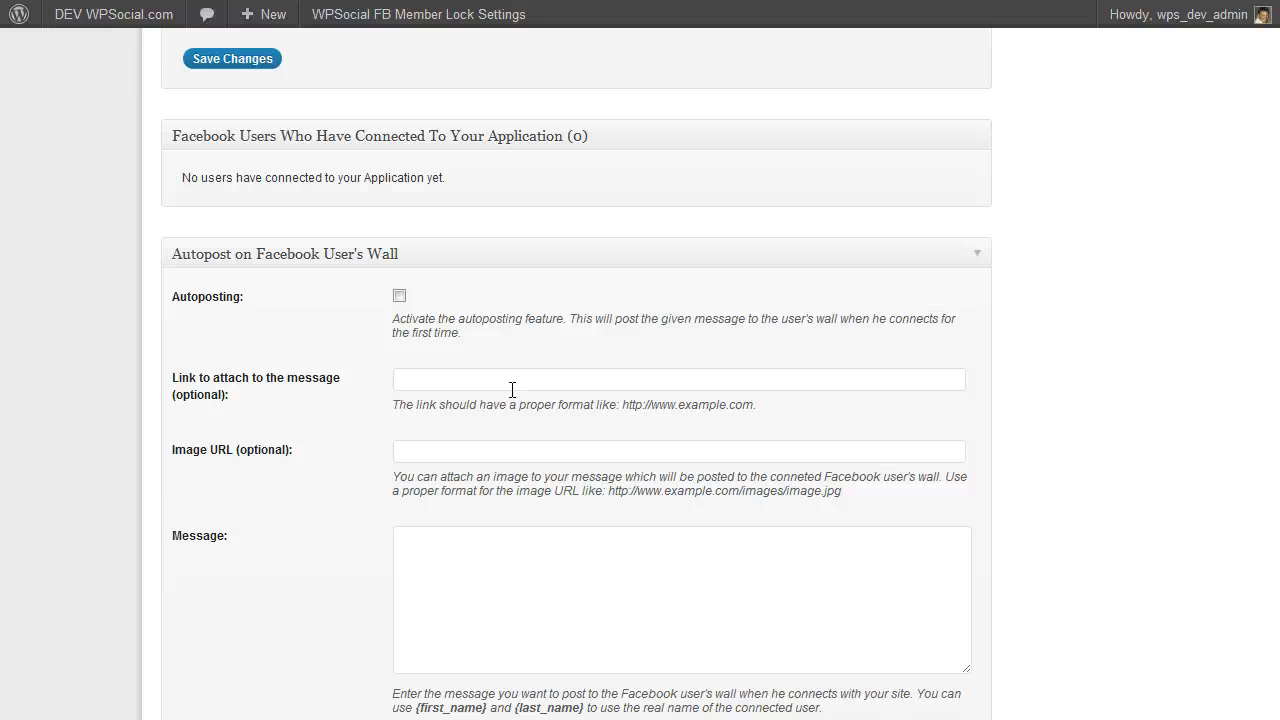
scroll(down, 3)
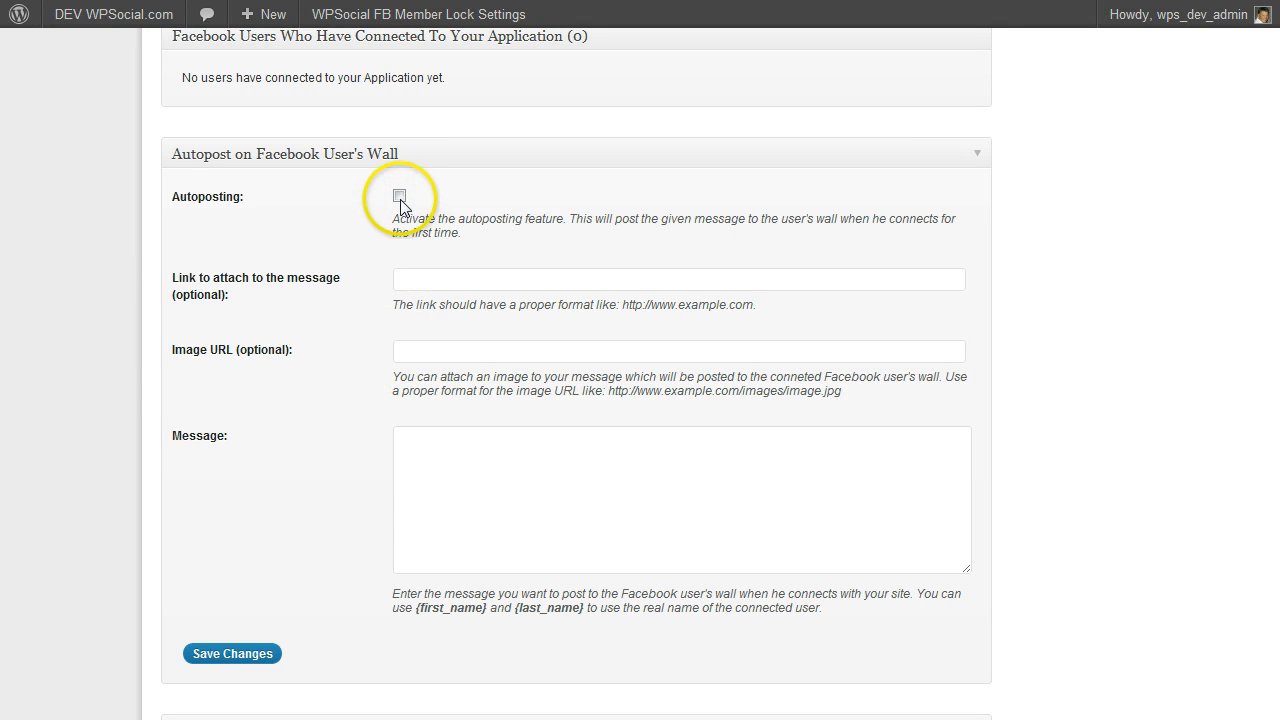
click(397, 195)
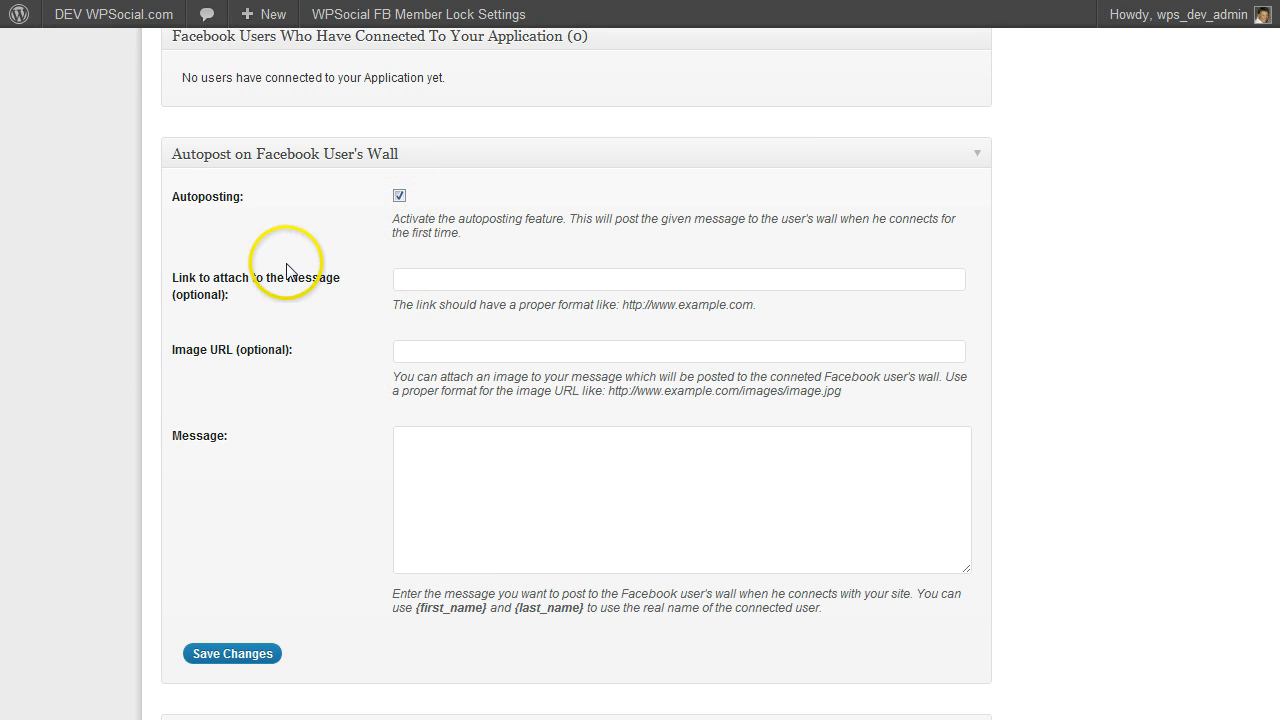
mouse_move(322, 337)
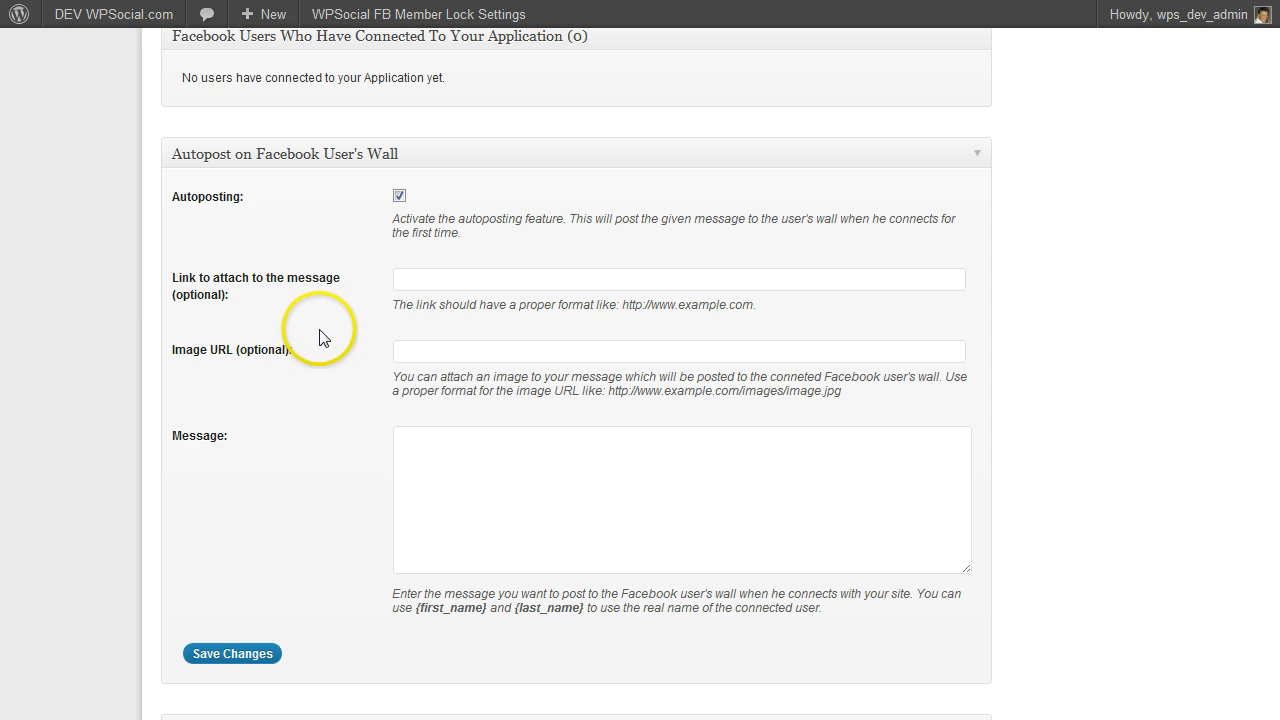
mouse_move(216, 82)
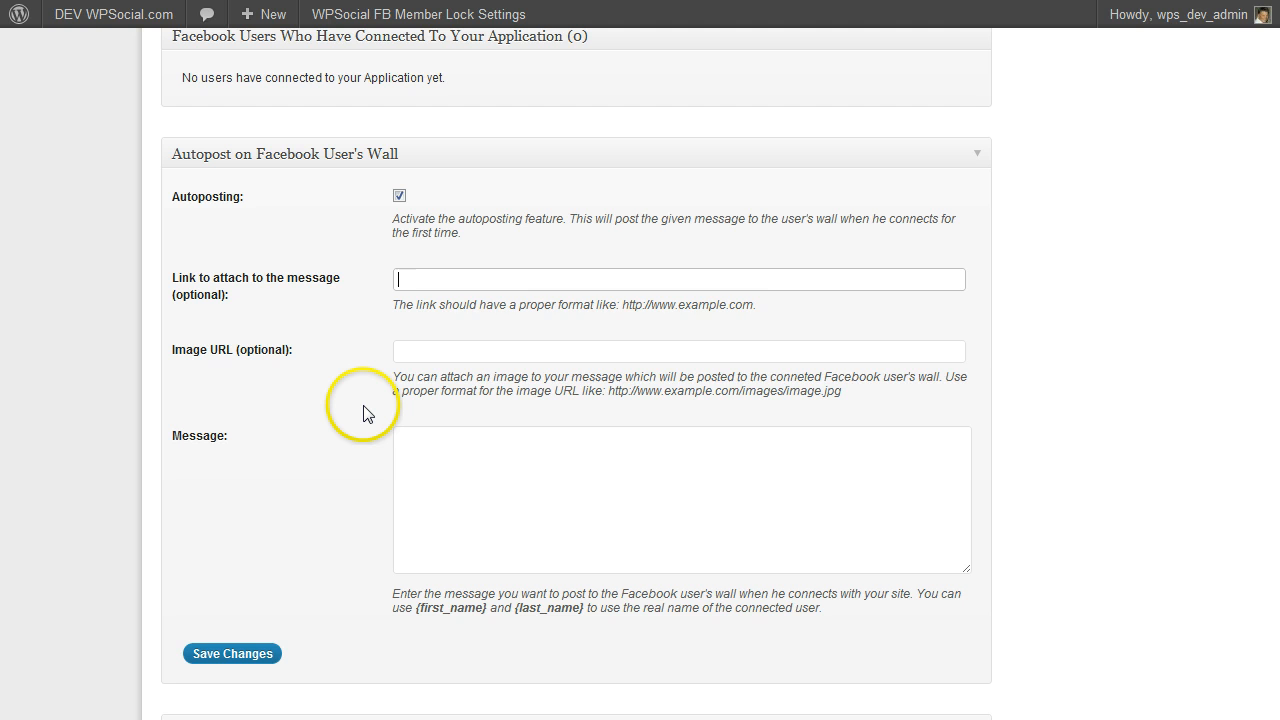
text(http://www.d)
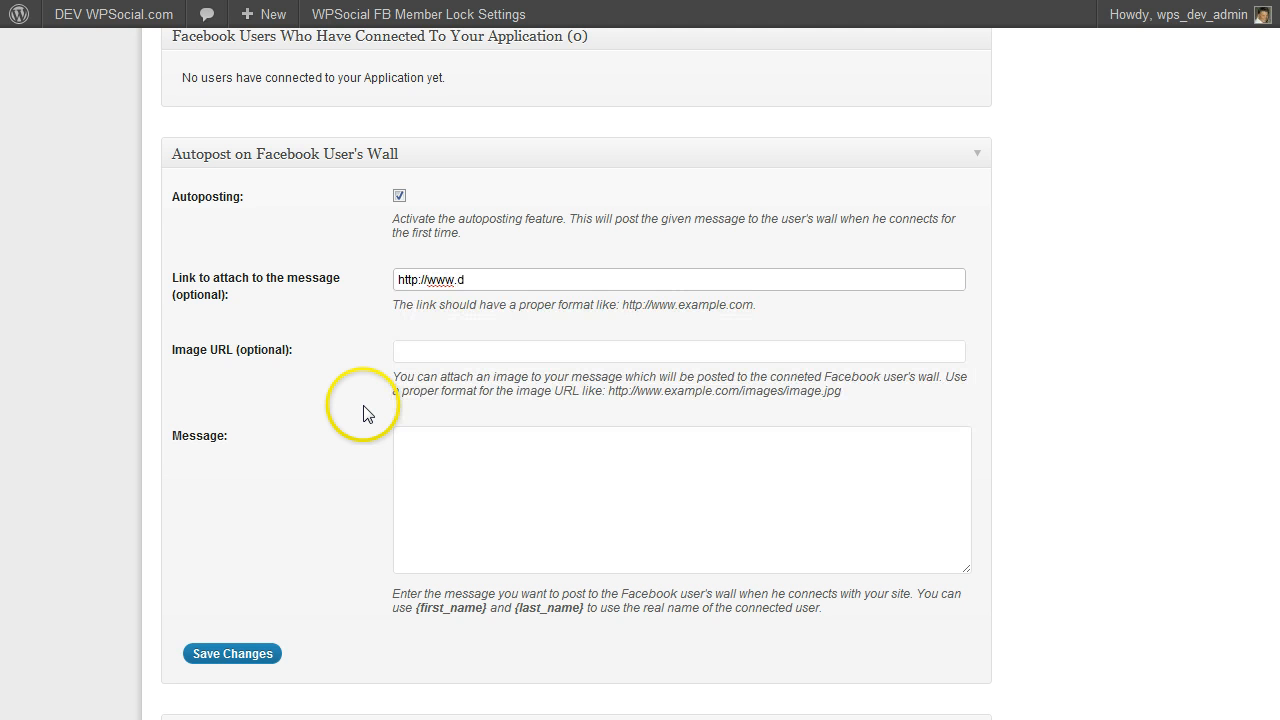
text(ev.wp)
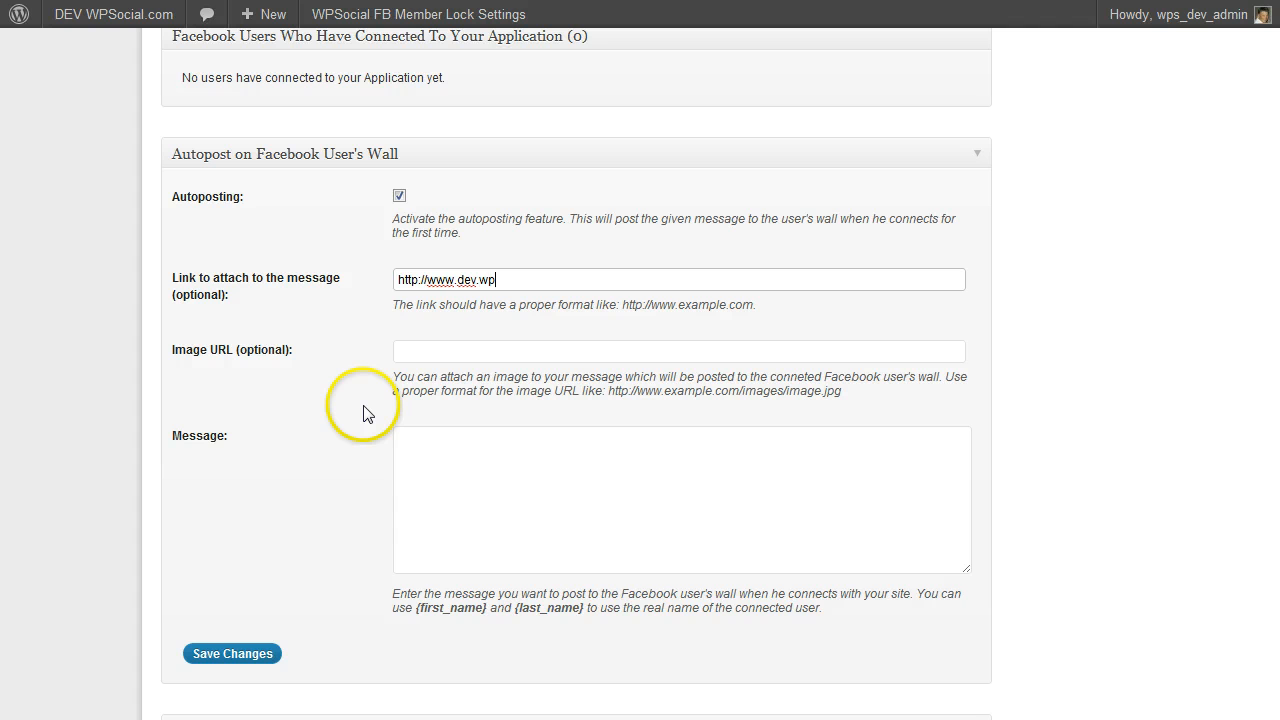
text(social.com)
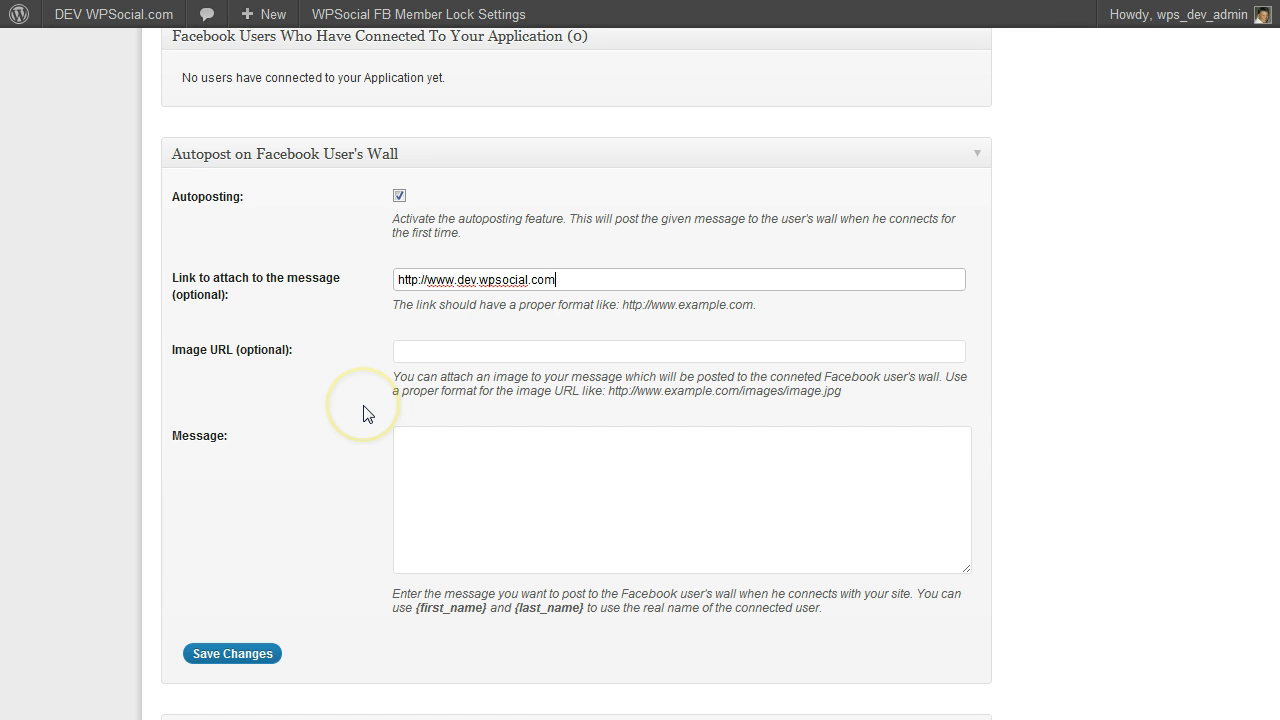
double_click(473, 279)
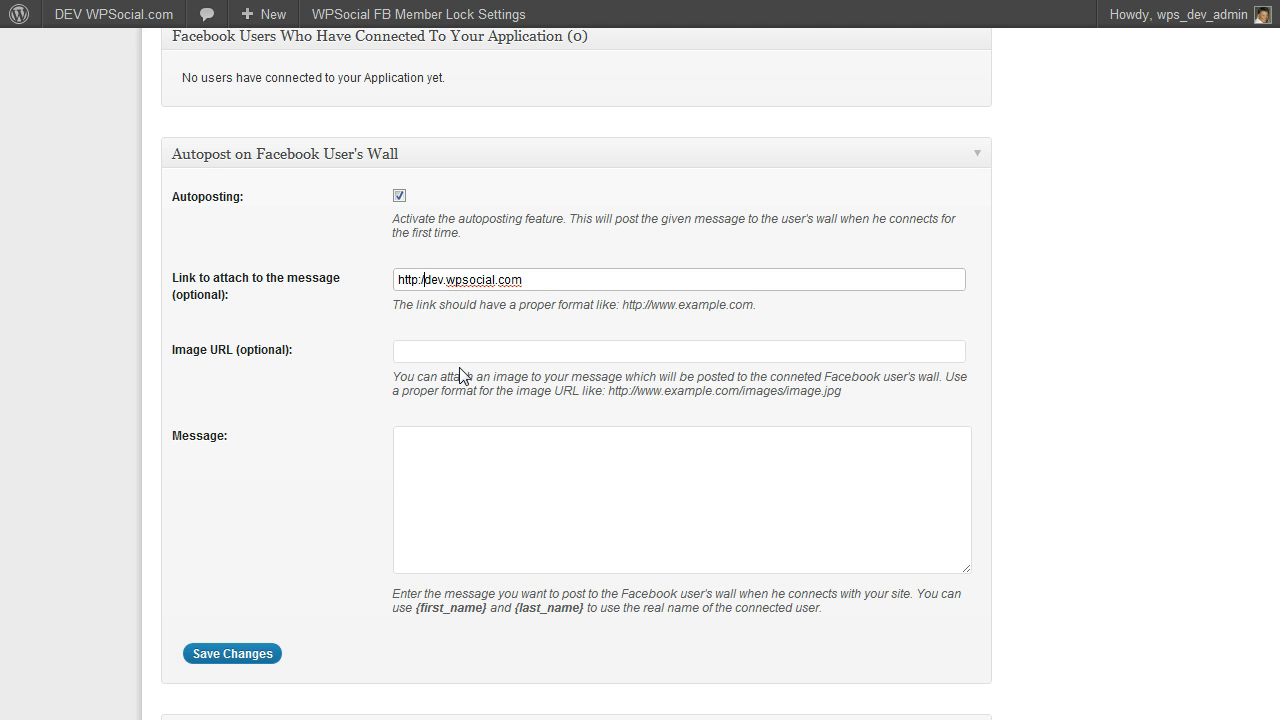
click(679, 350)
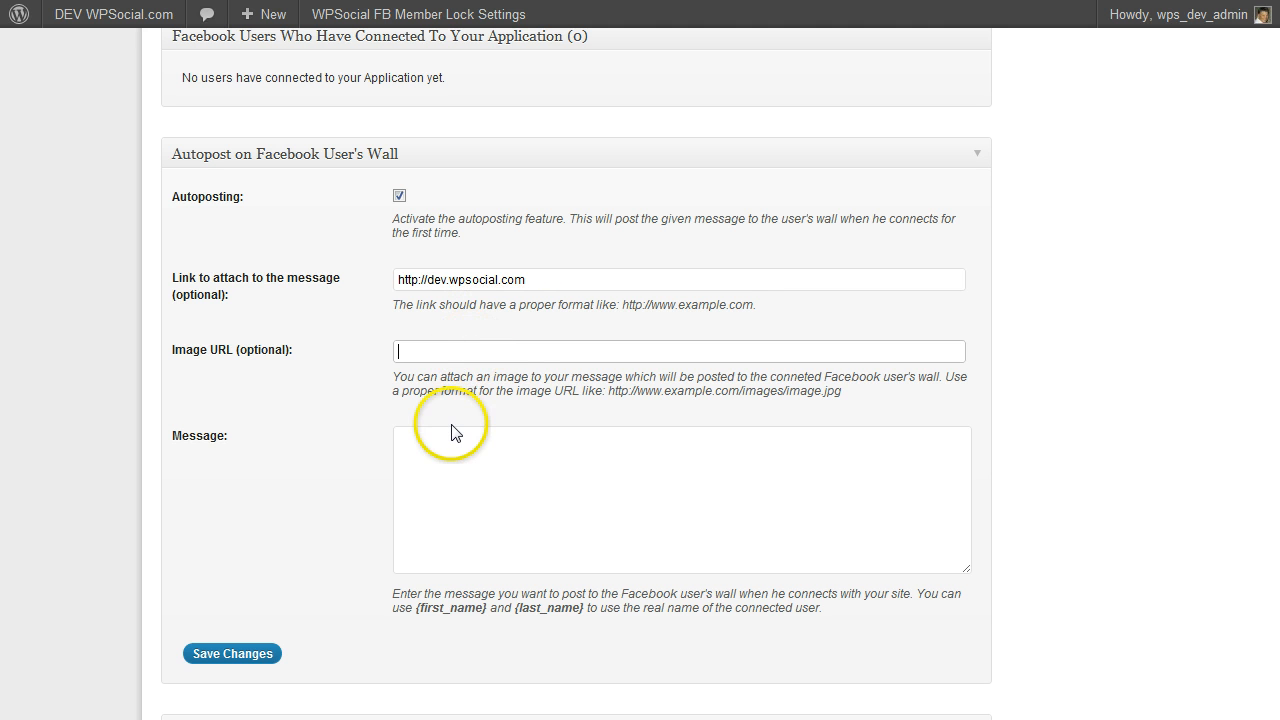
mouse_move(453, 420)
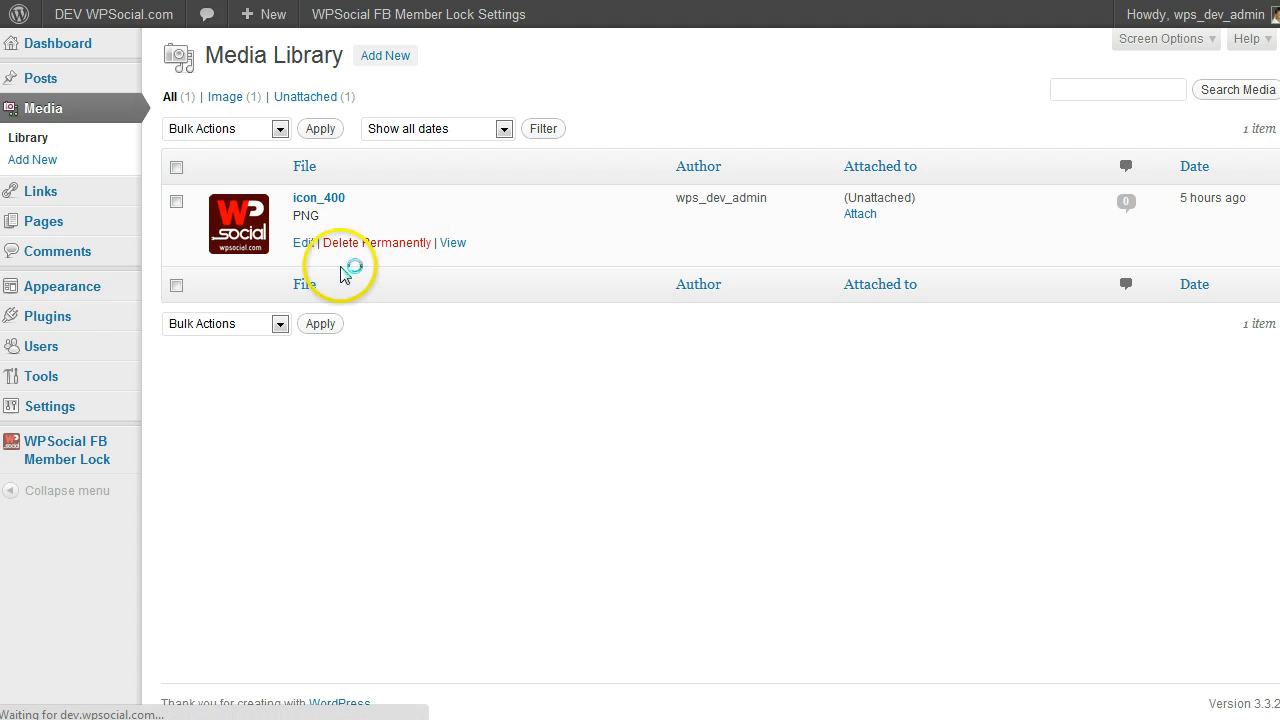
- Copy icon_400.png's File URL from the Media Library and return to FB Member Lock
click(301, 242)
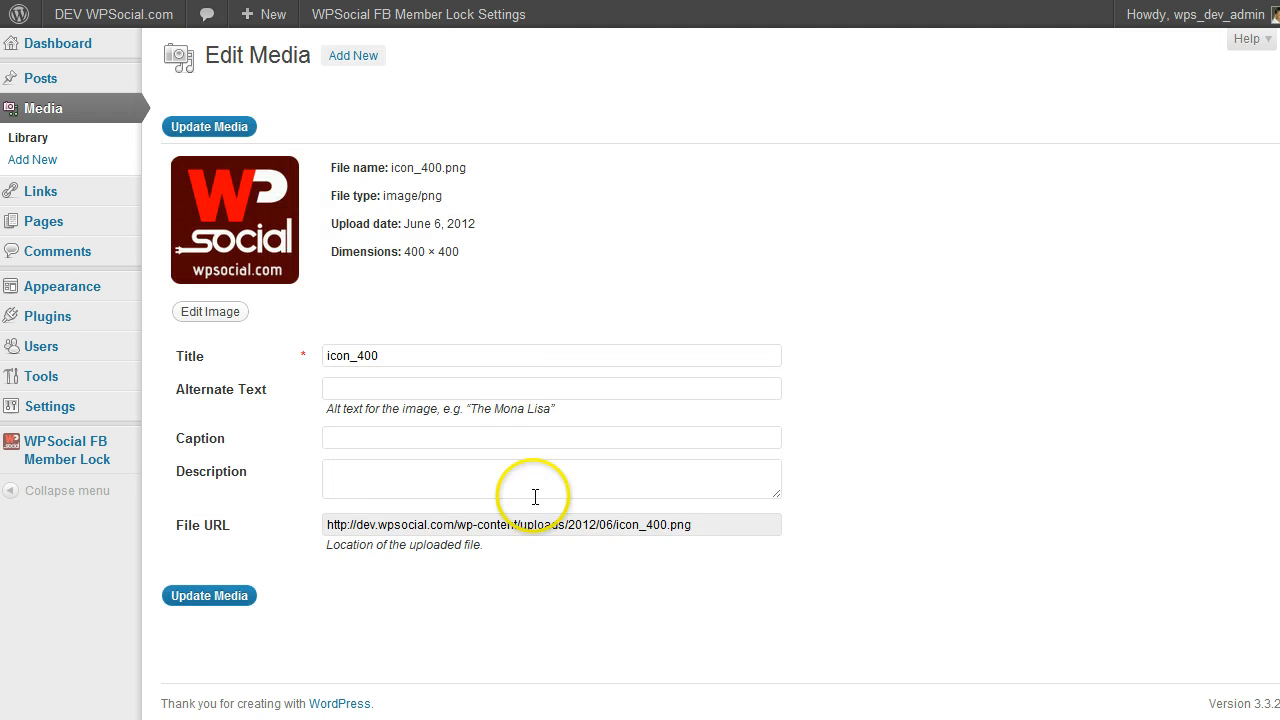
triple_click(540, 525)
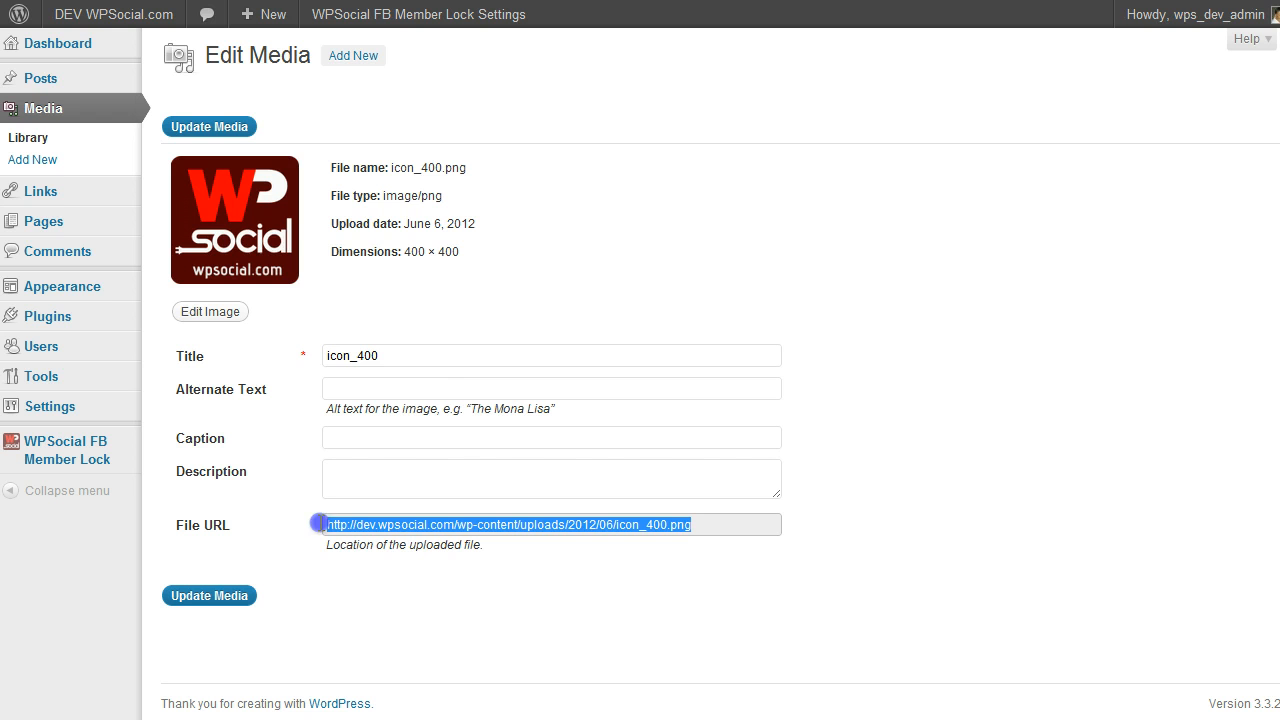
click(63, 448)
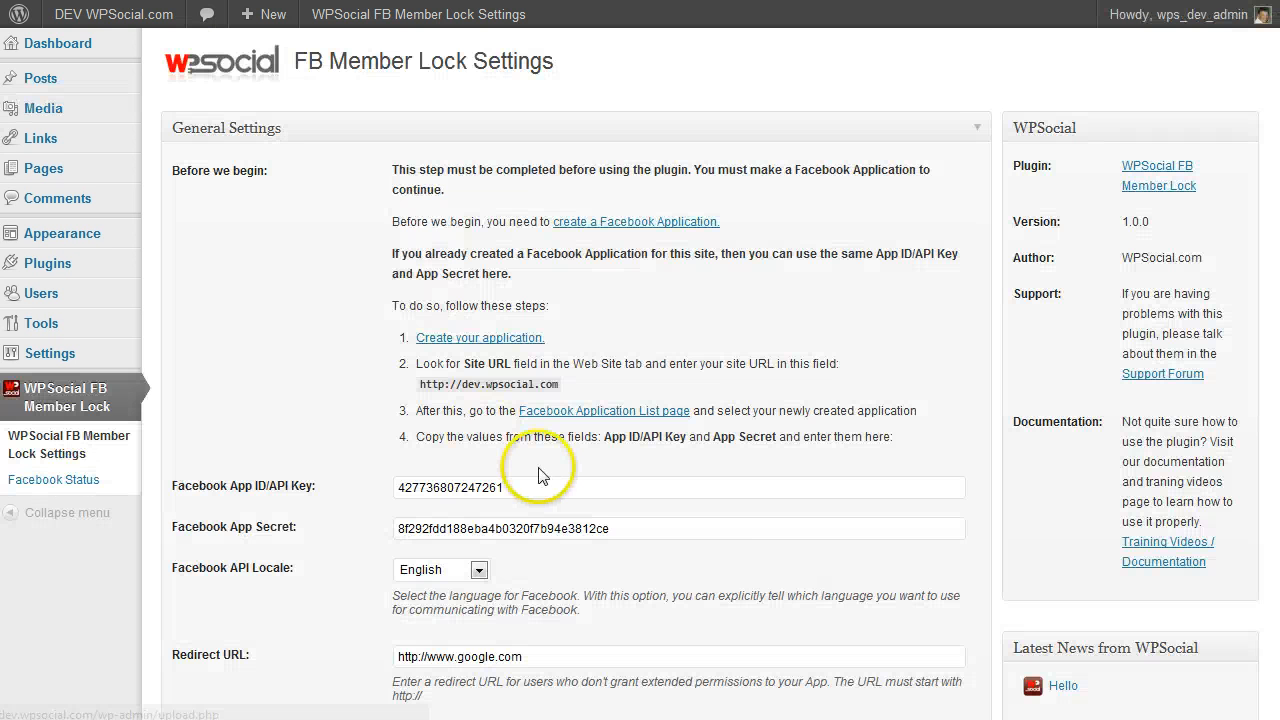
- Paste the icon_400.png URL as Image URL; message '{first_name} just connected to a great site.'
scroll(down, 3)
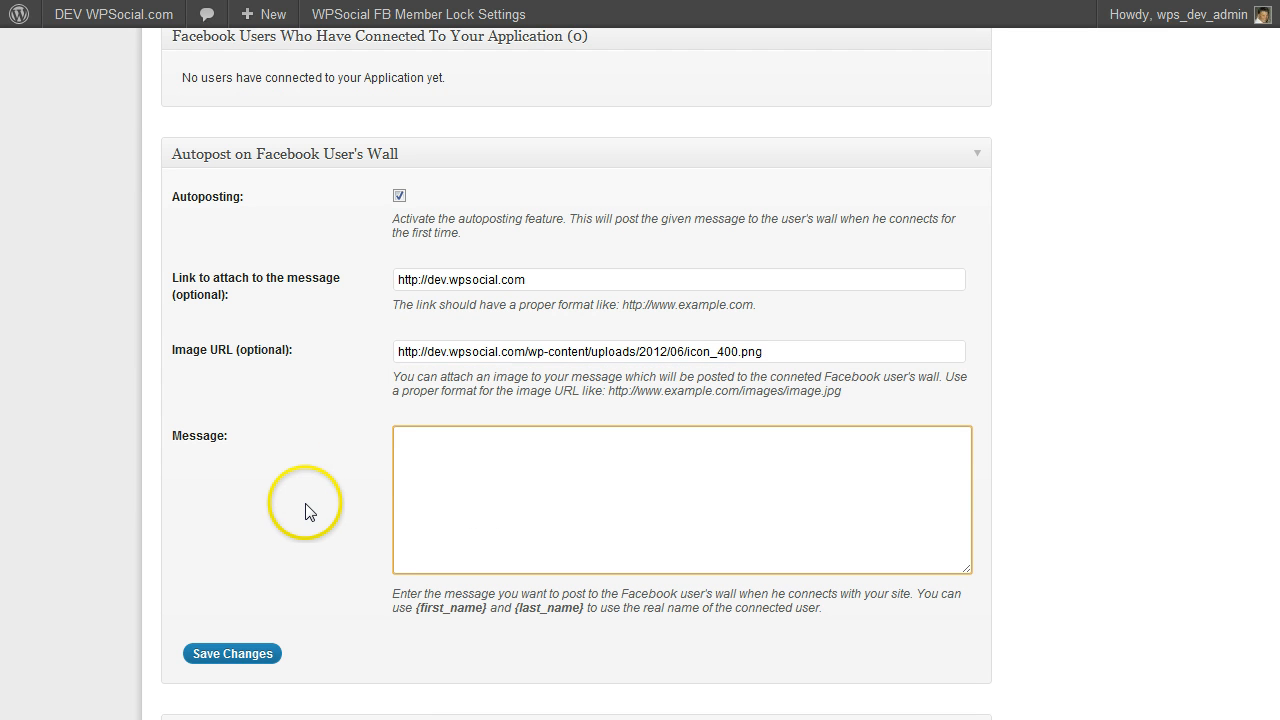
mouse_move(313, 511)
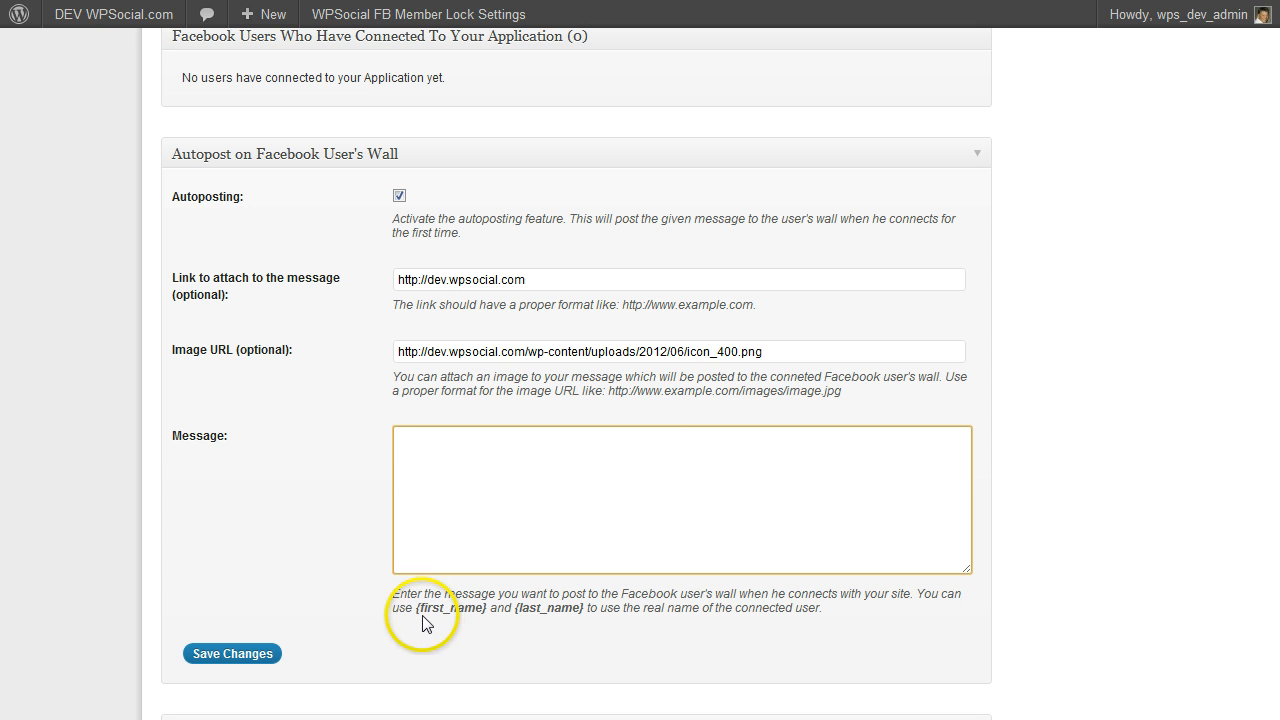
mouse_move(372, 614)
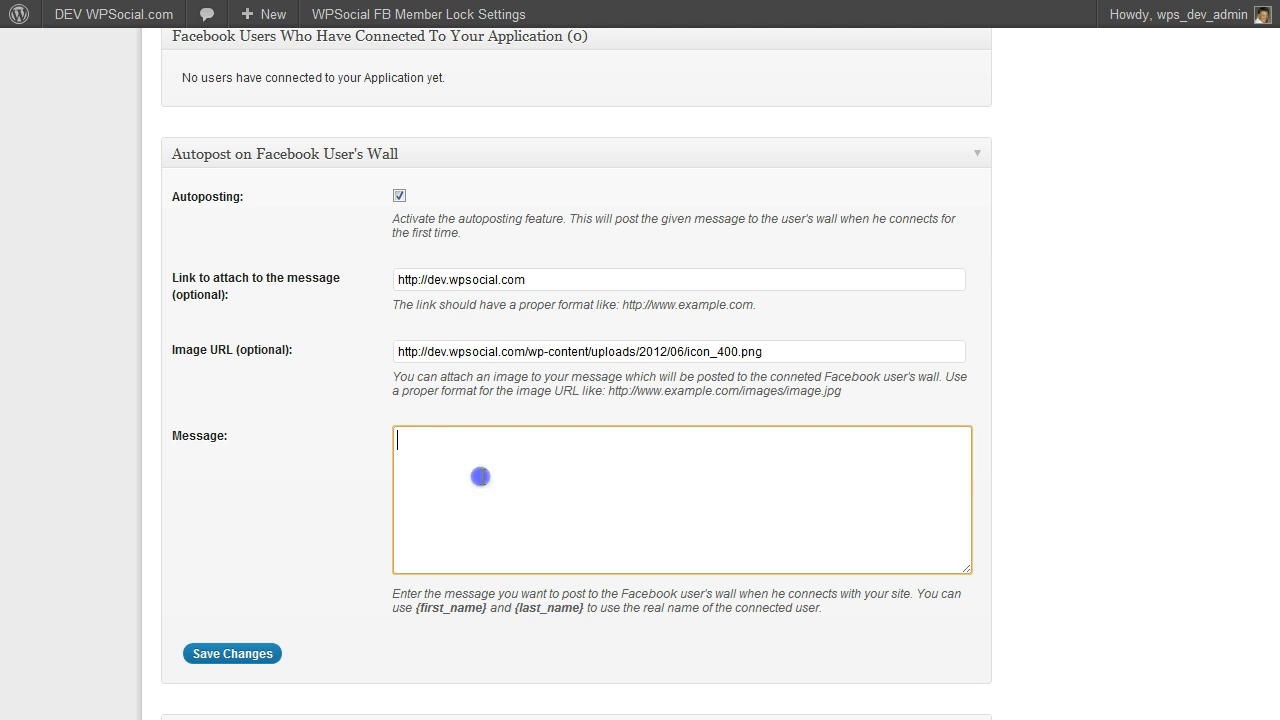
text({first_name})
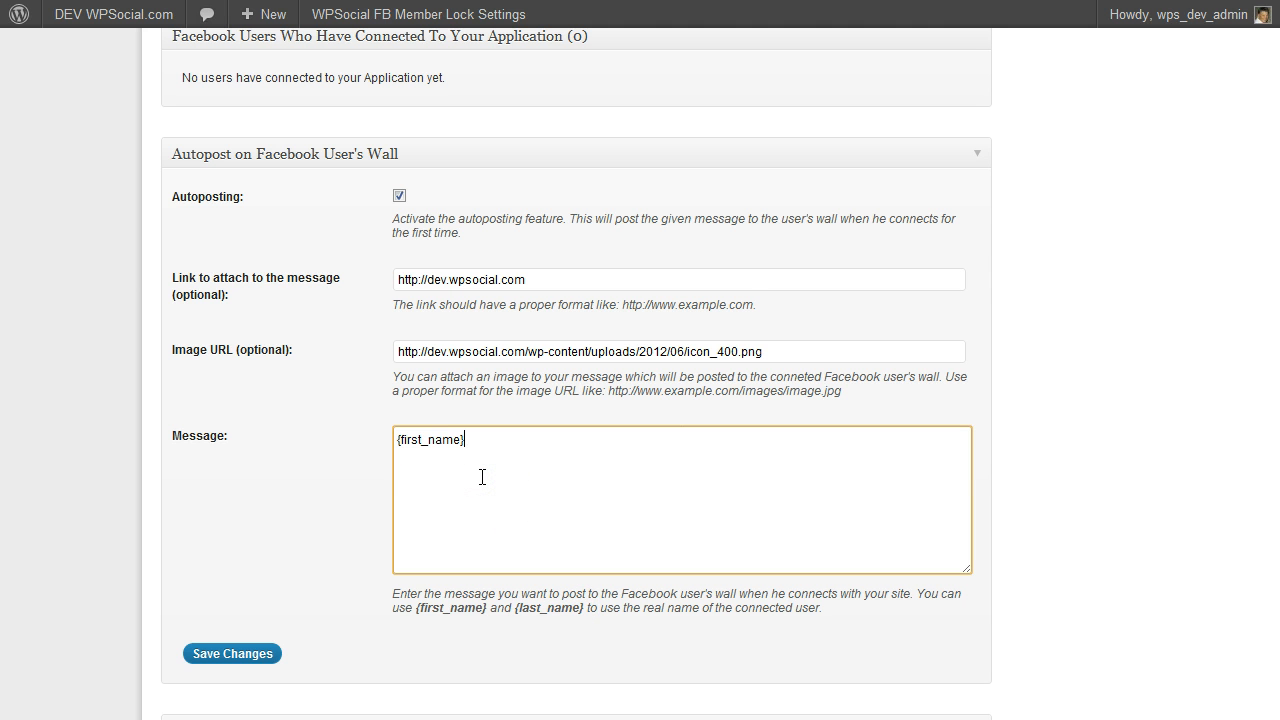
text(ju)
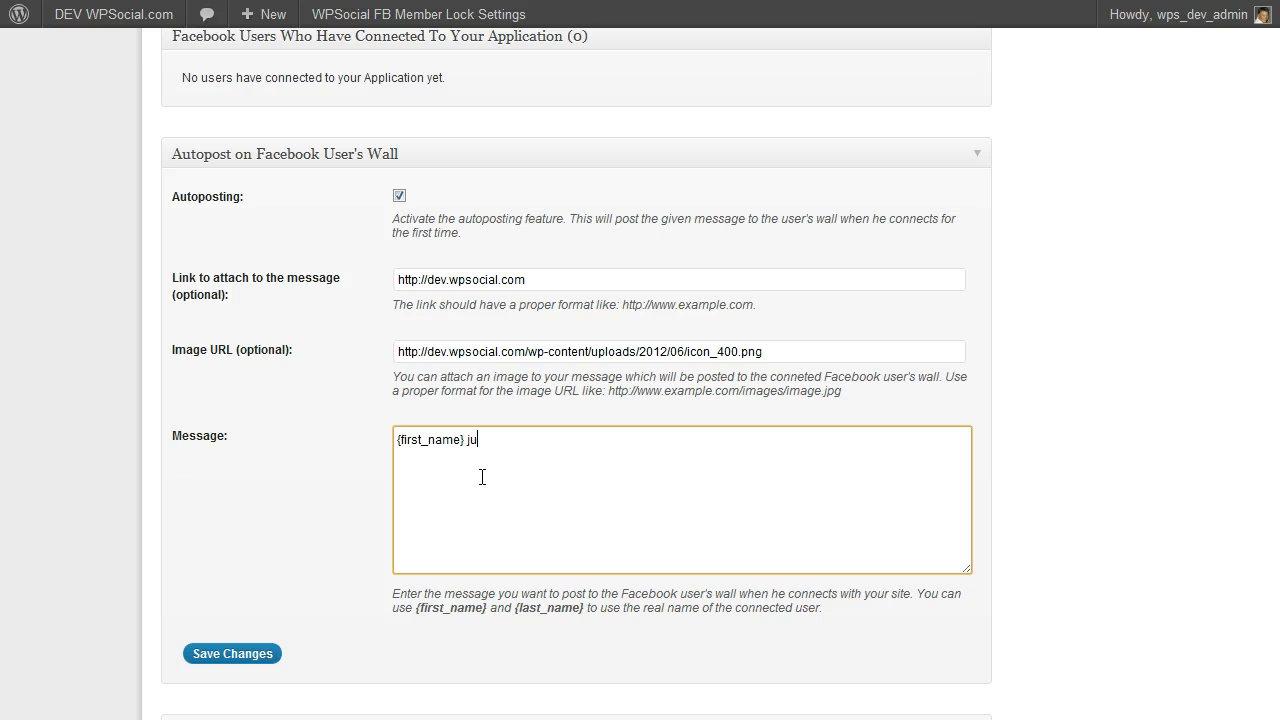
text(st connected to a great)
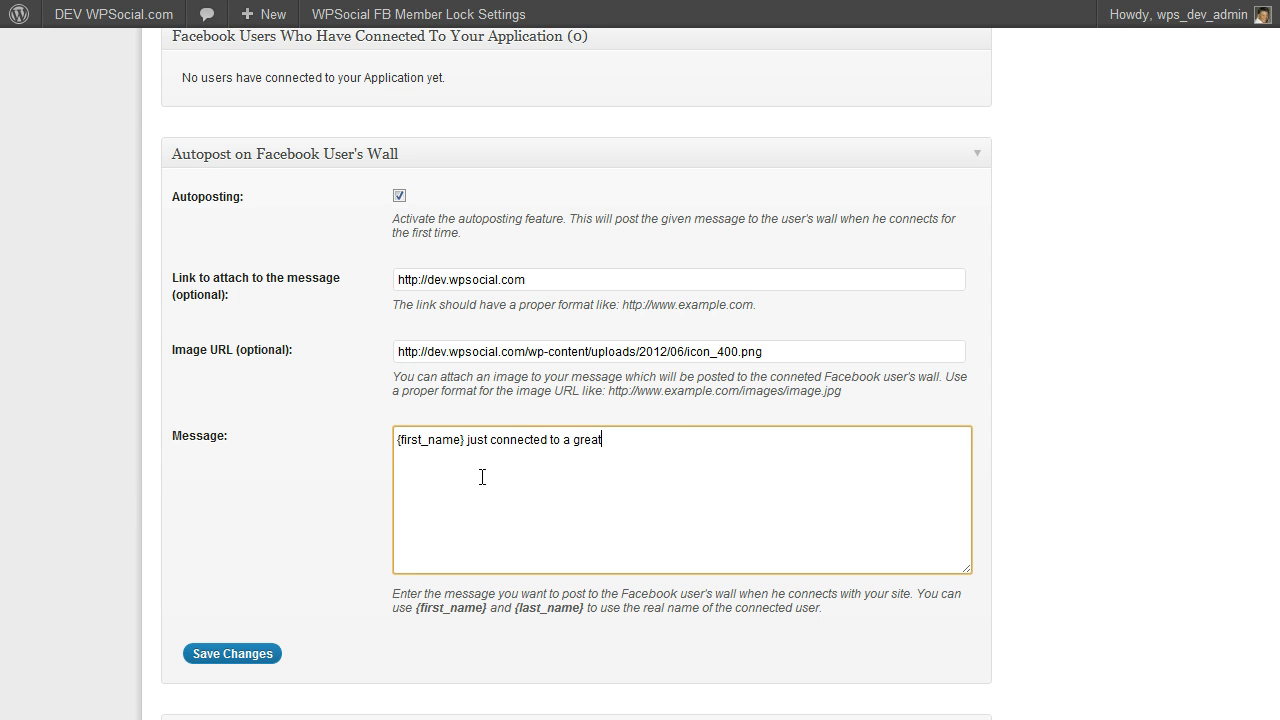
text(site.)
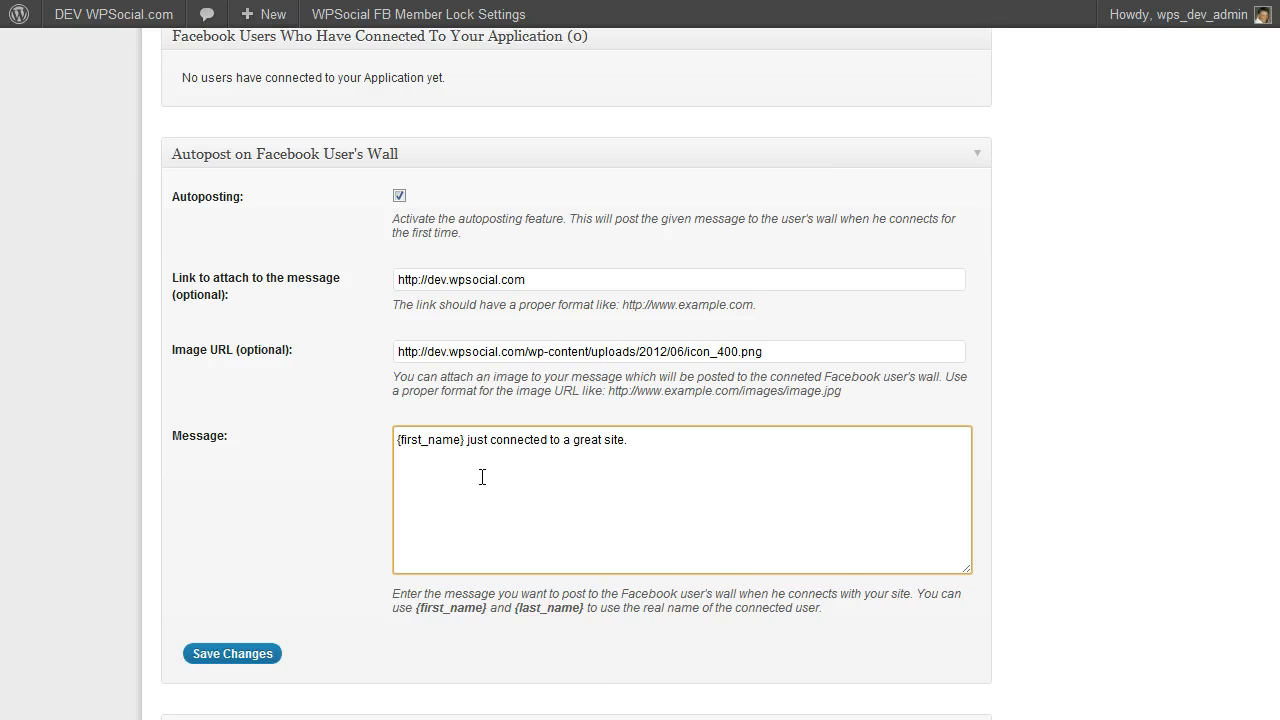
scroll(down, 3)
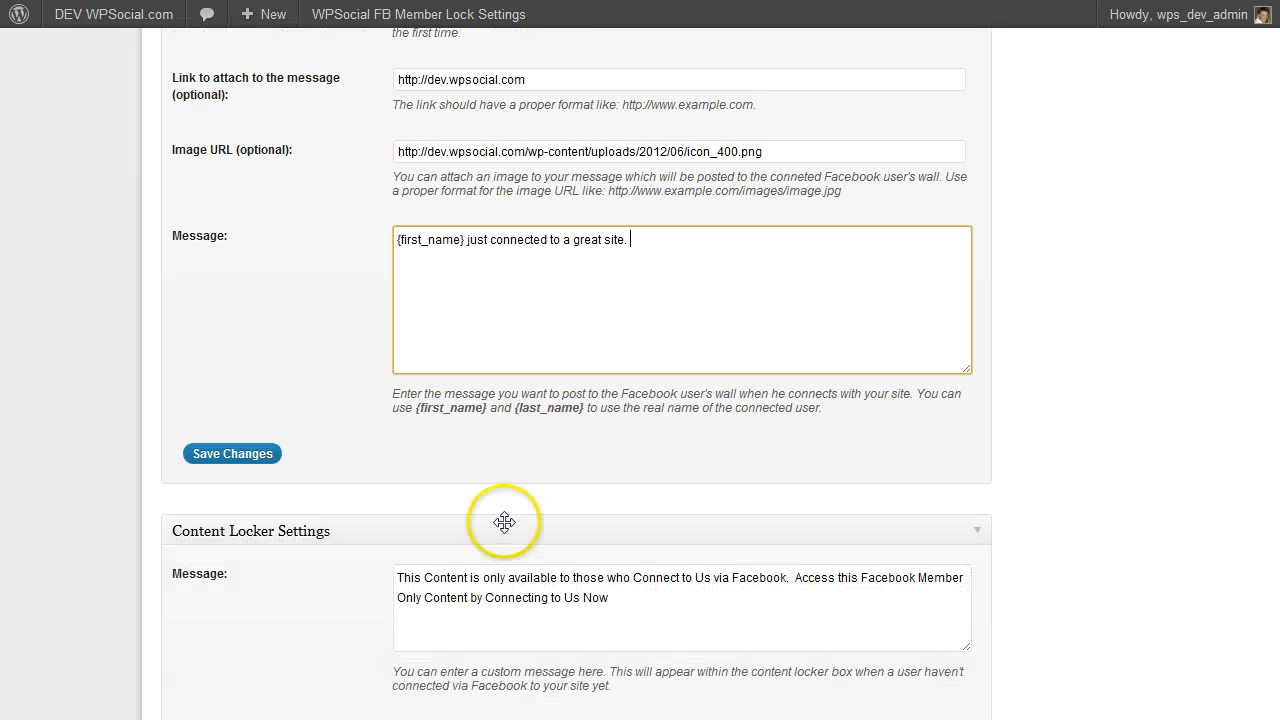
scroll(down, 3)
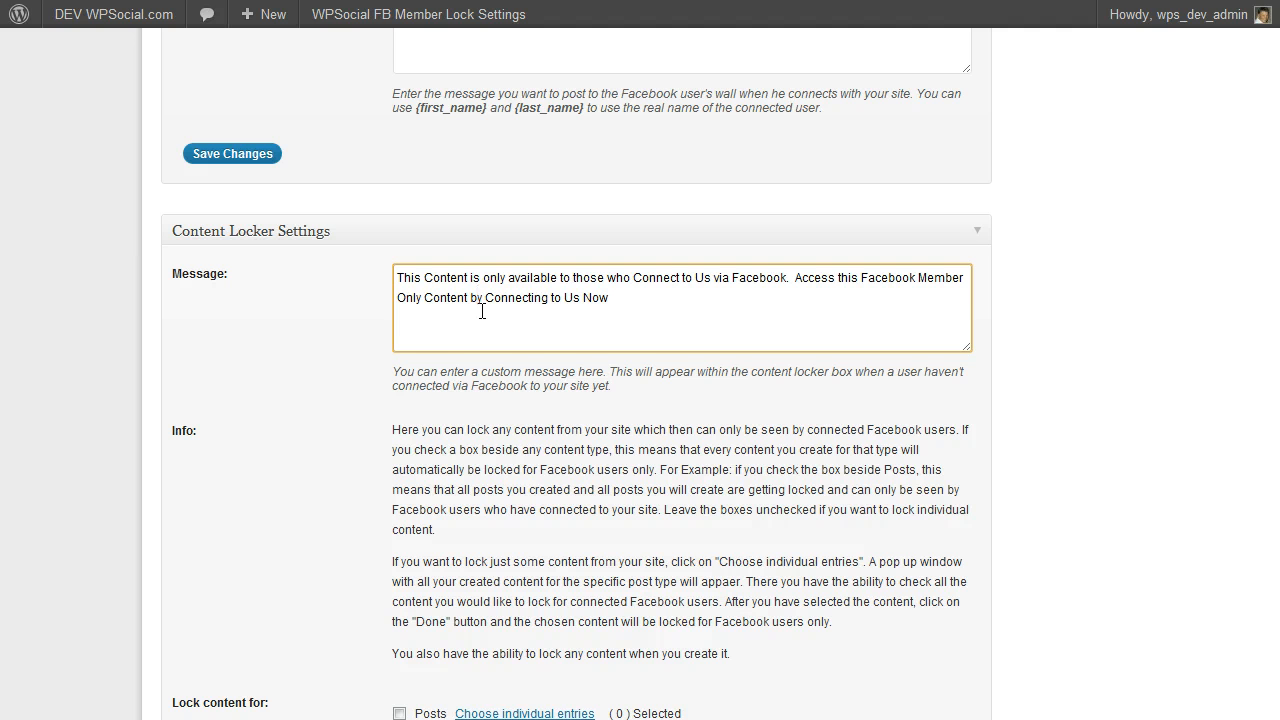
scroll(down, 3)
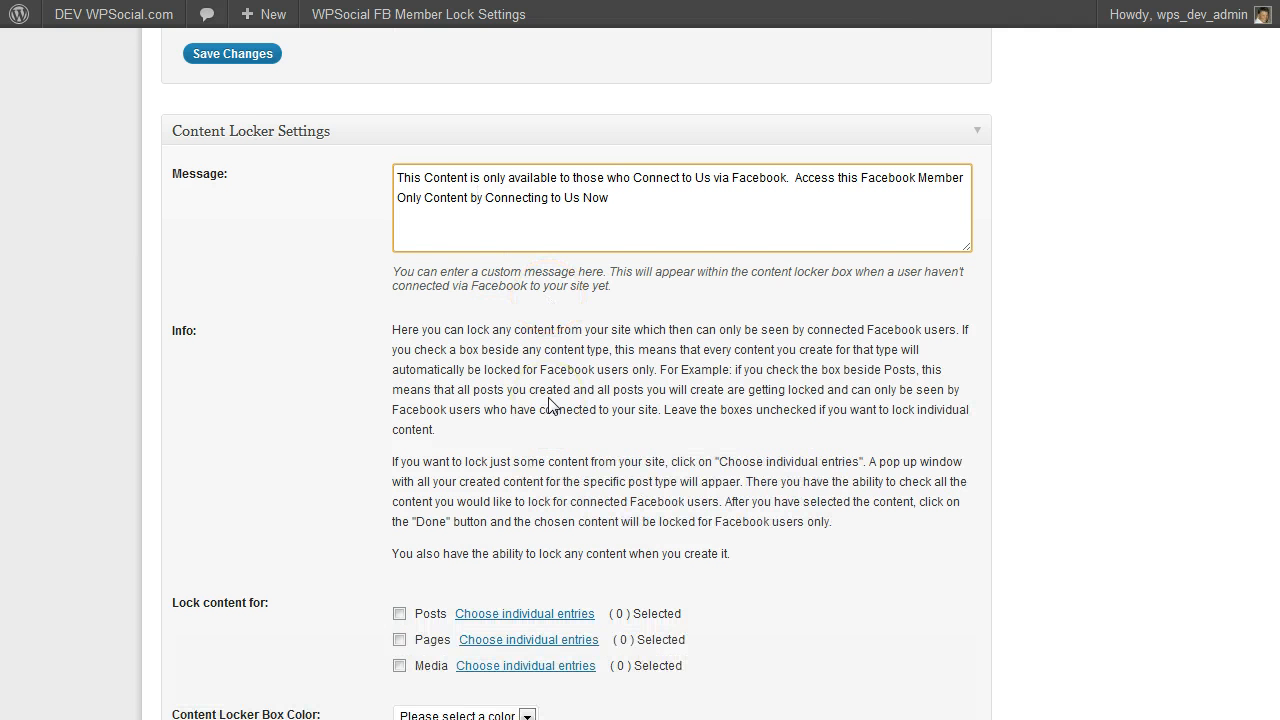
scroll(down, 3)
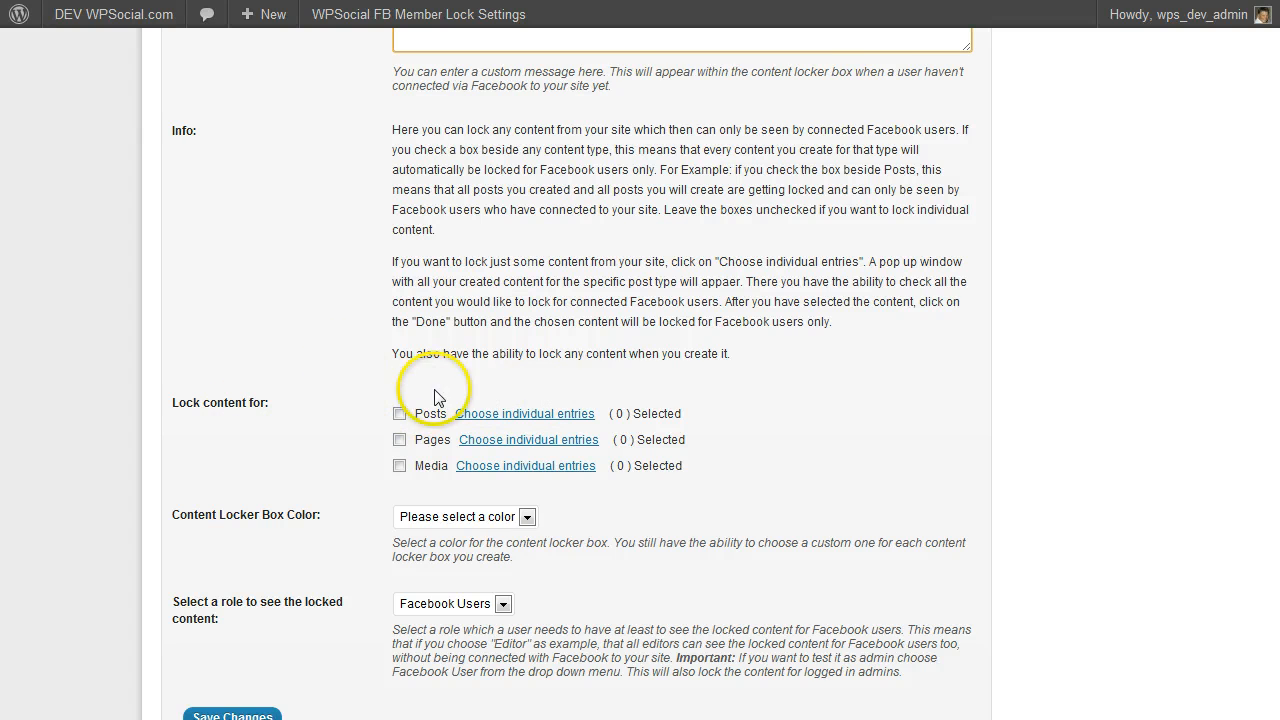
scroll(down, 3)
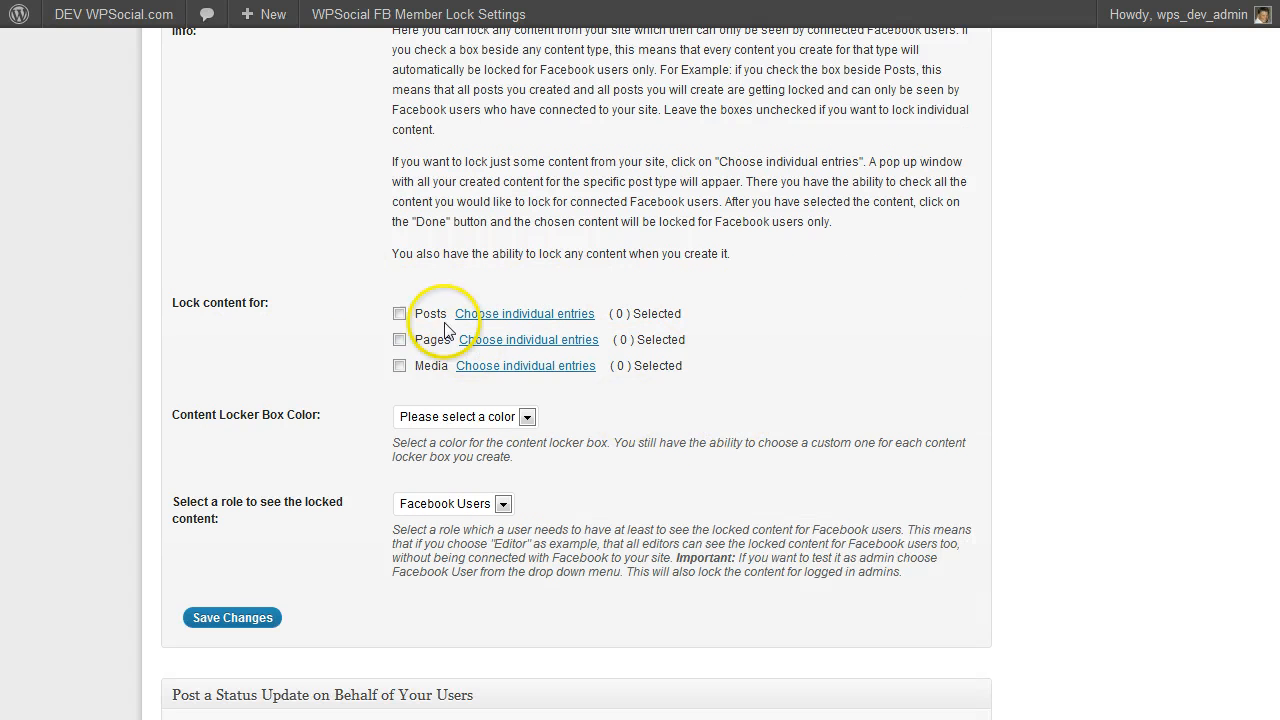
mouse_move(385, 361)
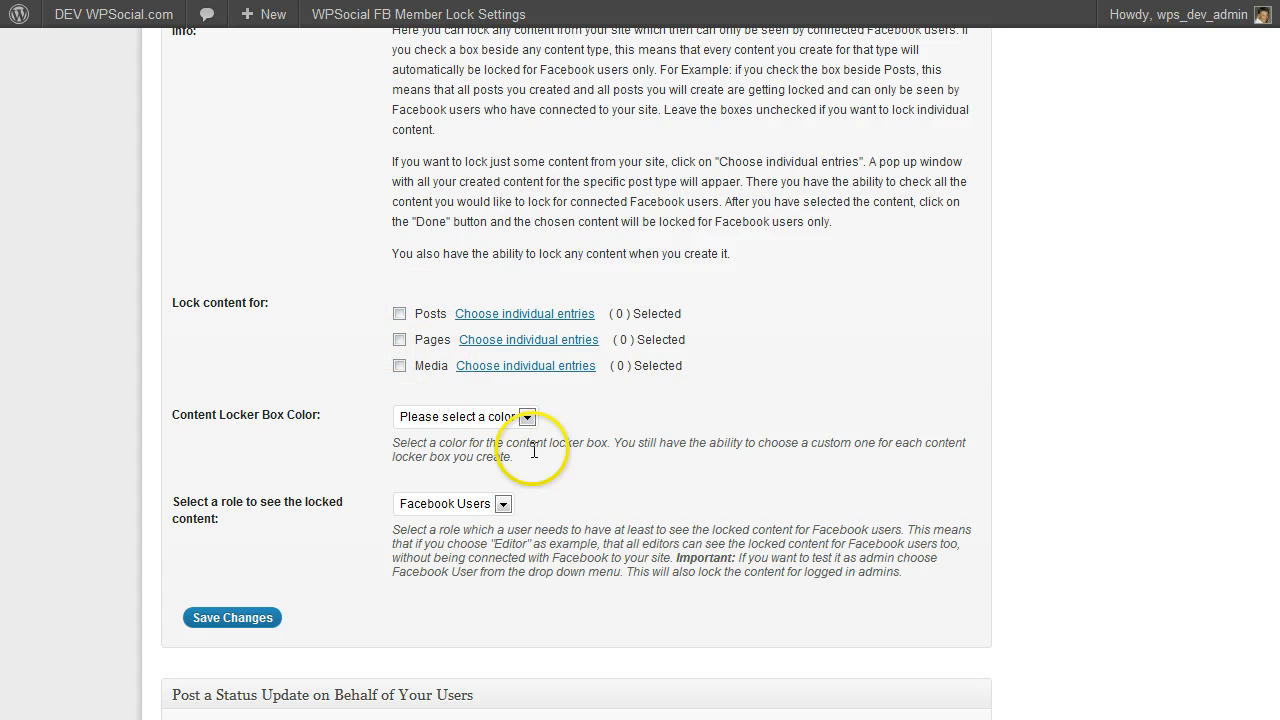
mouse_move(733, 431)
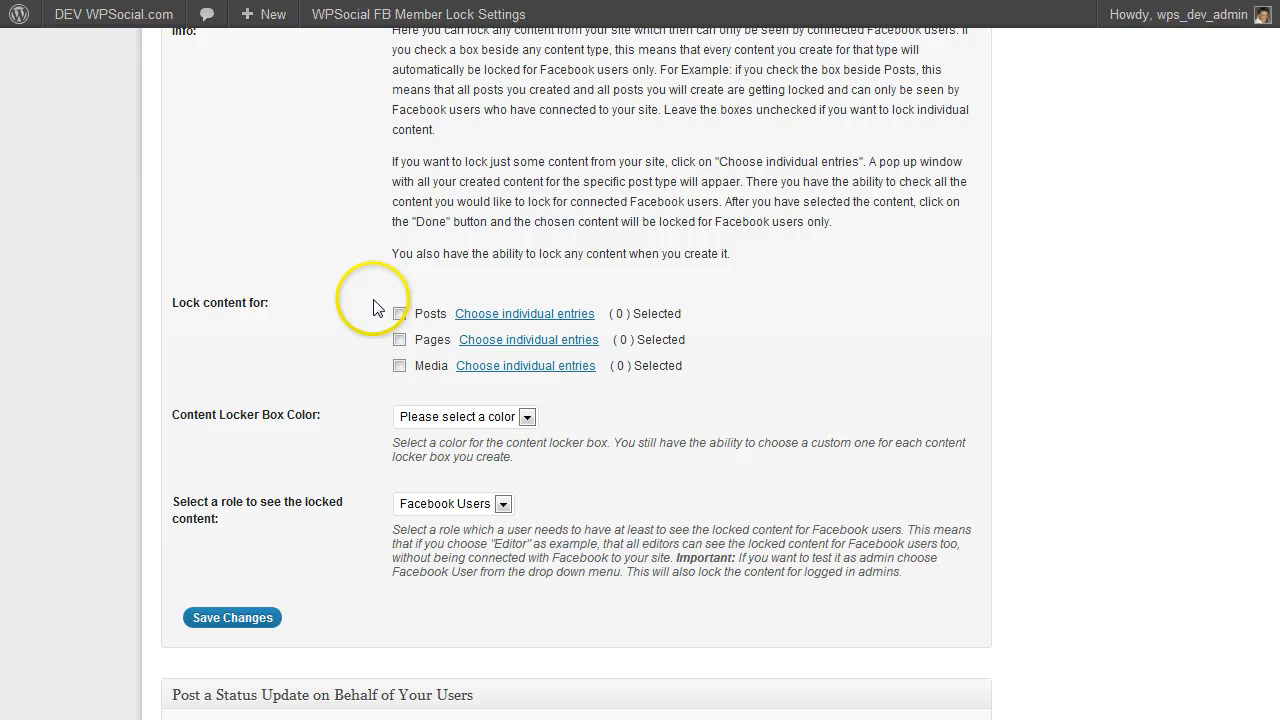
click(399, 313)
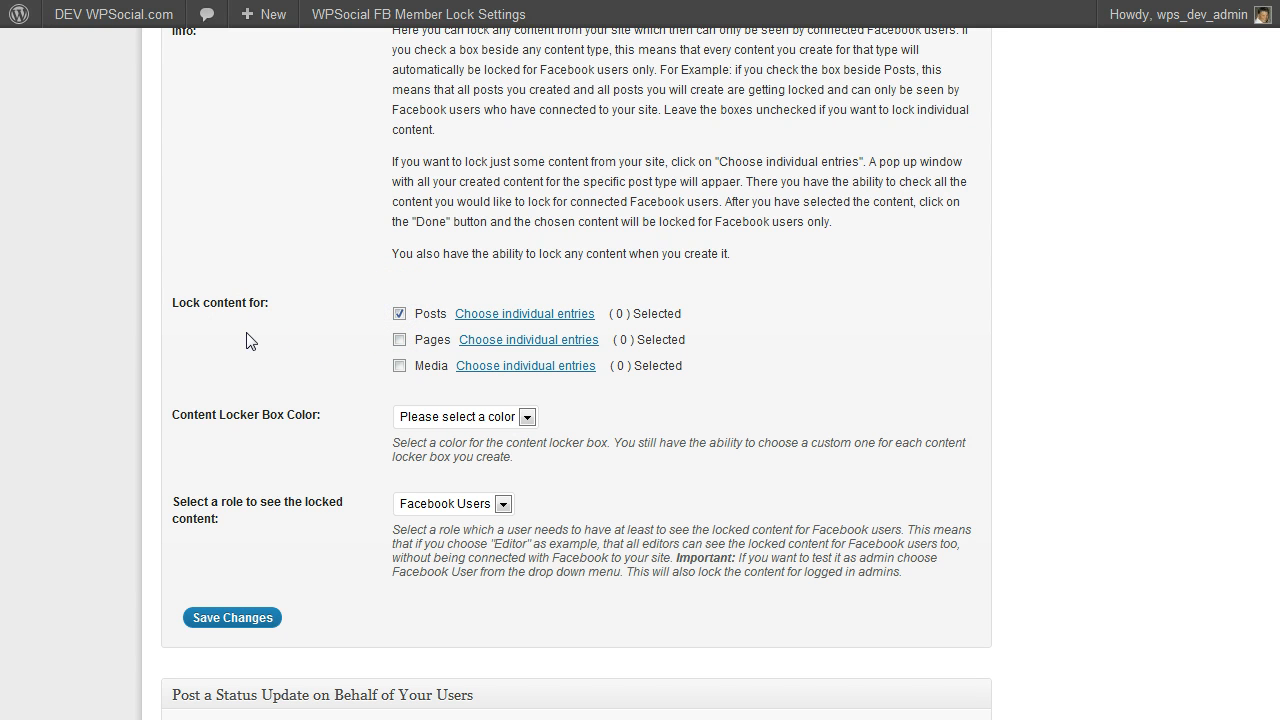
mouse_move(343, 349)
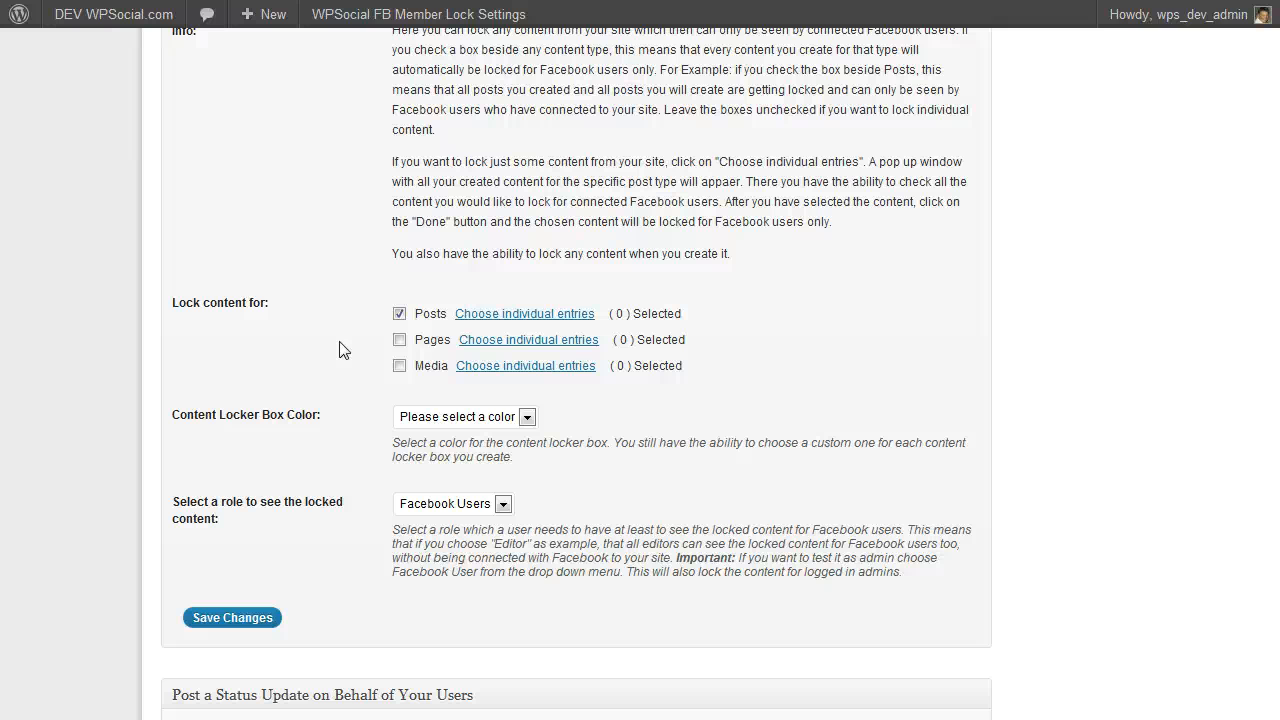
click(399, 313)
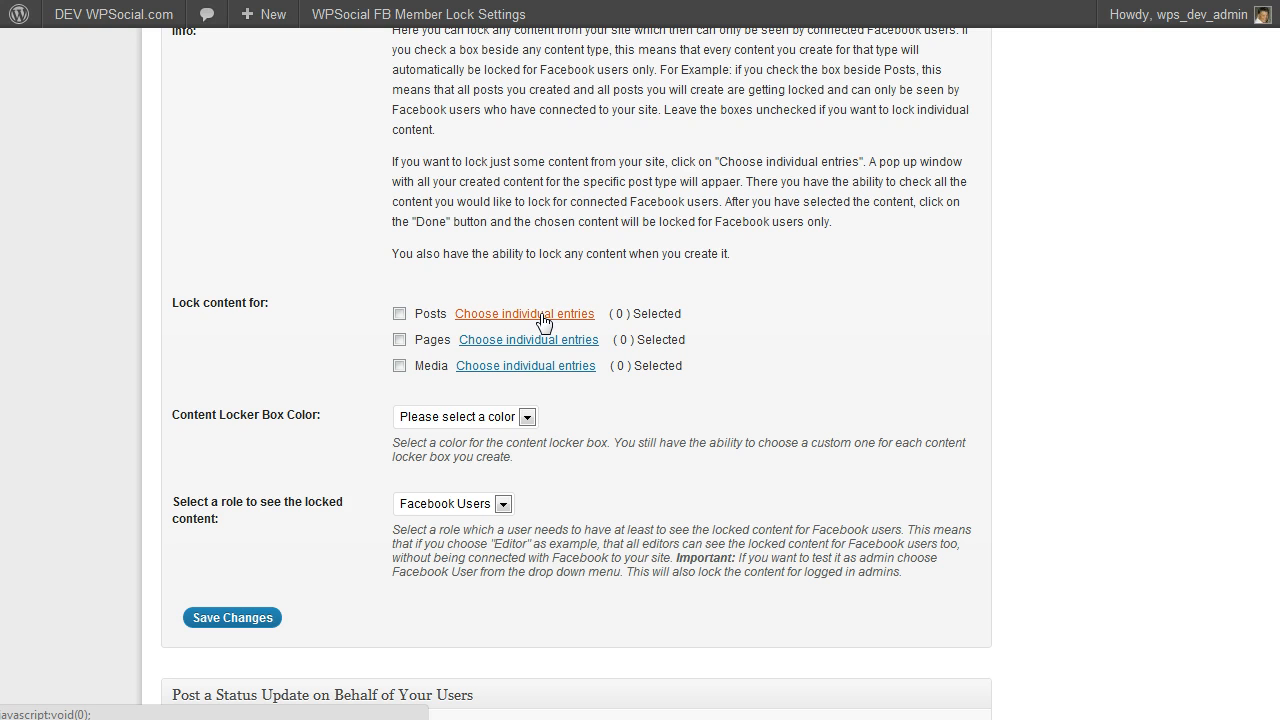
- Tick Hello world! in the Posts individual-entries list and confirm with Done
click(524, 313)
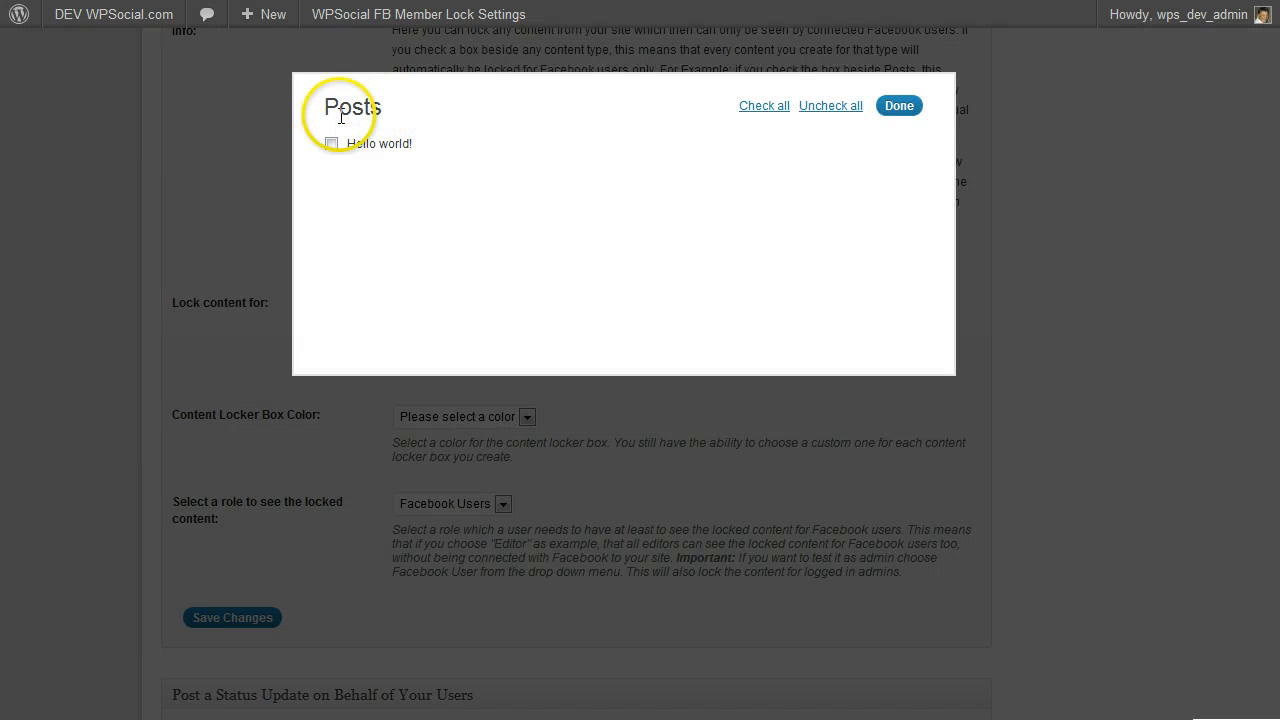
mouse_move(515, 223)
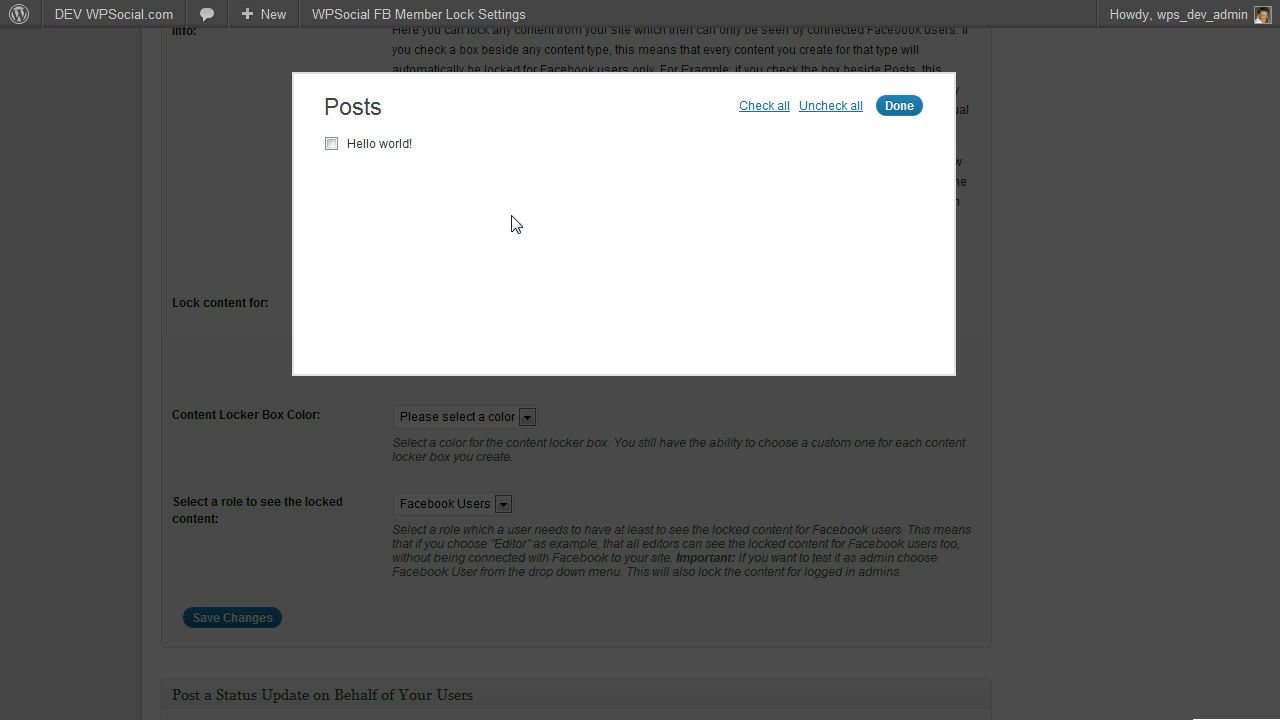
click(331, 143)
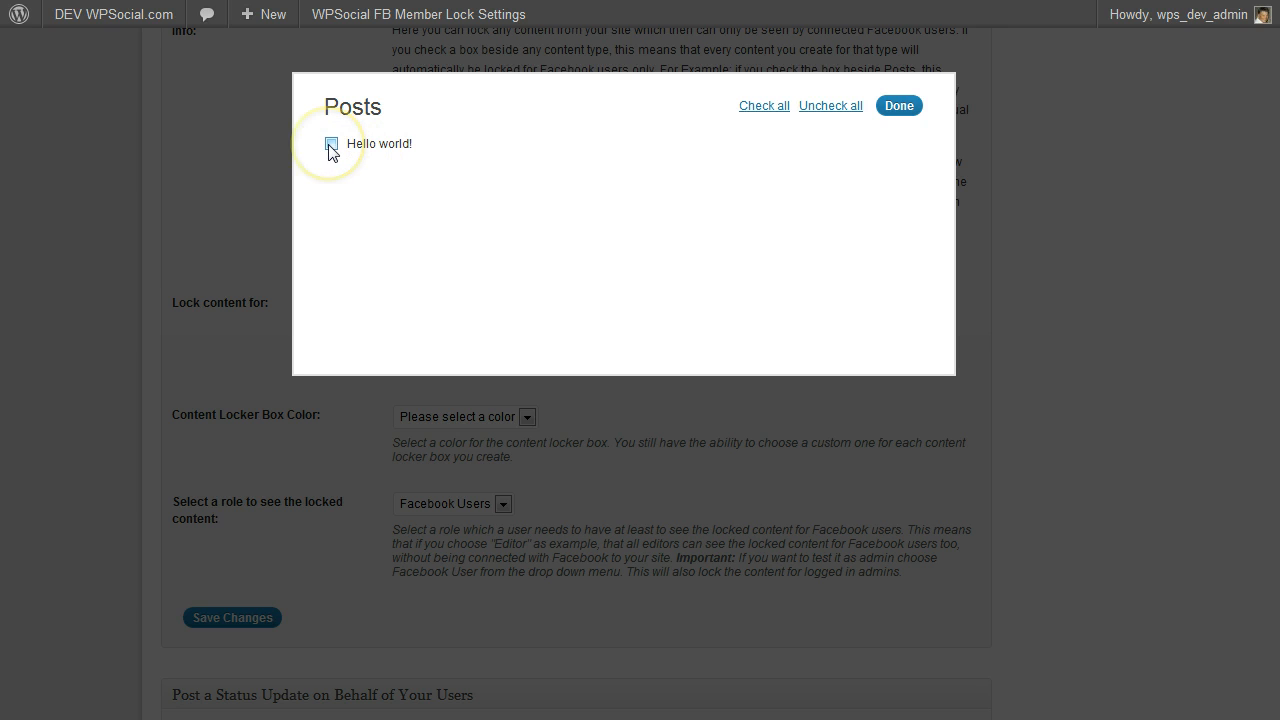
click(331, 143)
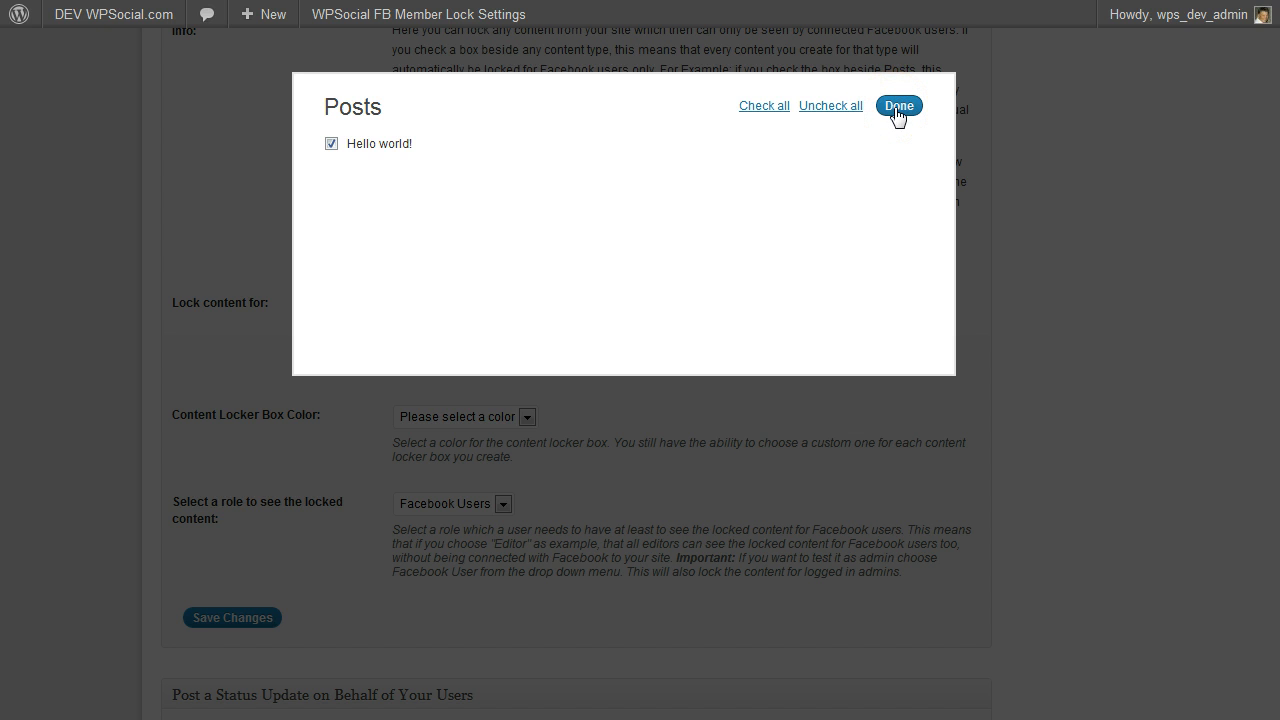
click(899, 106)
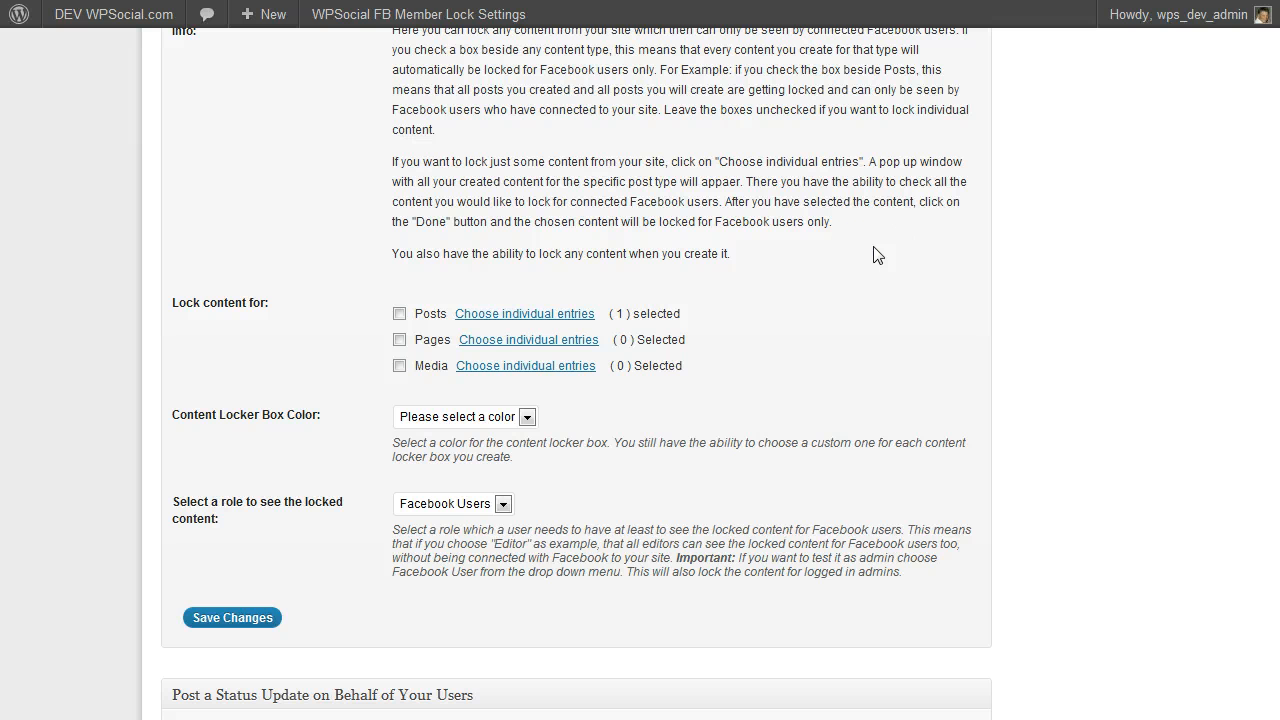
scroll(down, 3)
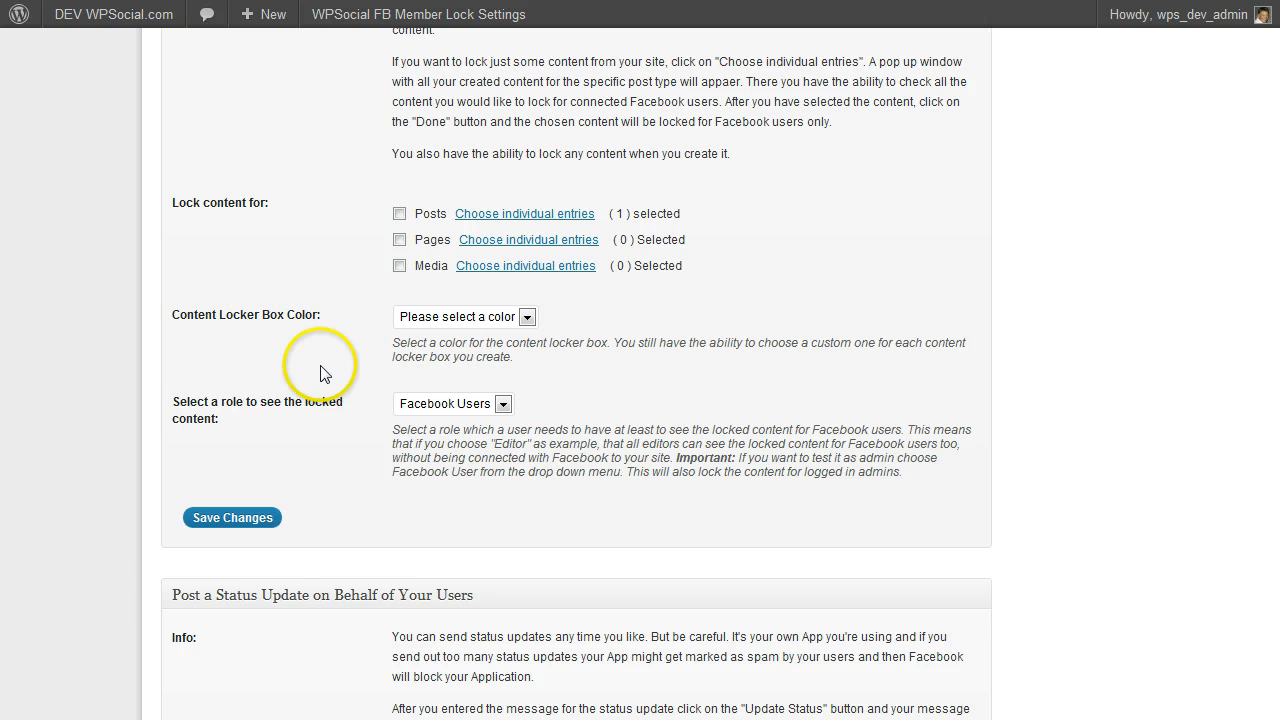
mouse_move(473, 325)
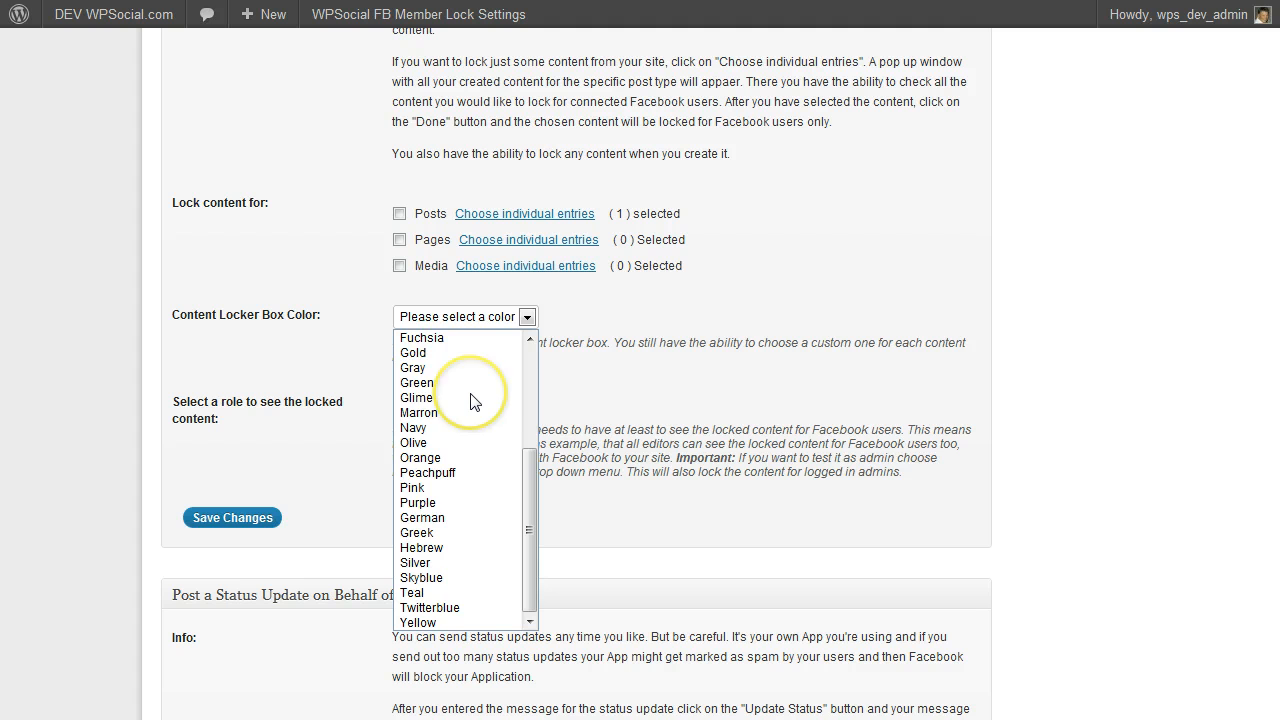
mouse_move(477, 397)
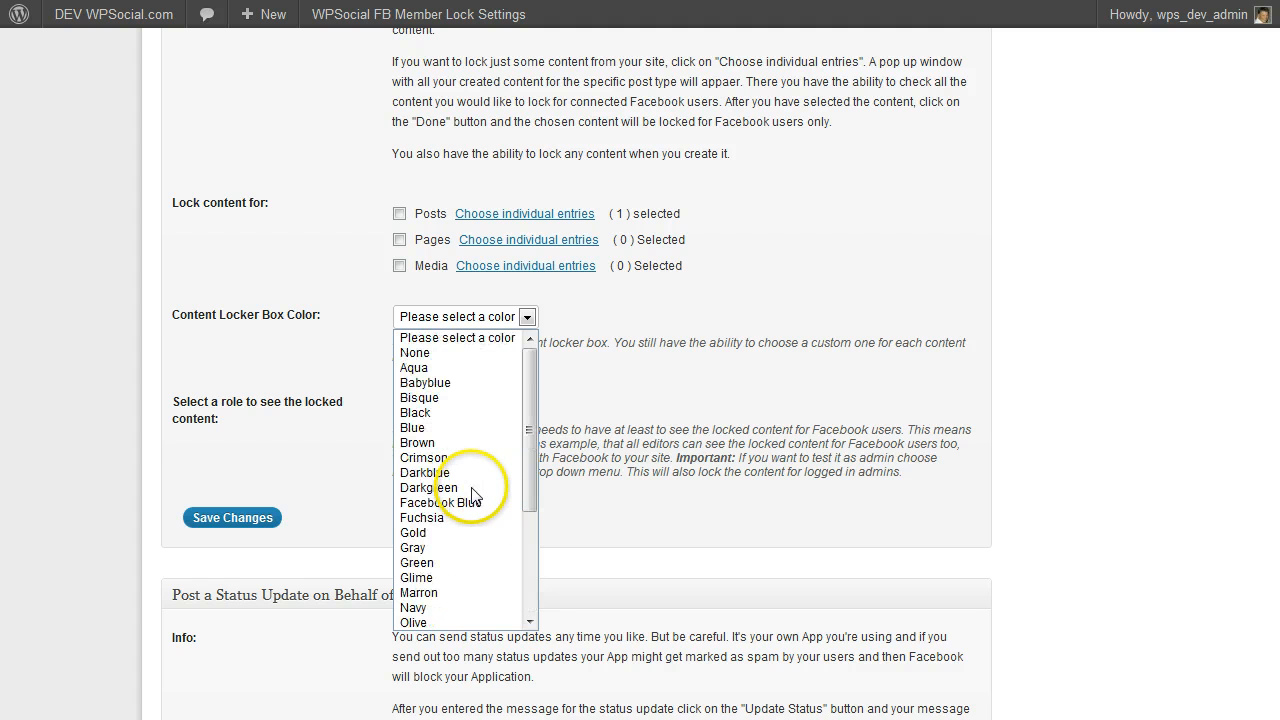
- Choose Facebook Blue for the locker box, briefly picking Editor before restoring Facebook Users
click(434, 502)
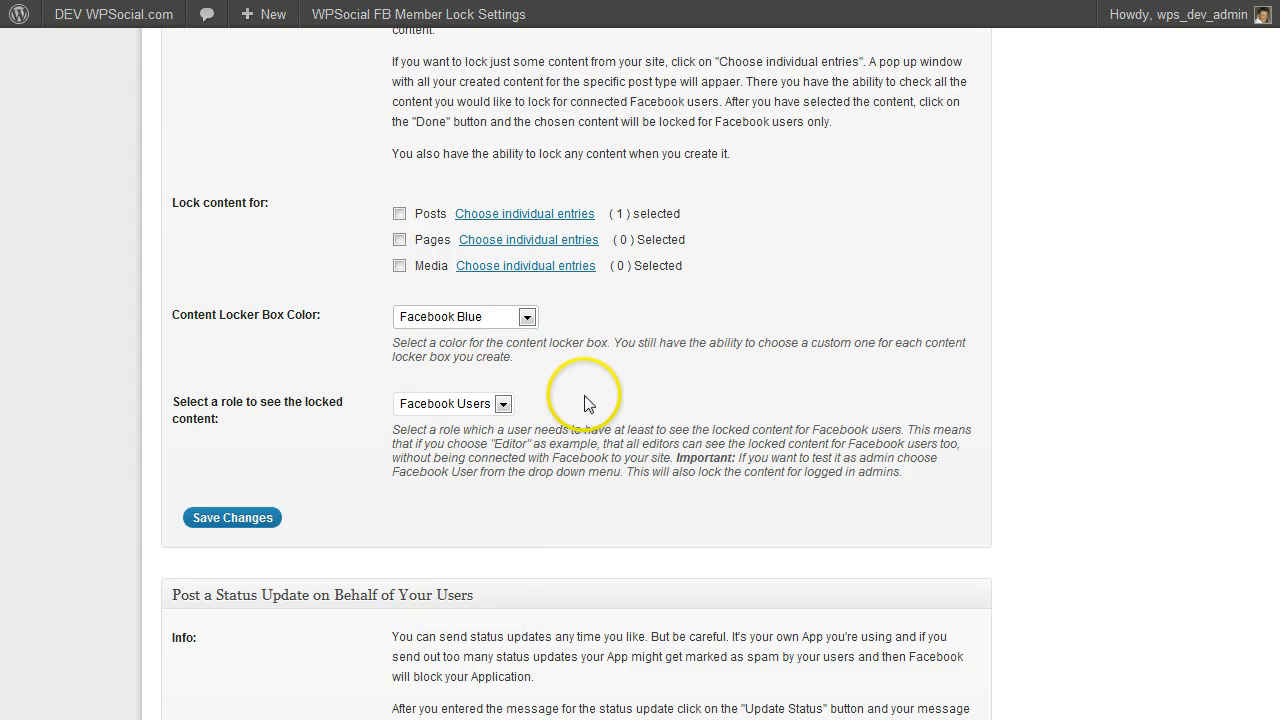
scroll(down, 3)
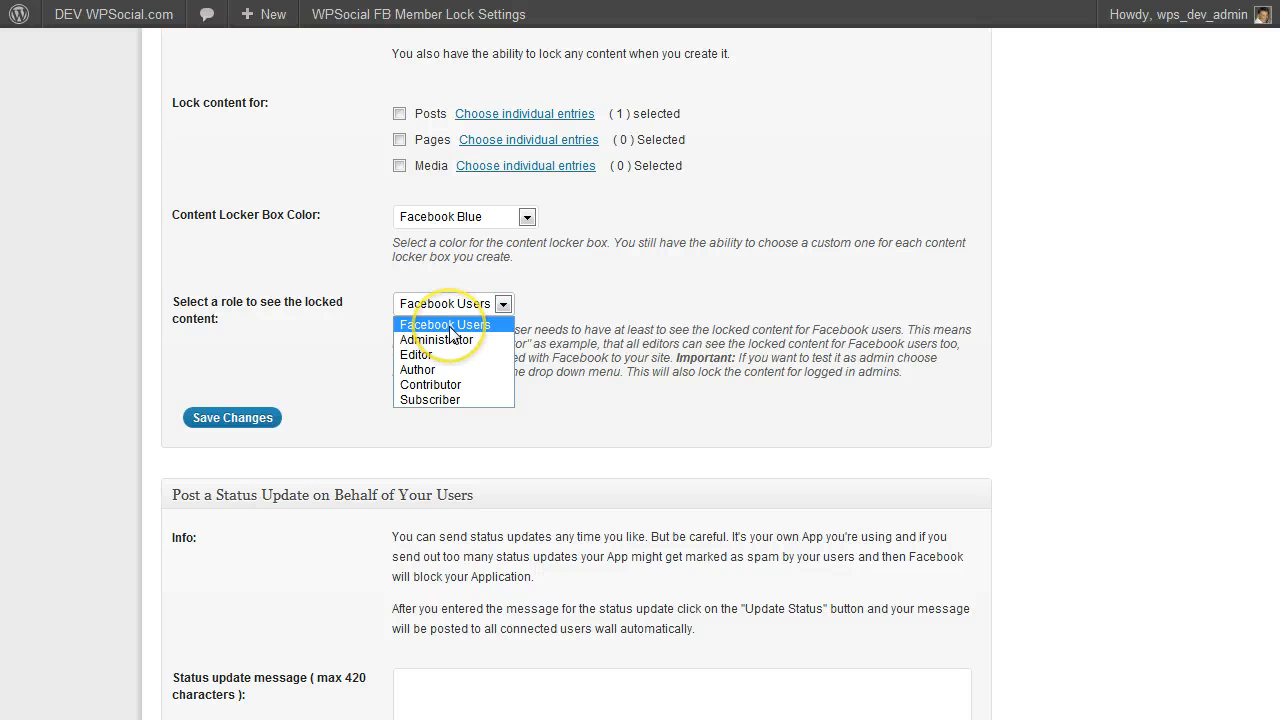
mouse_move(452, 335)
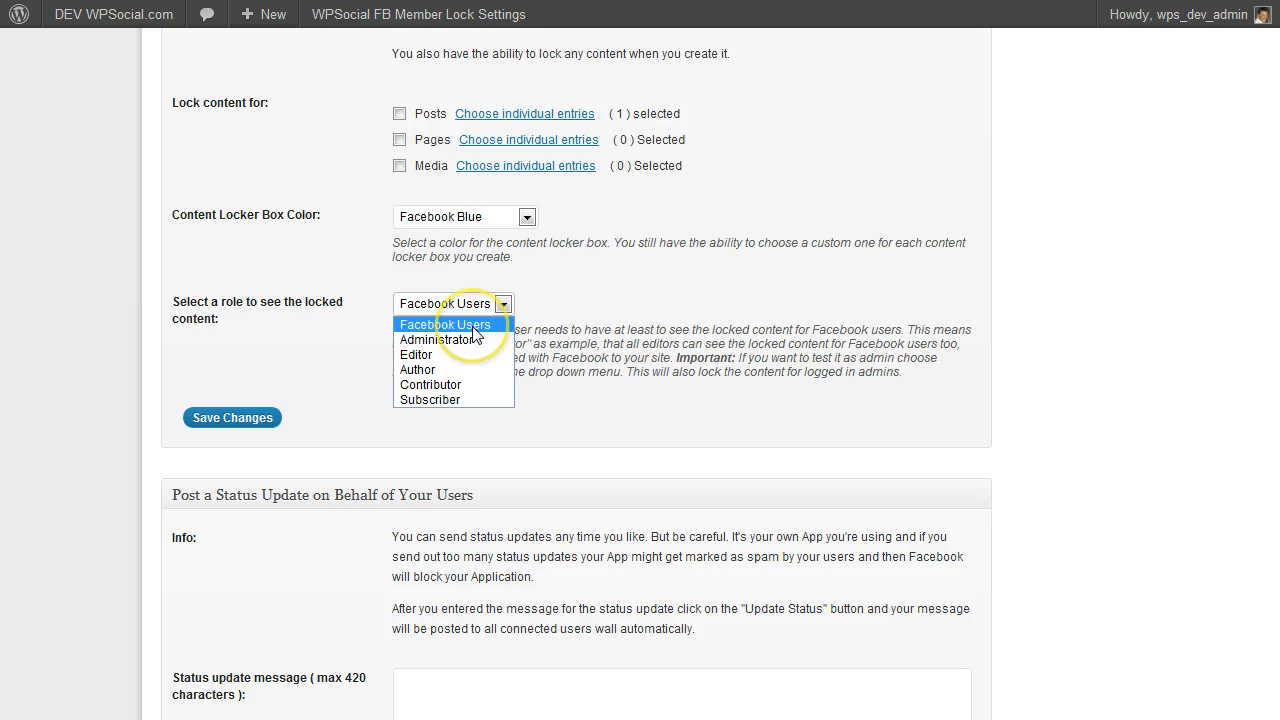
mouse_move(438, 356)
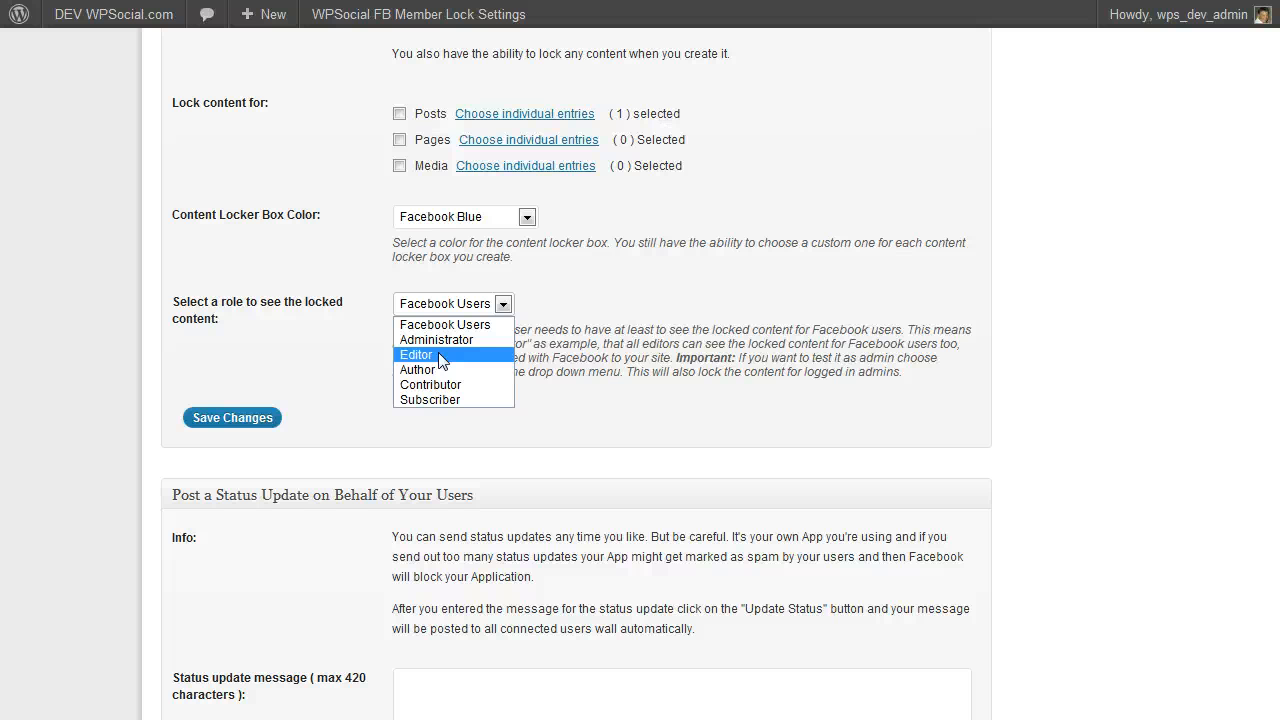
click(415, 354)
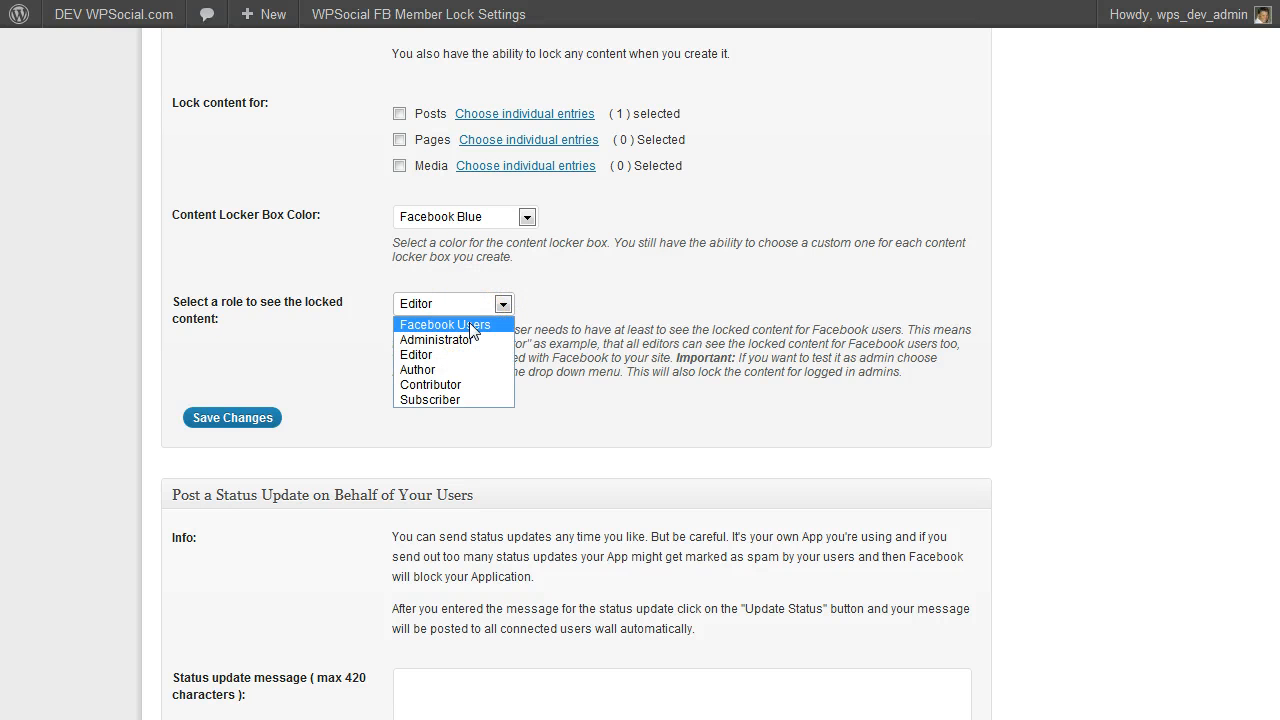
click(445, 324)
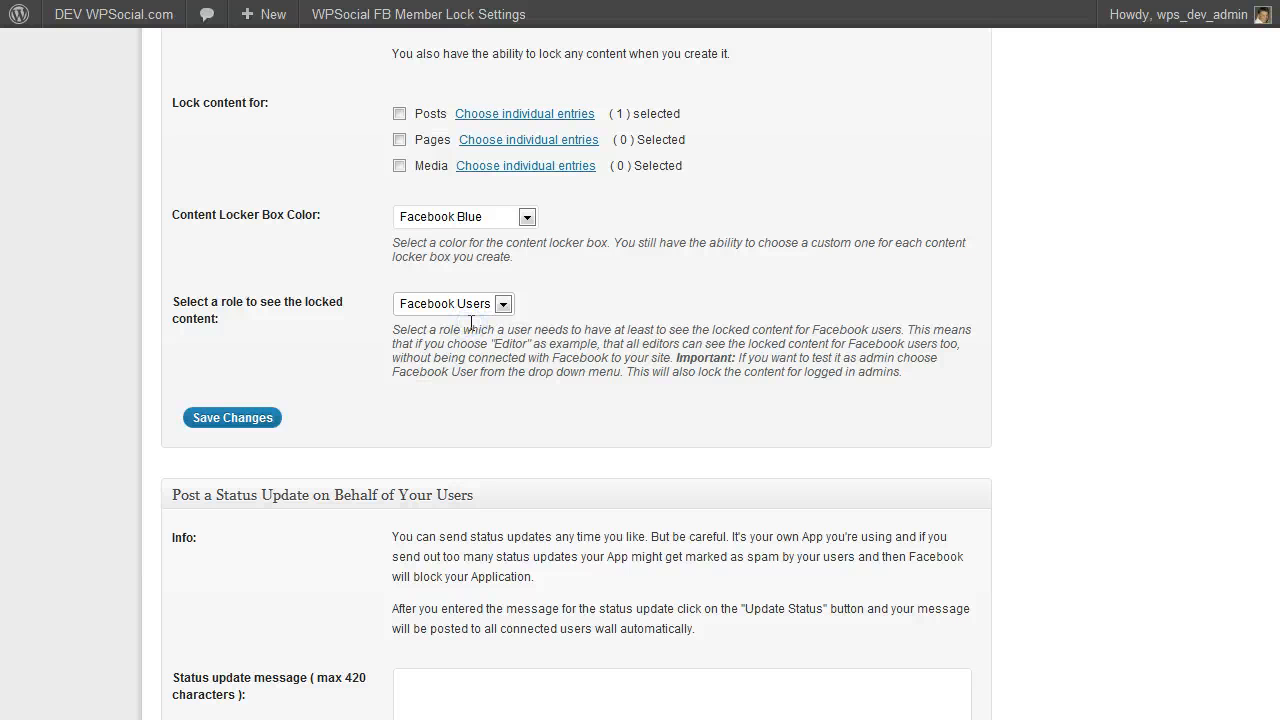
scroll(down, 3)
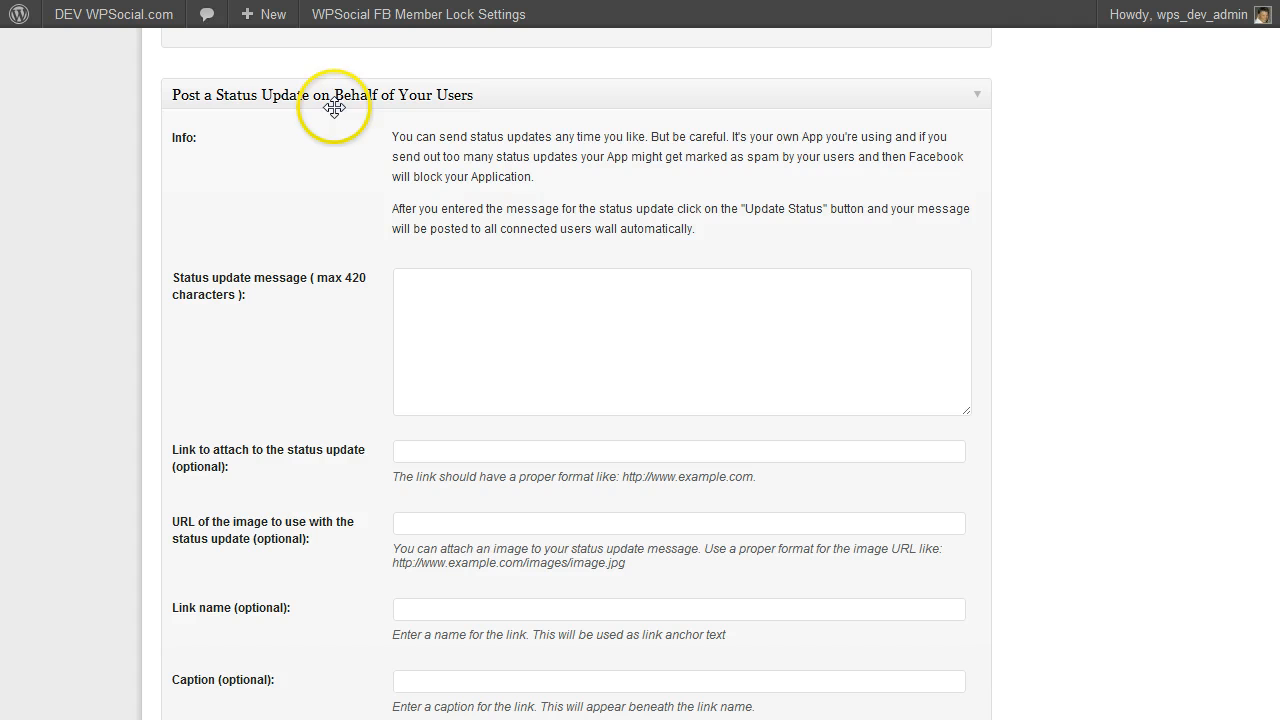
scroll(down, 3)
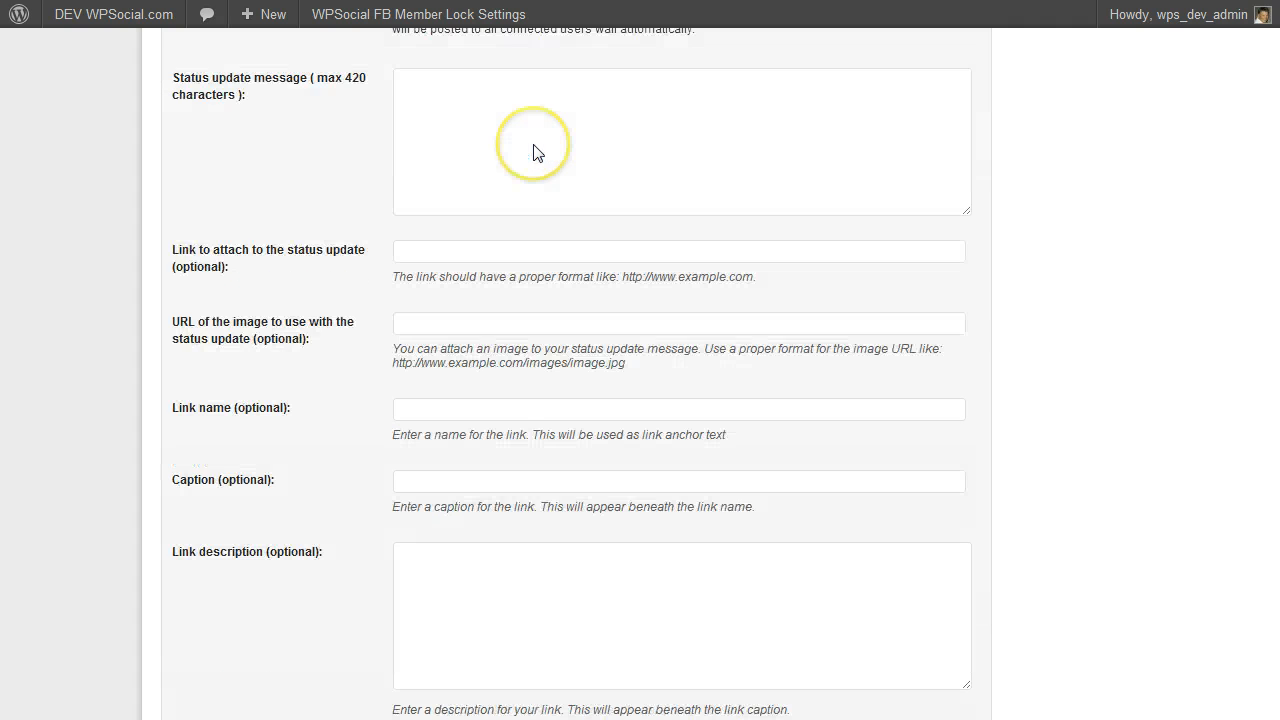
scroll(down, 3)
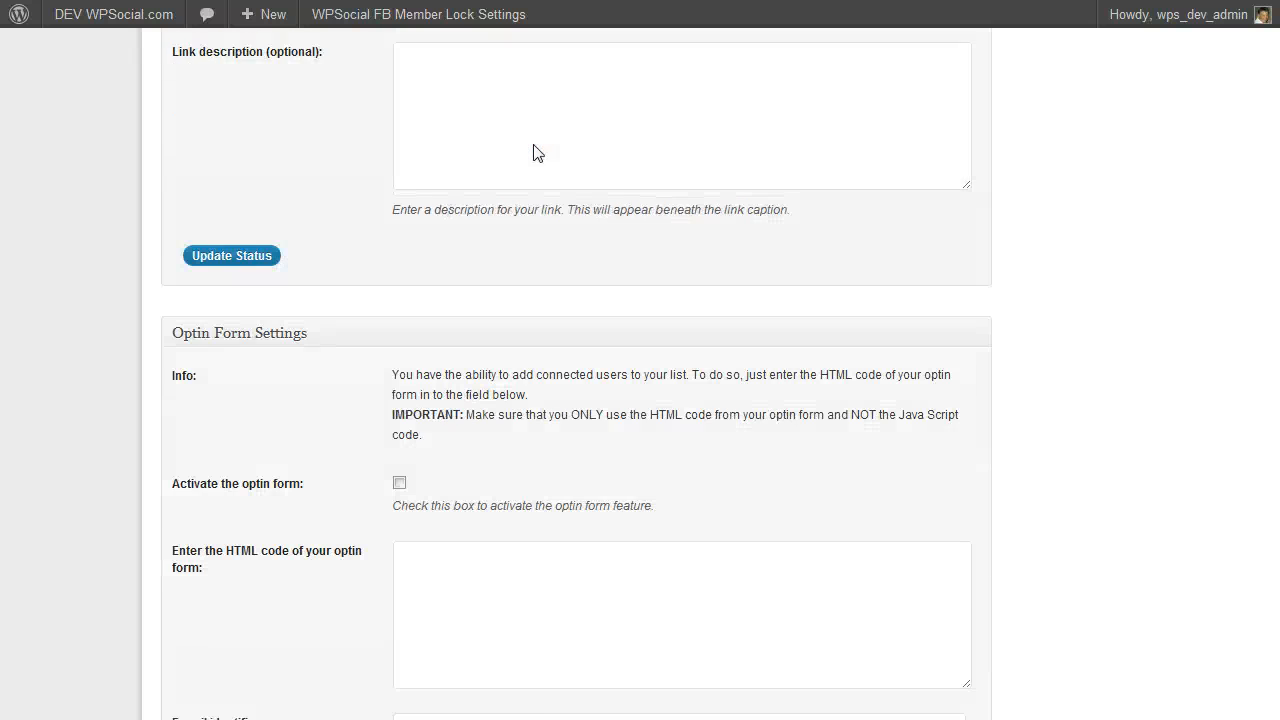
scroll(down, 3)
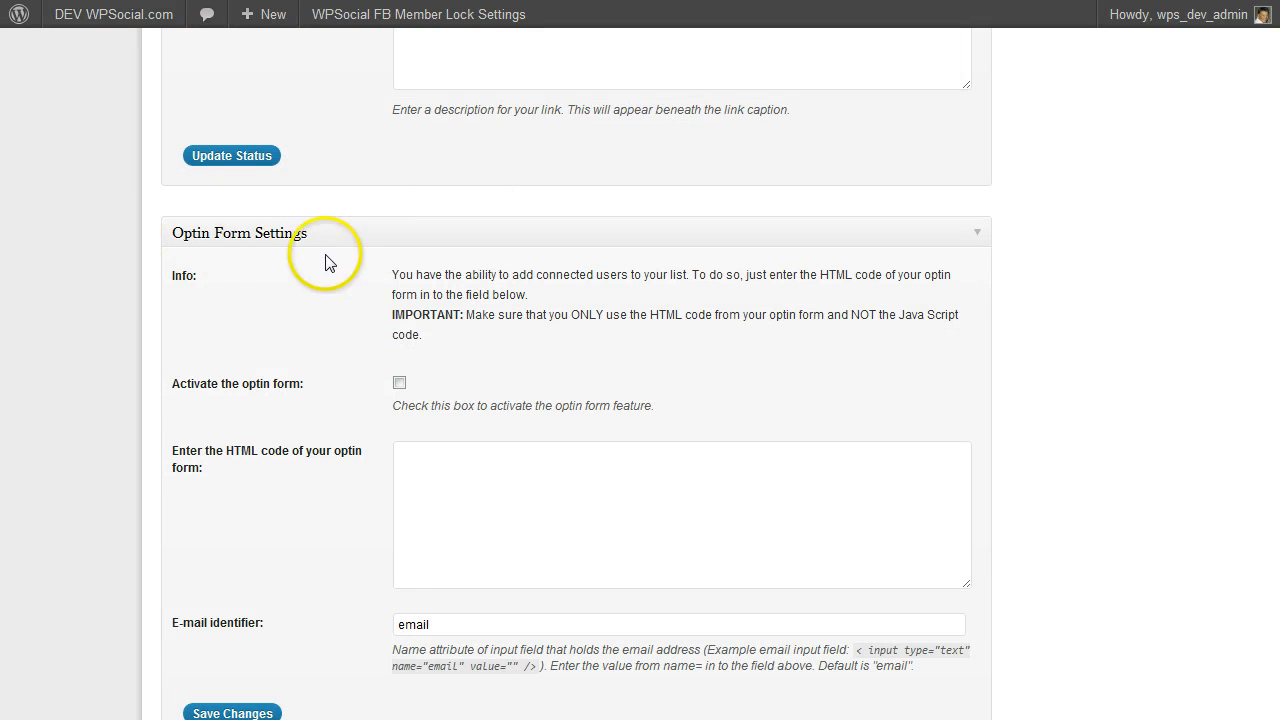
scroll(down, 3)
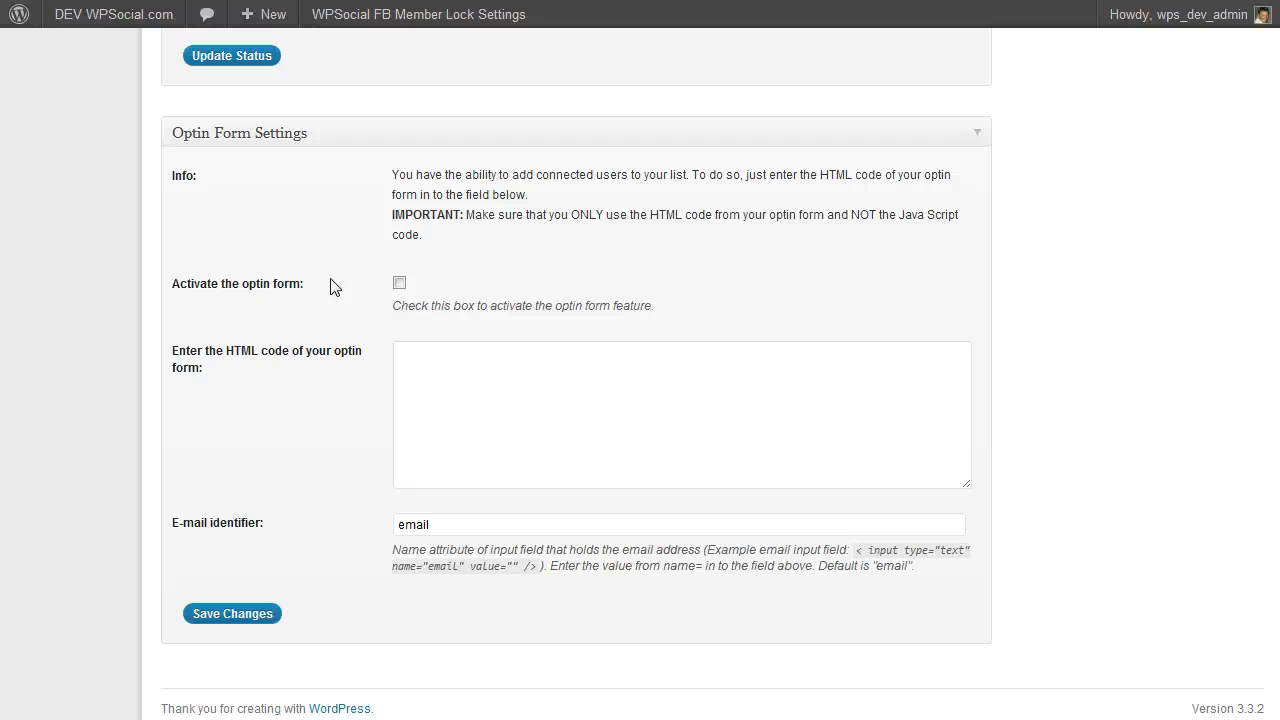
click(399, 282)
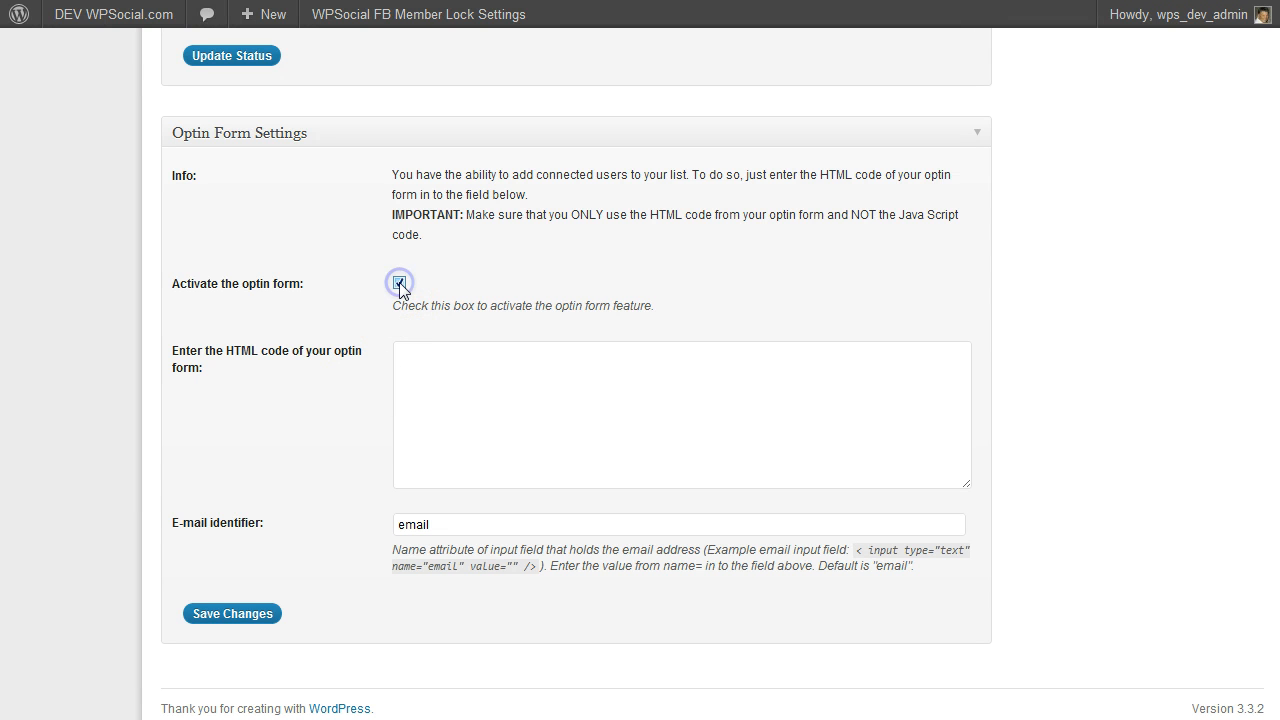
click(462, 406)
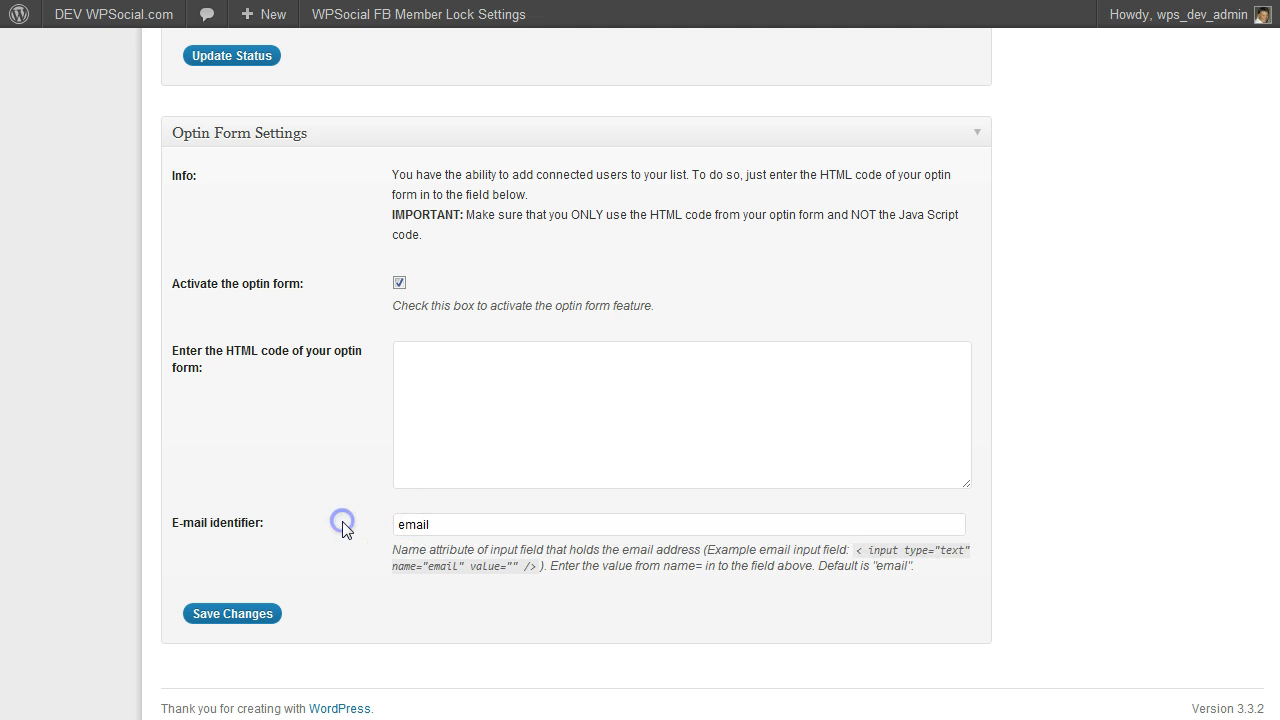
double_click(415, 525)
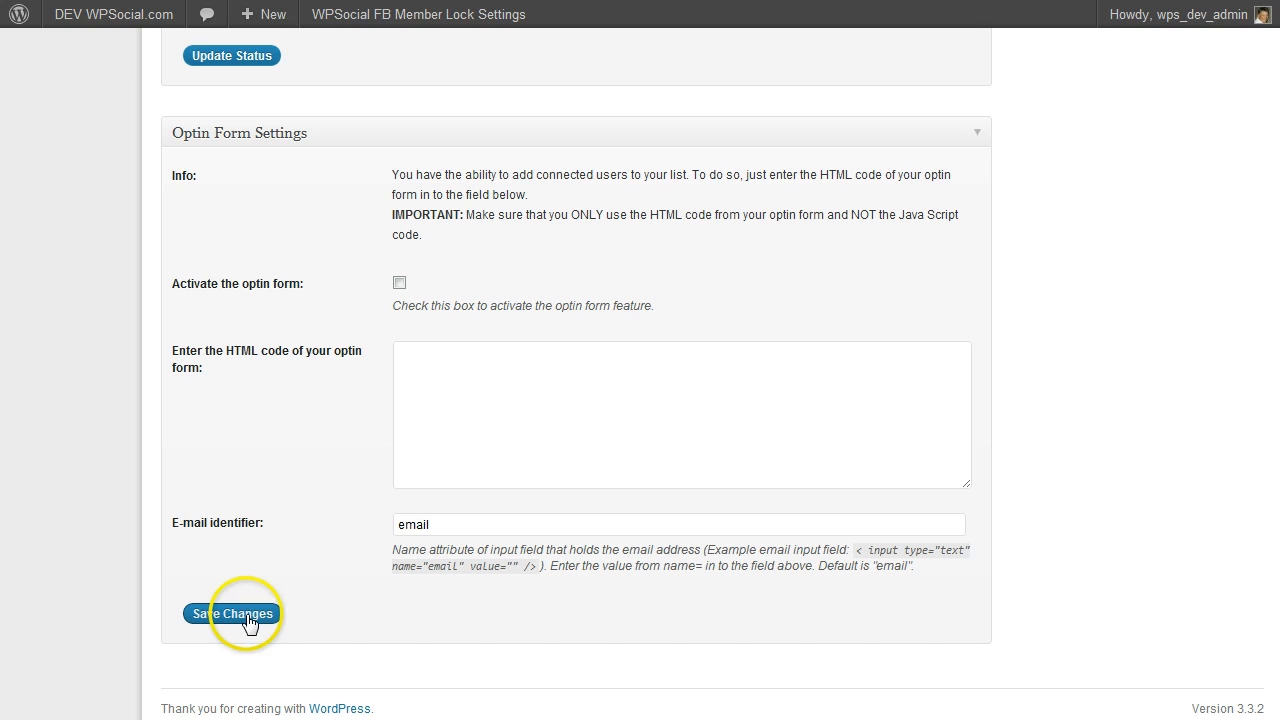
- Save the FB Member Lock settings and review the confirmed saved values
click(231, 613)
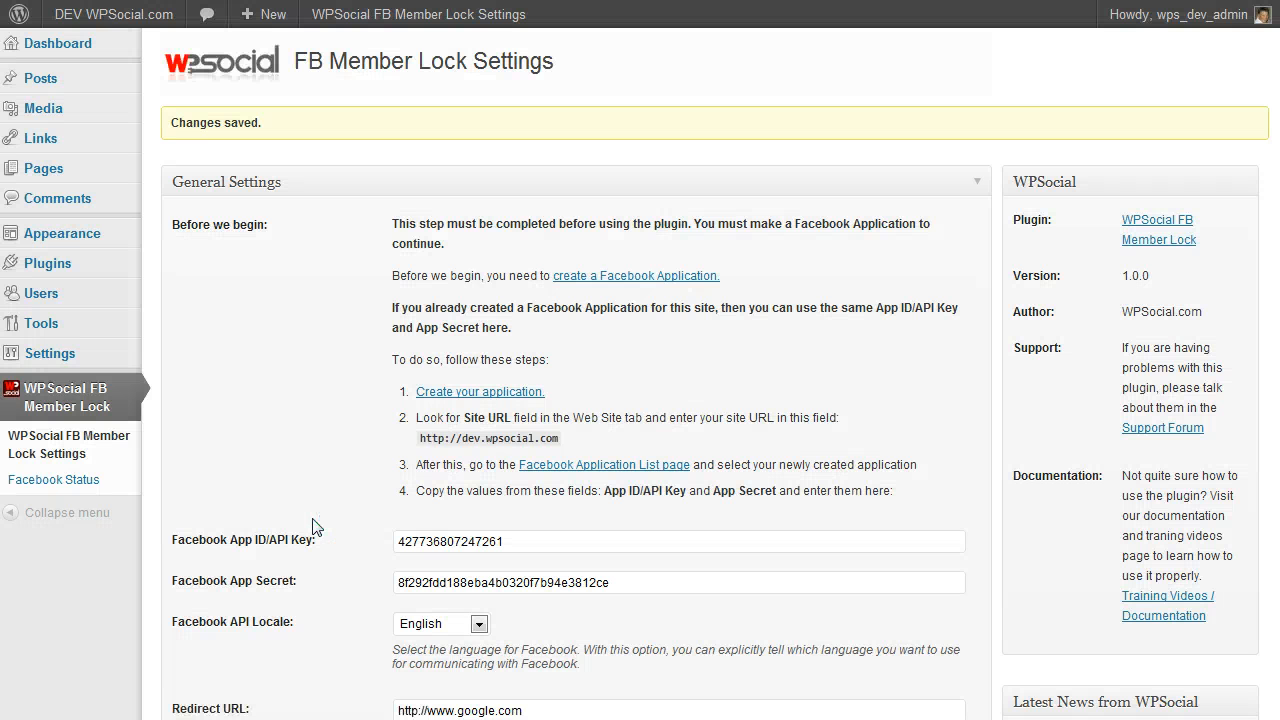
scroll(down, 3)
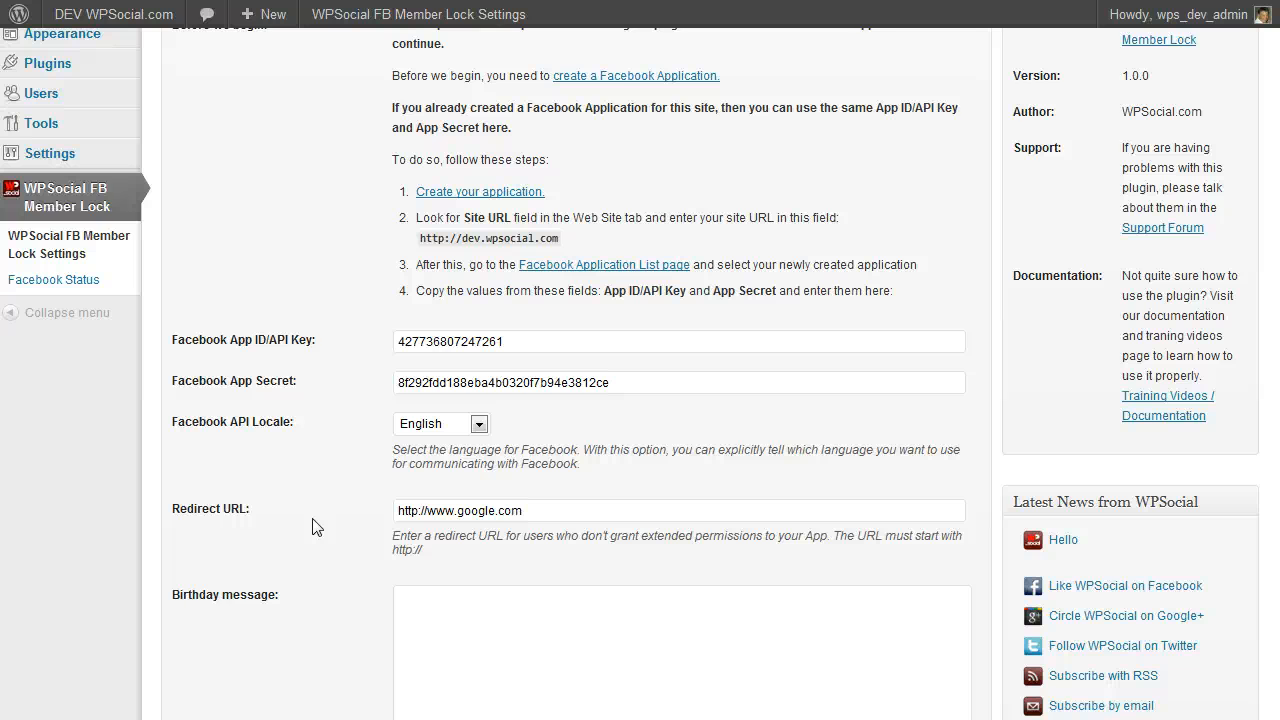
scroll(down, 3)
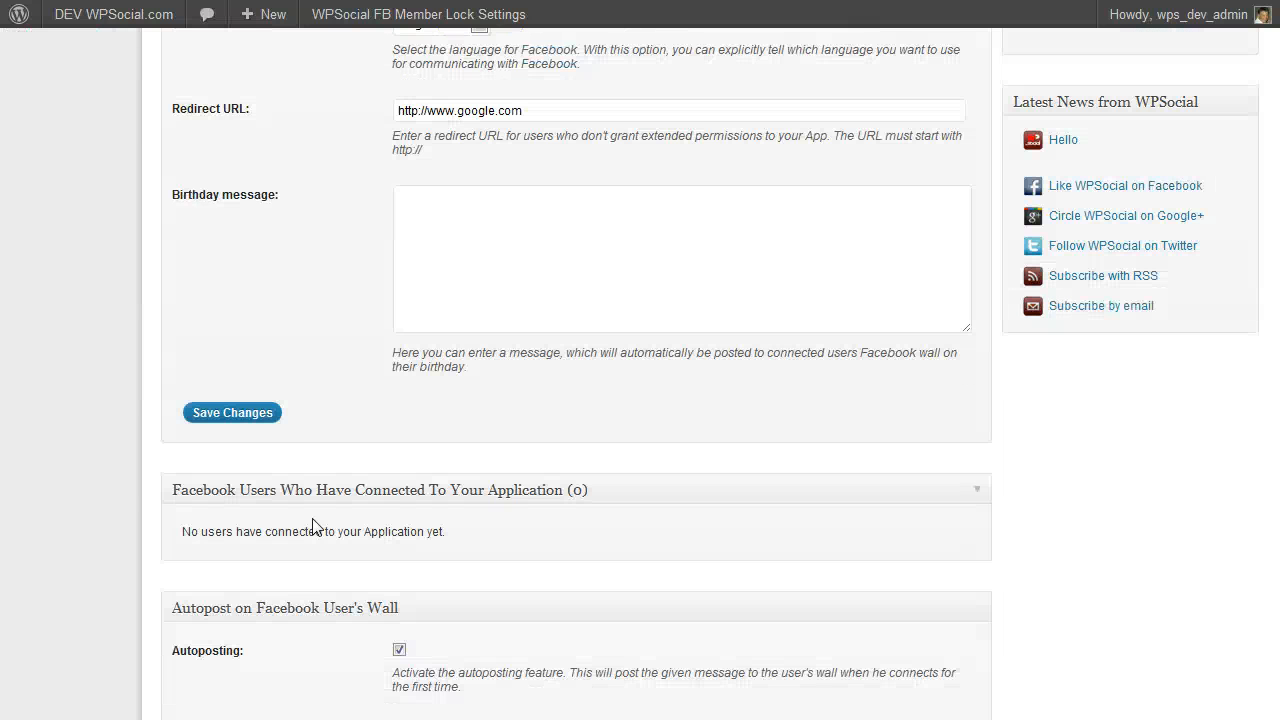
click(232, 412)
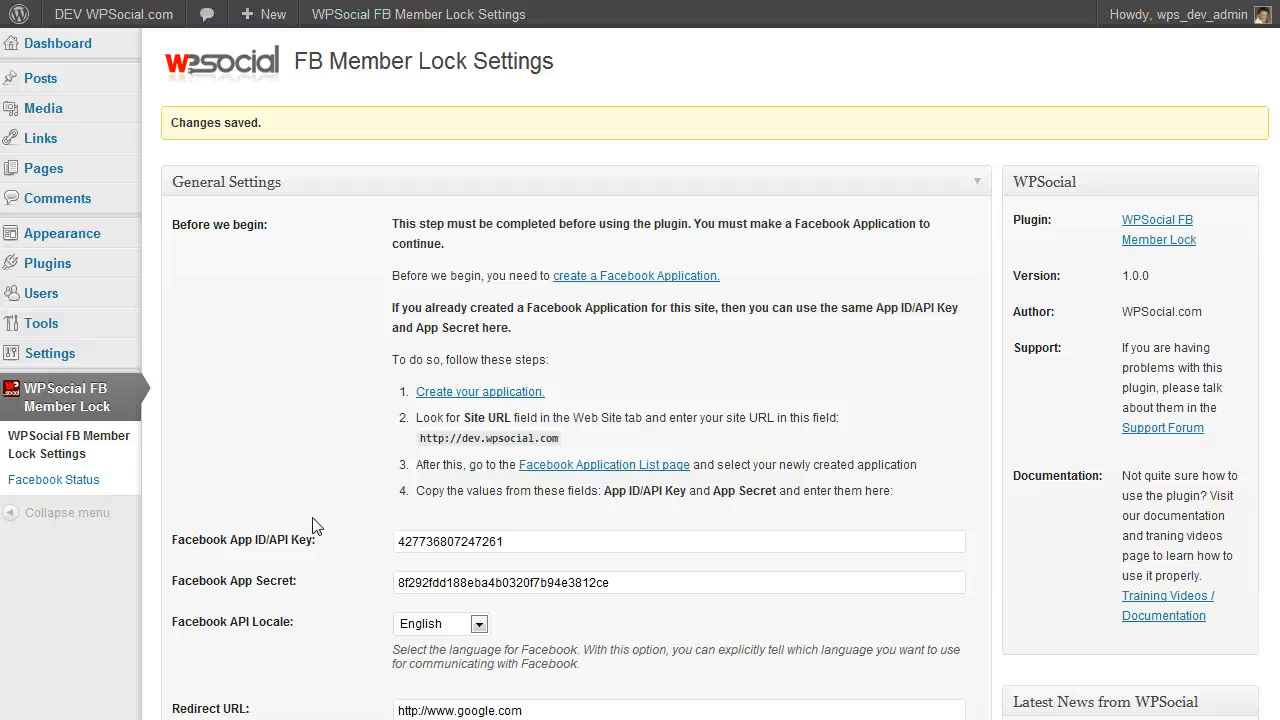
mouse_move(318, 535)
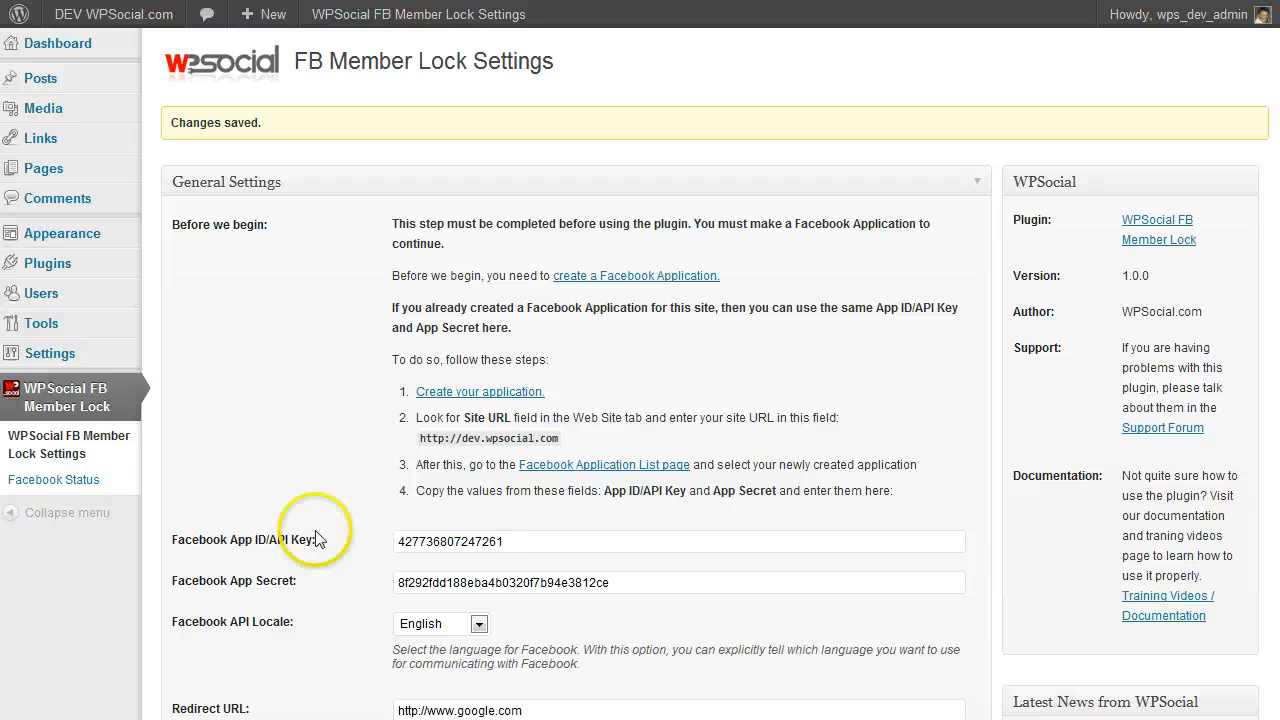